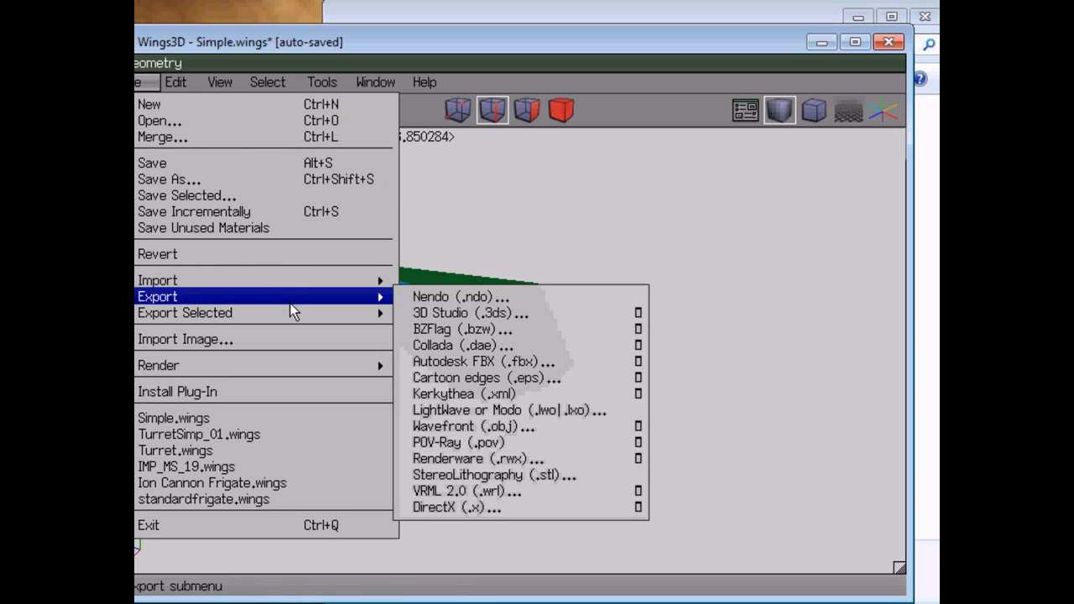
mouse_move(475, 426)
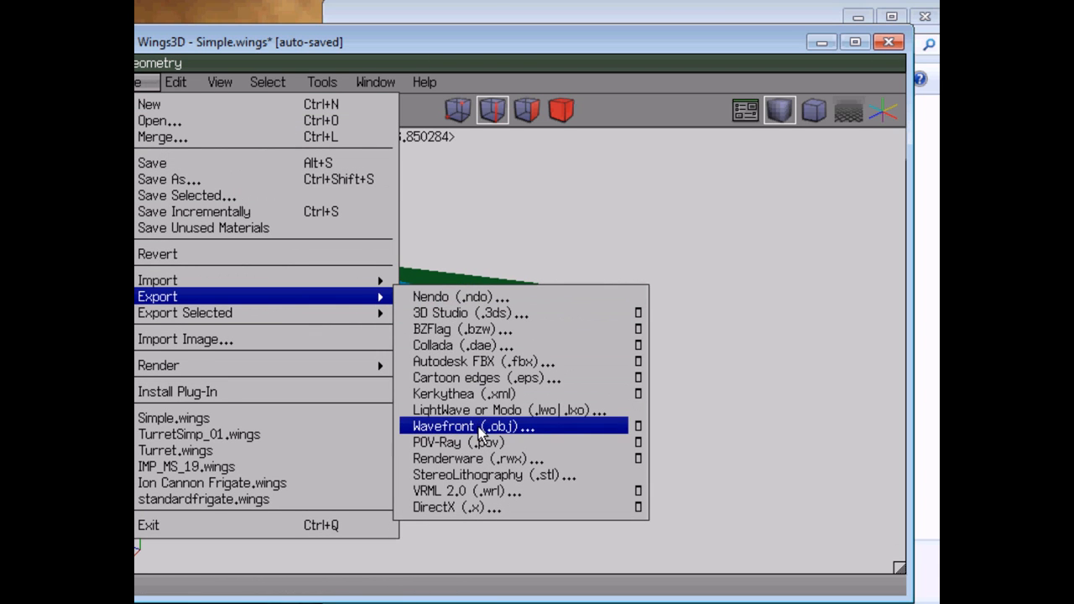
Export the Wings3D model as Wavefront Simple.obj into the CFHodEdTut folder
click(473, 426)
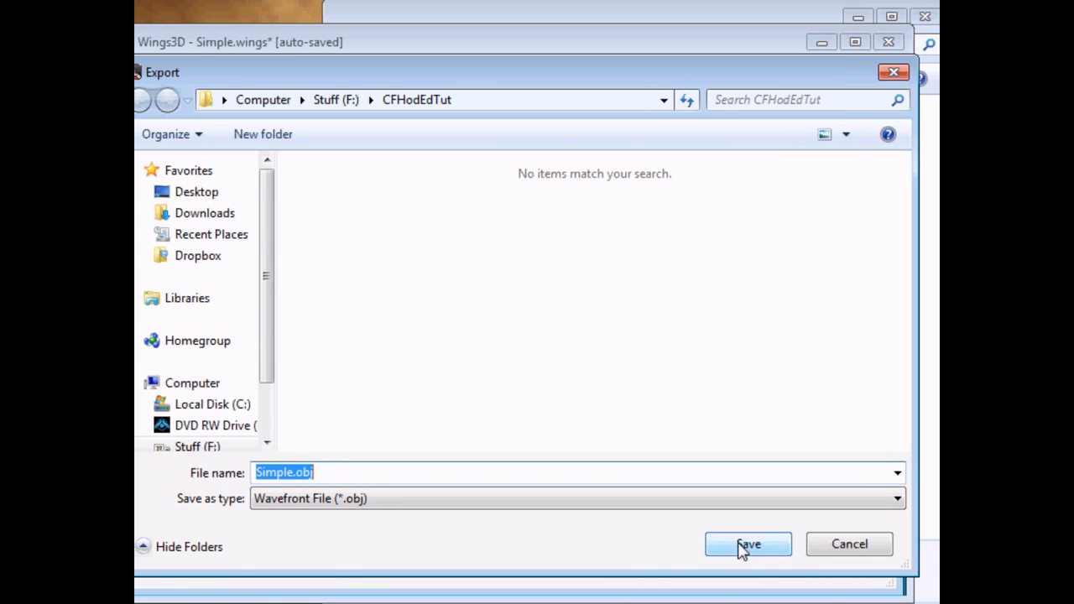
click(747, 544)
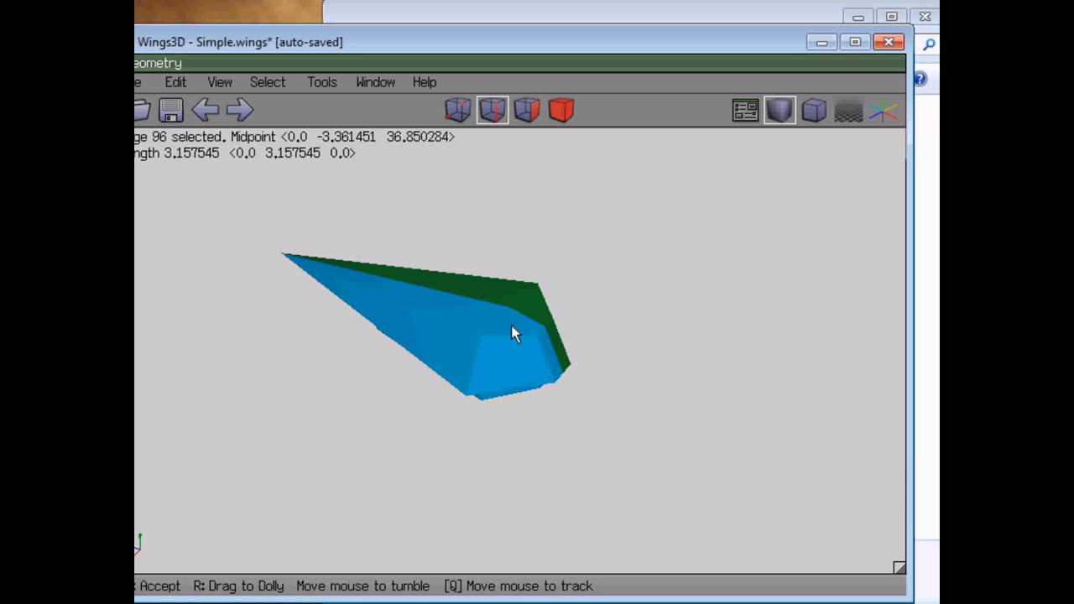
Orbit the Wings3D view around the model
drag(514, 332, 510, 325)
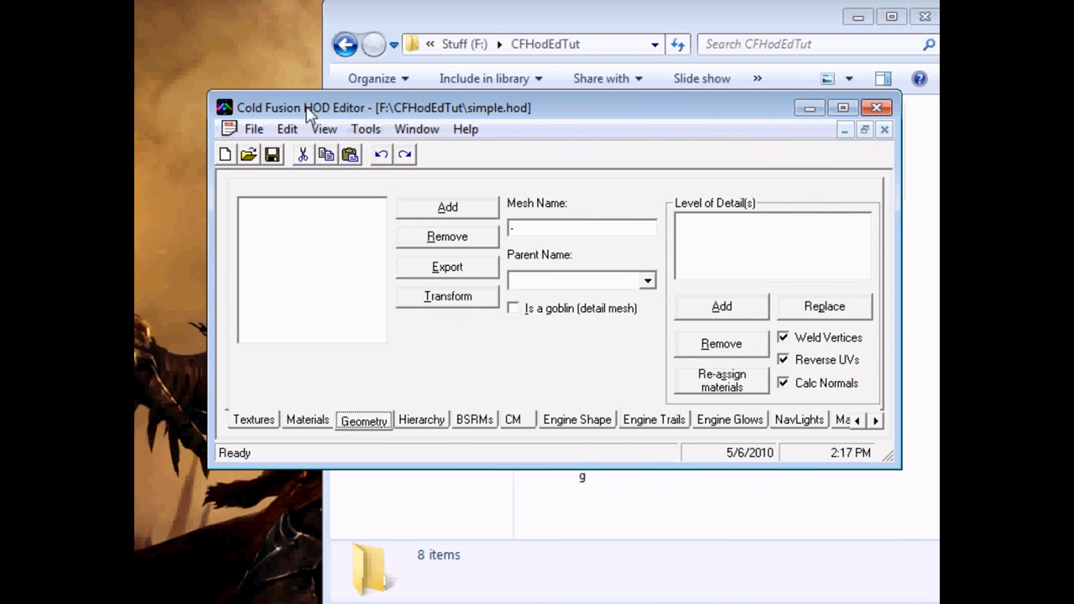
Look over the Materials and Textures pages, then add New texture #1
click(252, 420)
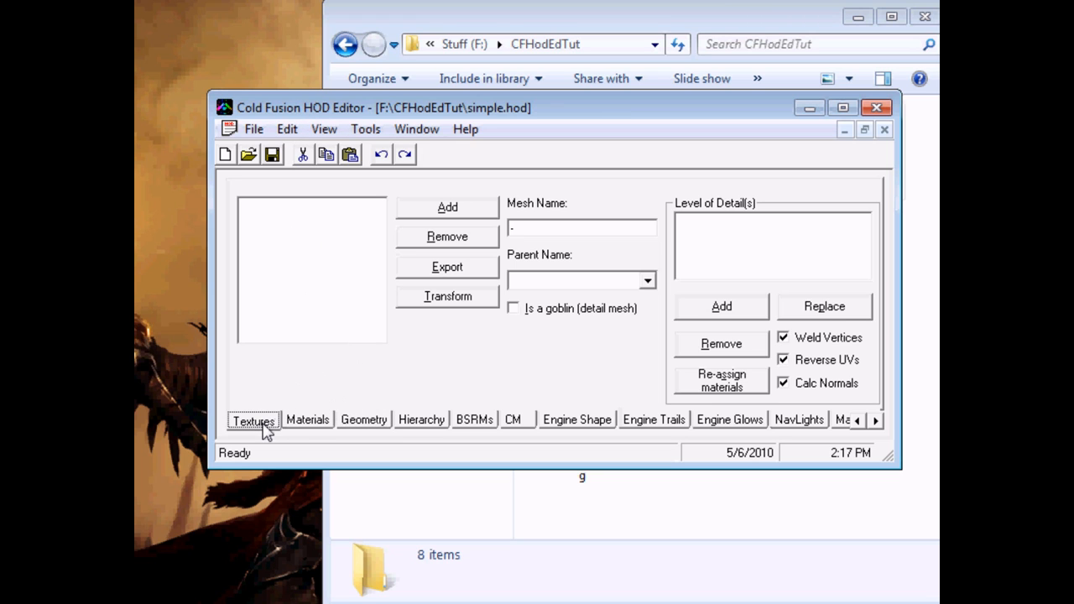
click(307, 419)
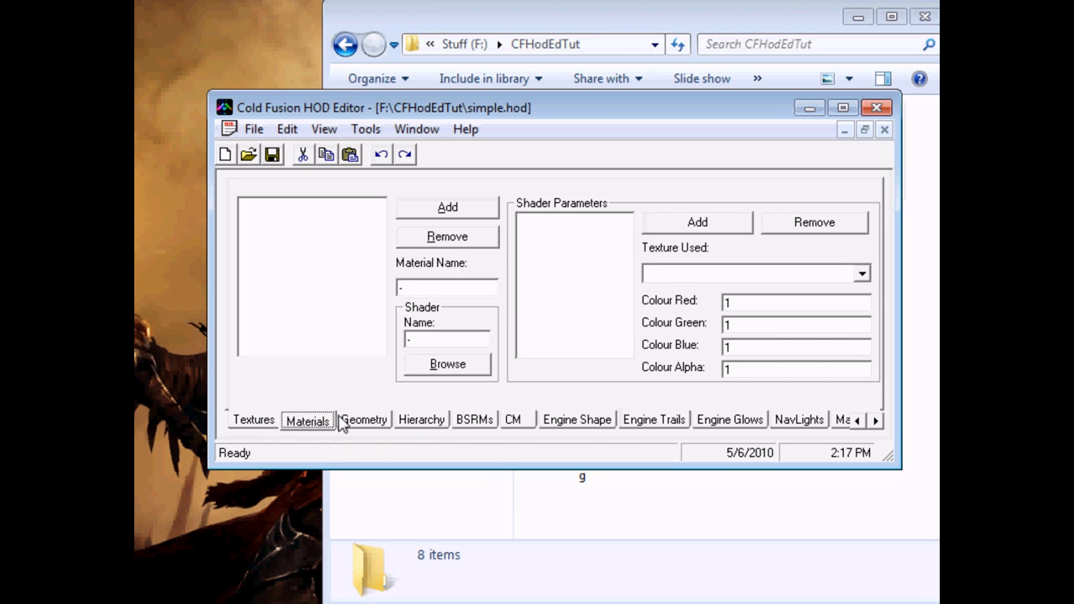
click(253, 420)
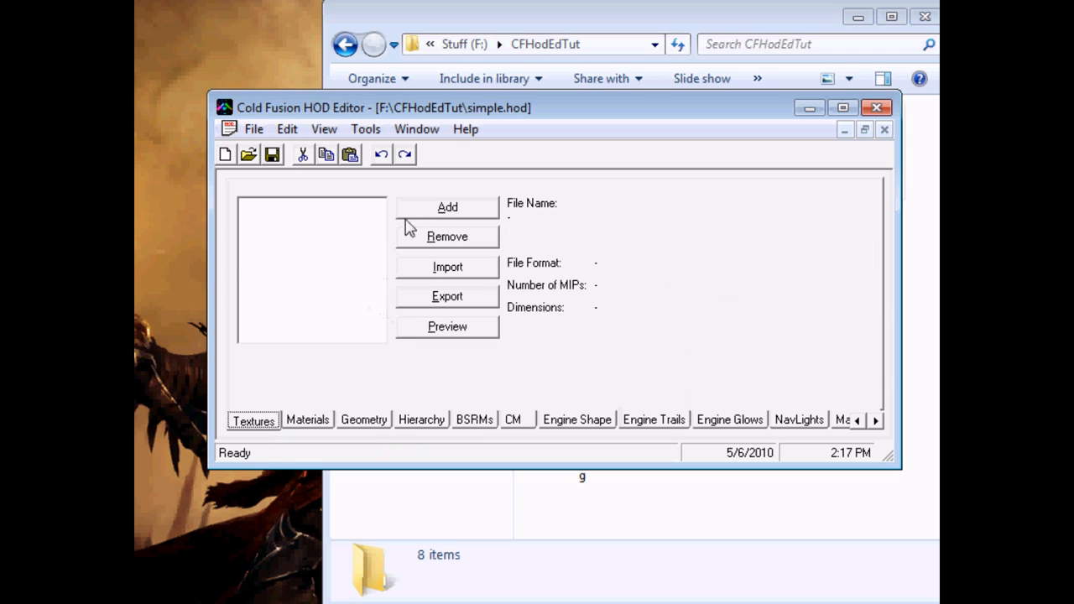
mouse_move(435, 212)
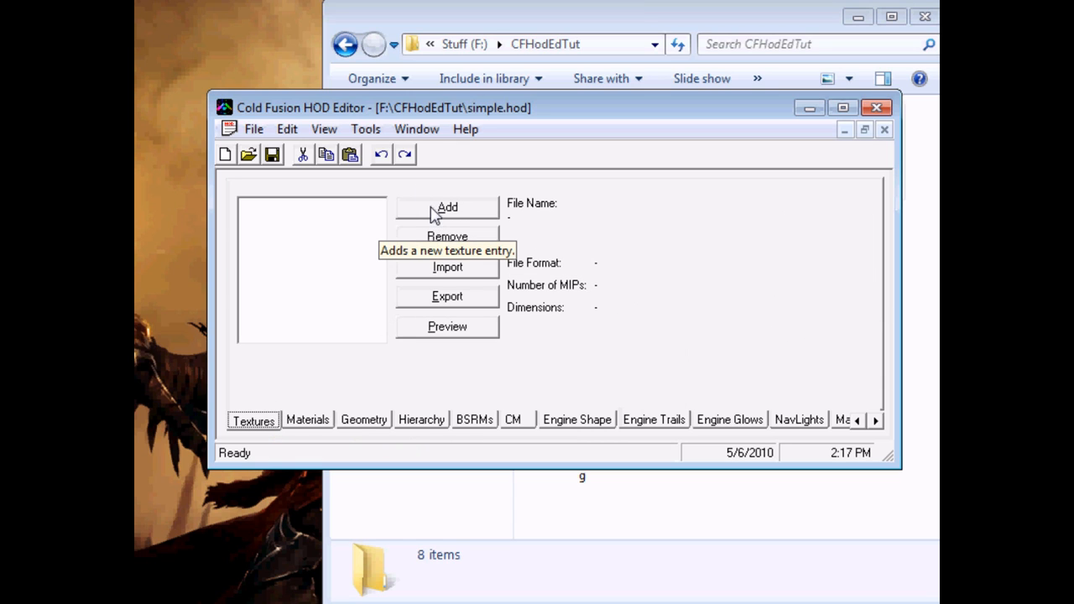
mouse_move(378, 392)
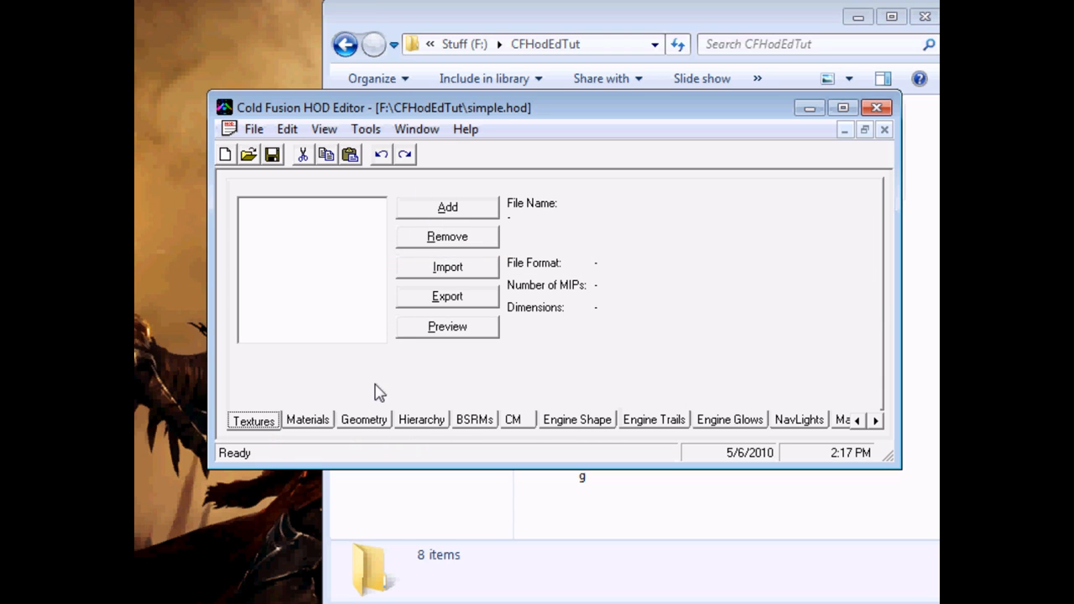
mouse_move(367, 385)
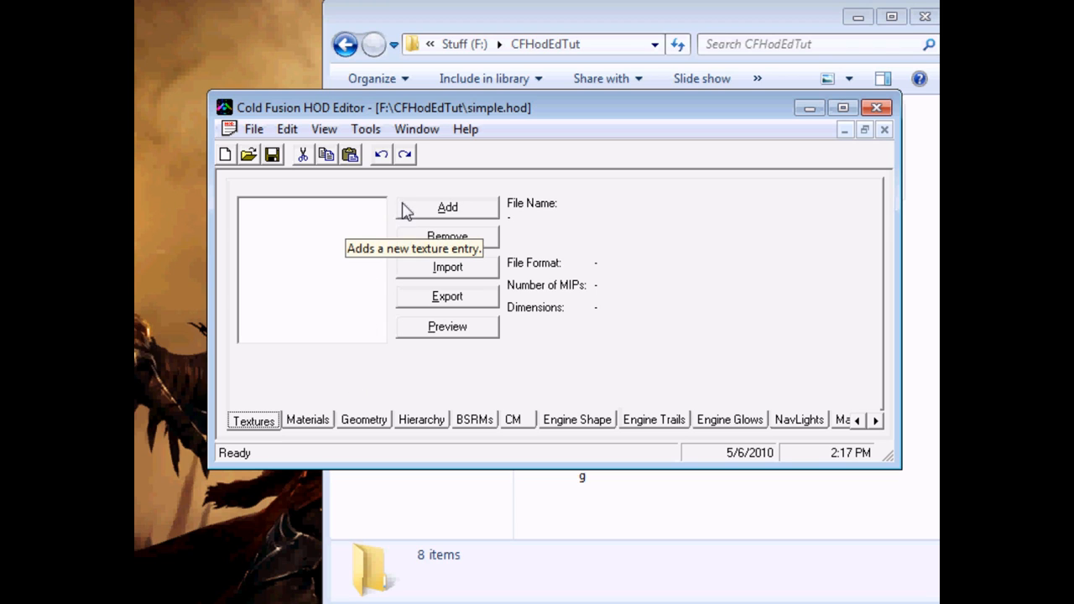
click(447, 207)
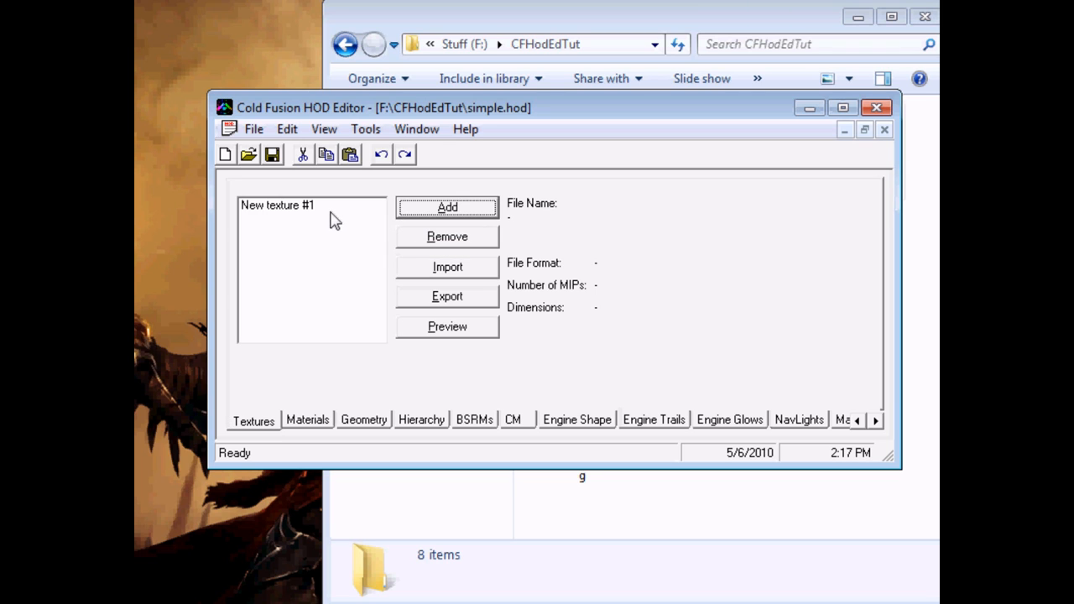
Add a second texture entry and import SimpleDiffuse.dds into the first one
click(447, 208)
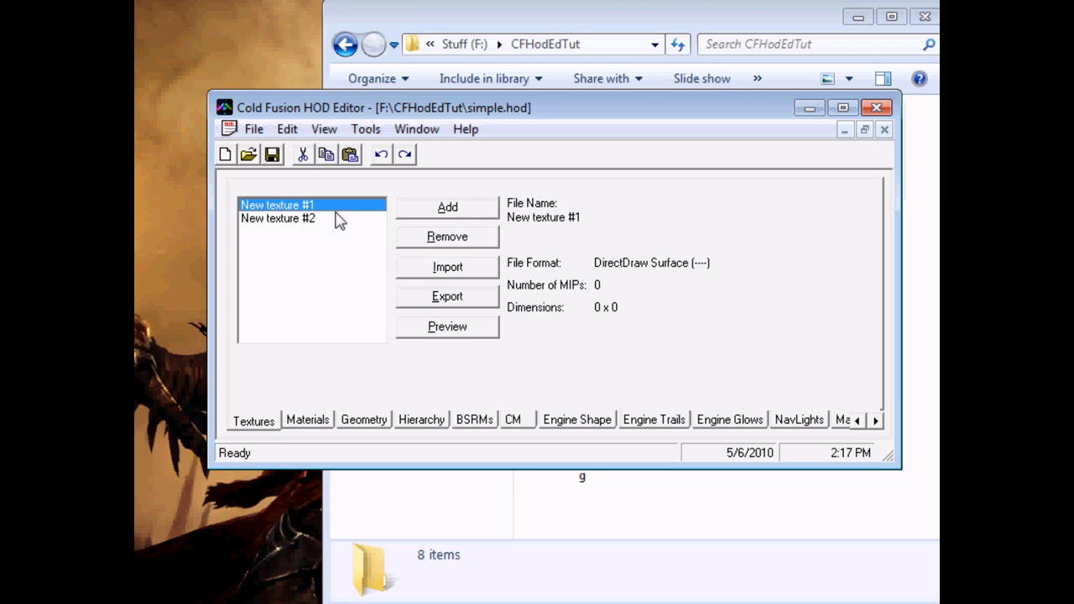
mouse_move(434, 270)
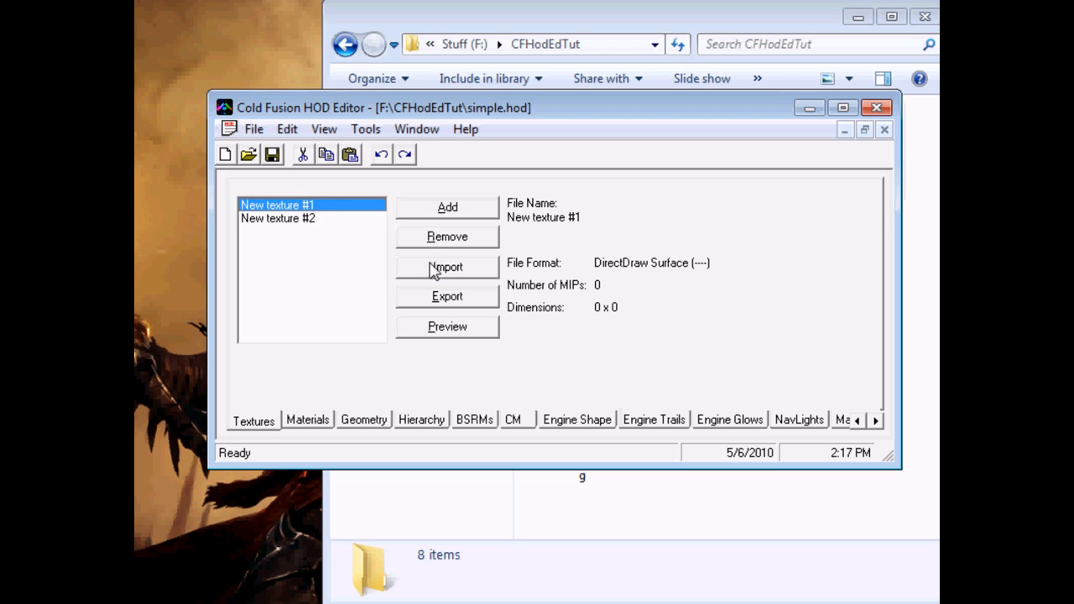
click(446, 267)
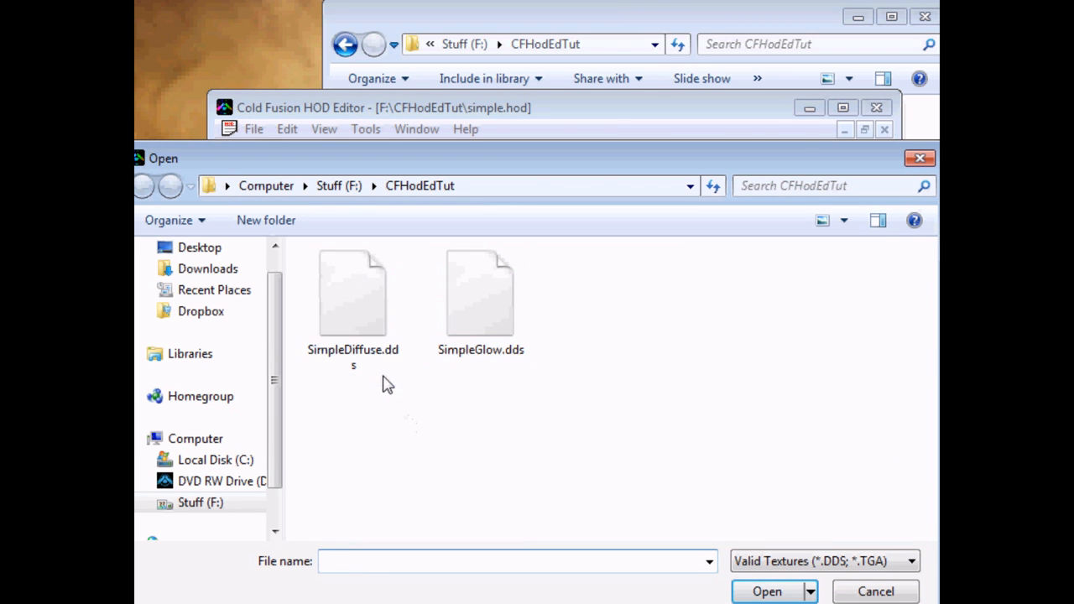
click(353, 293)
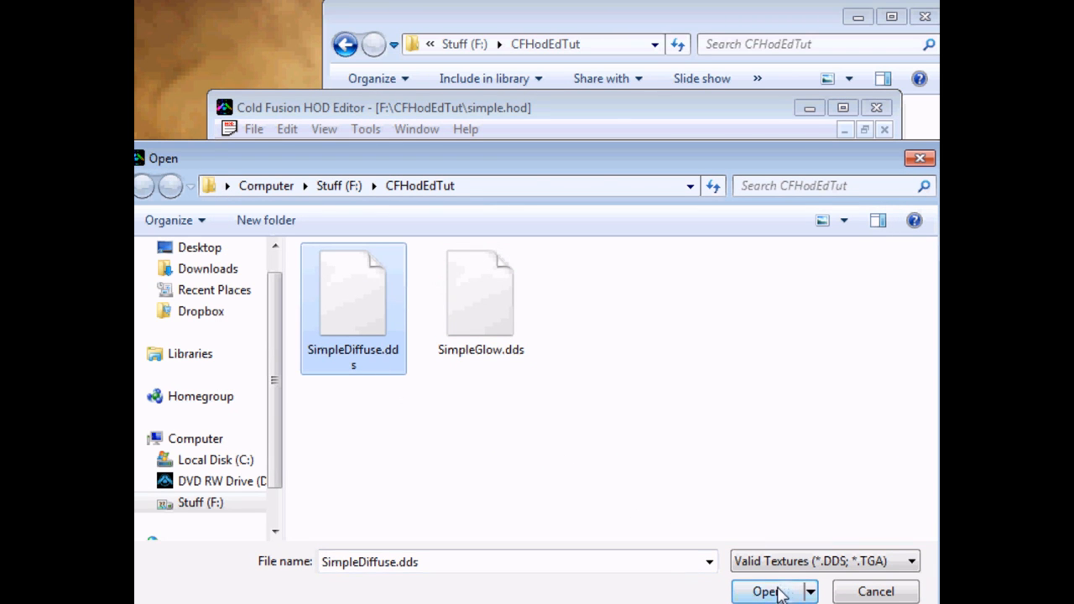
click(766, 592)
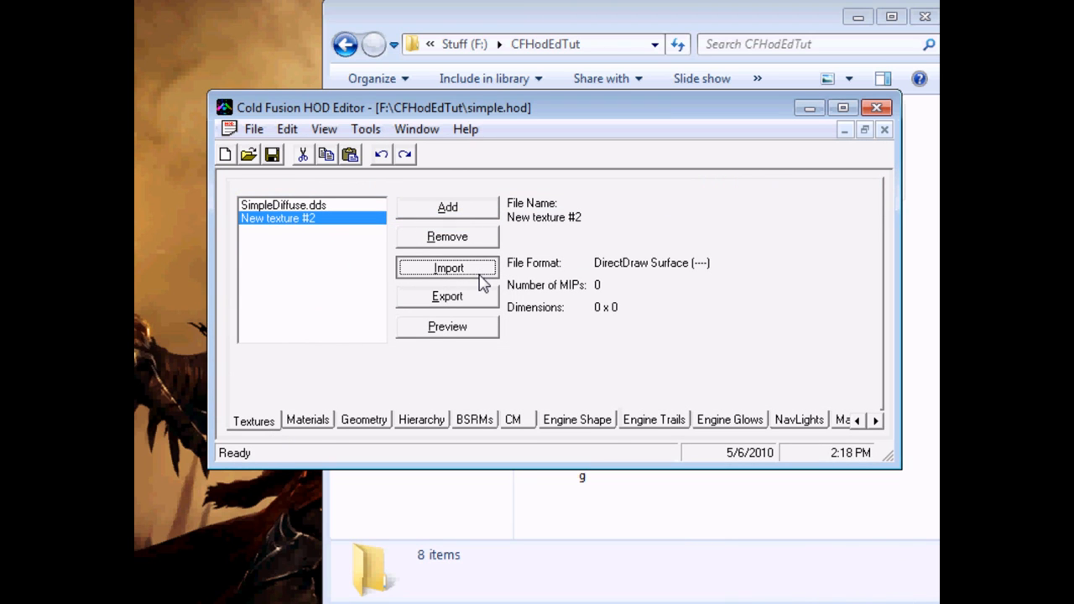
Import SimpleGlow.dds into the second texture and review the imported texture details
click(448, 268)
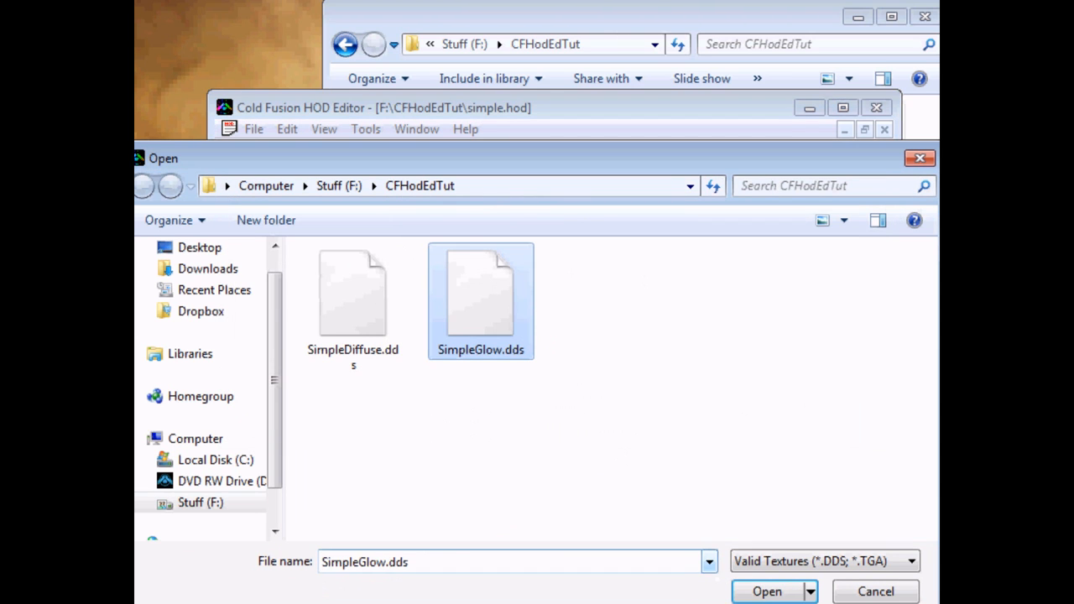
click(766, 591)
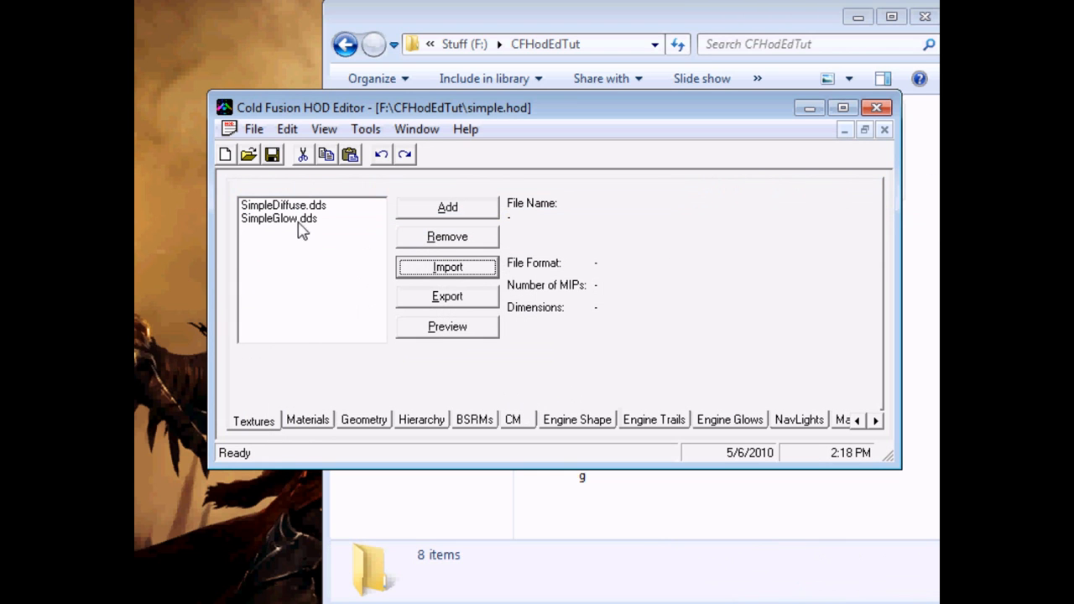
click(283, 205)
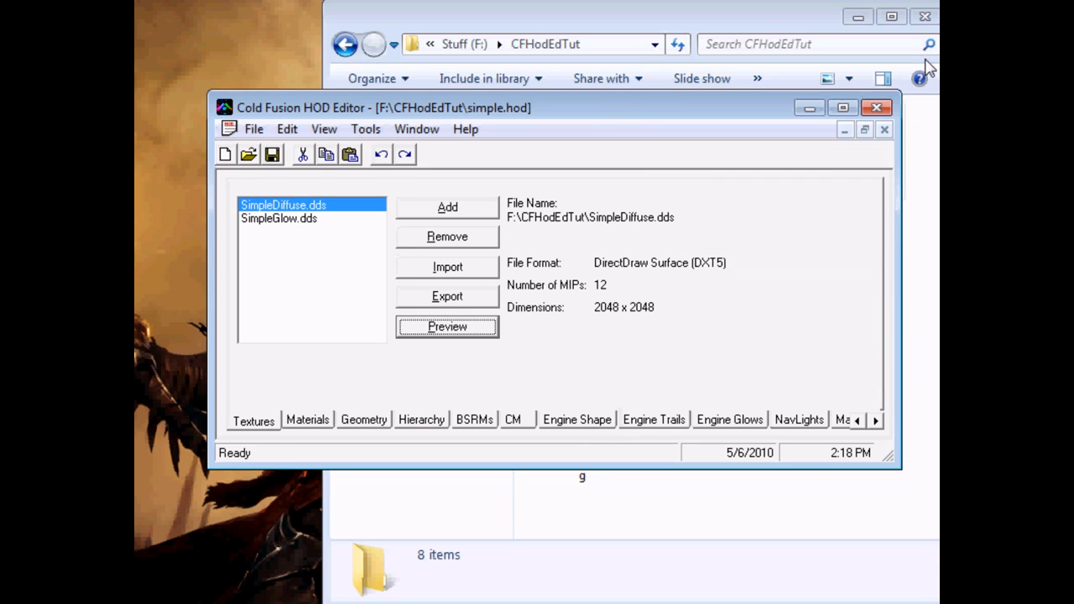
mouse_move(353, 240)
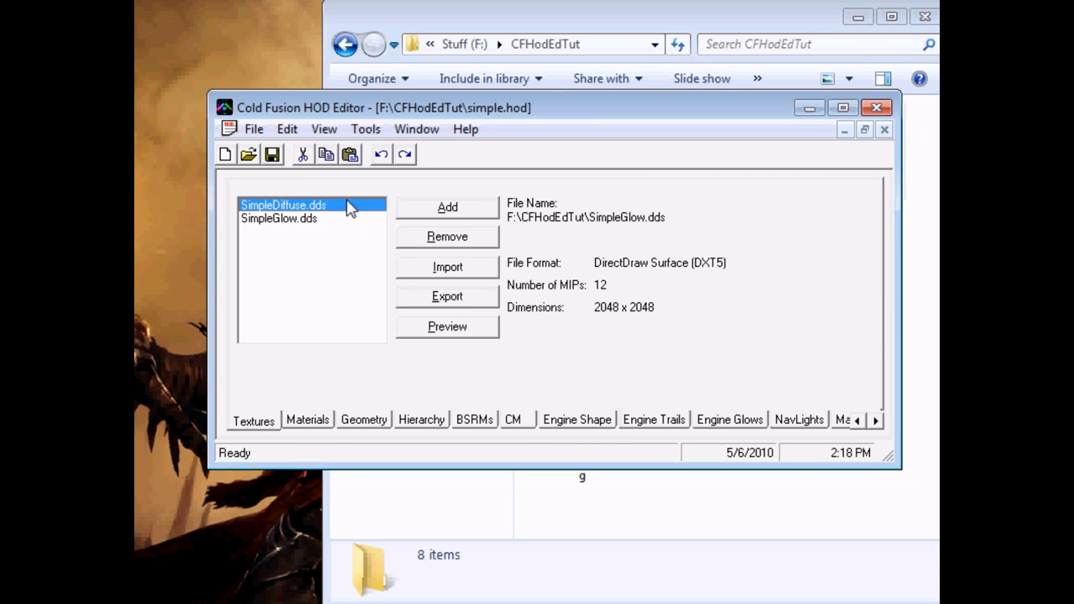
Review the SimpleGlow.dds texture details on the Textures page
click(307, 420)
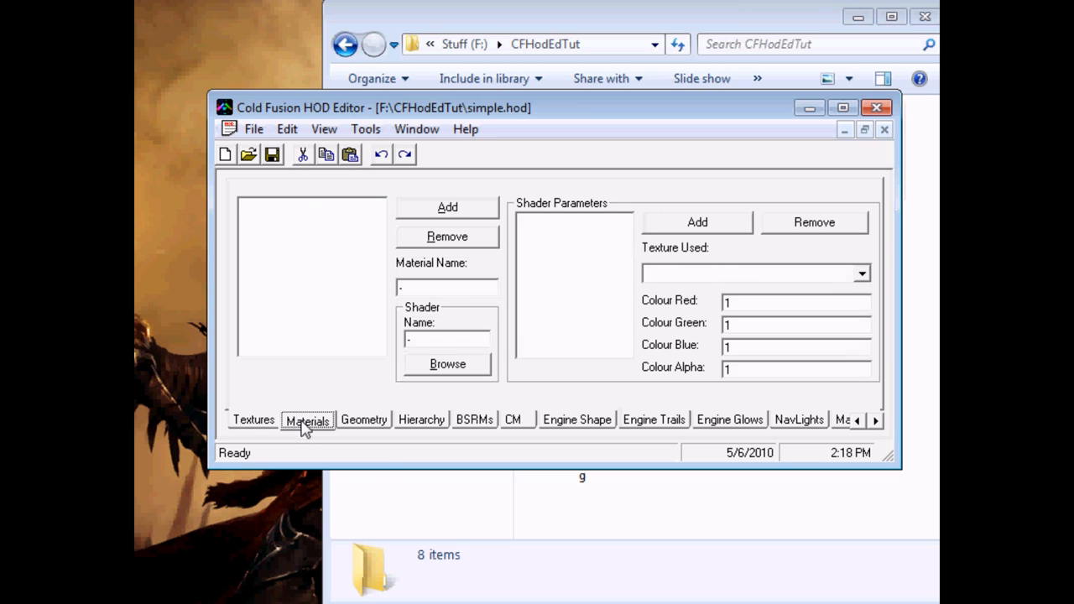
click(252, 419)
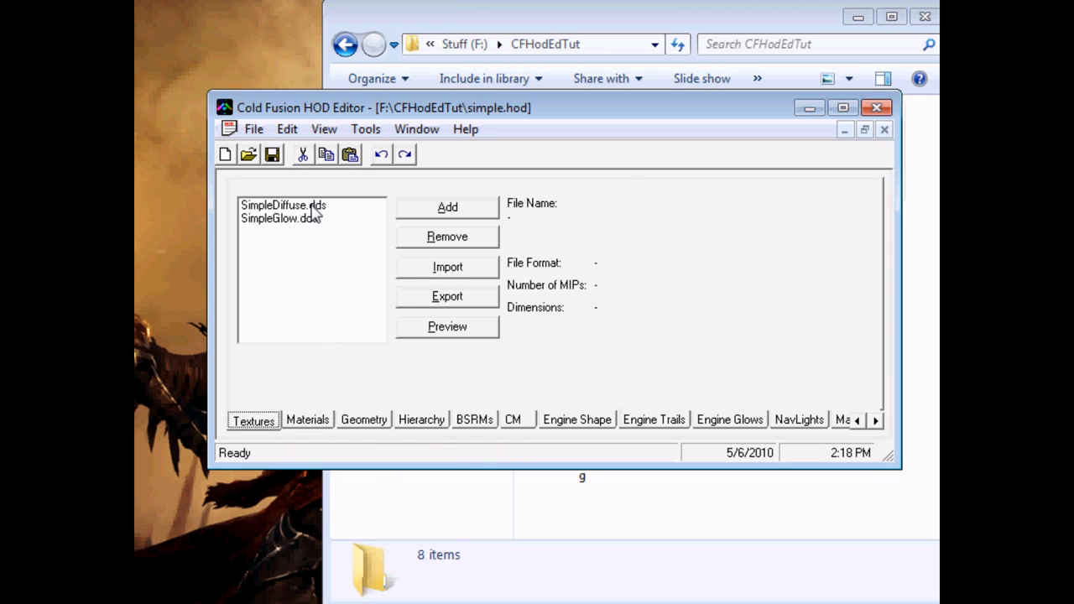
click(278, 218)
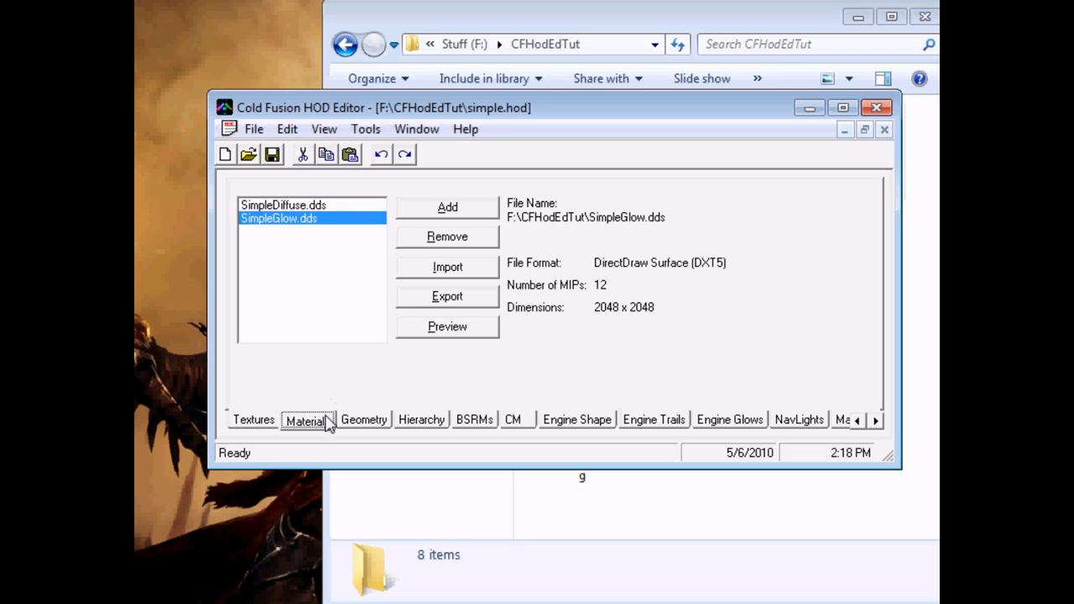
Add a material named SimpleMaterial with shader name 'ship'
click(308, 419)
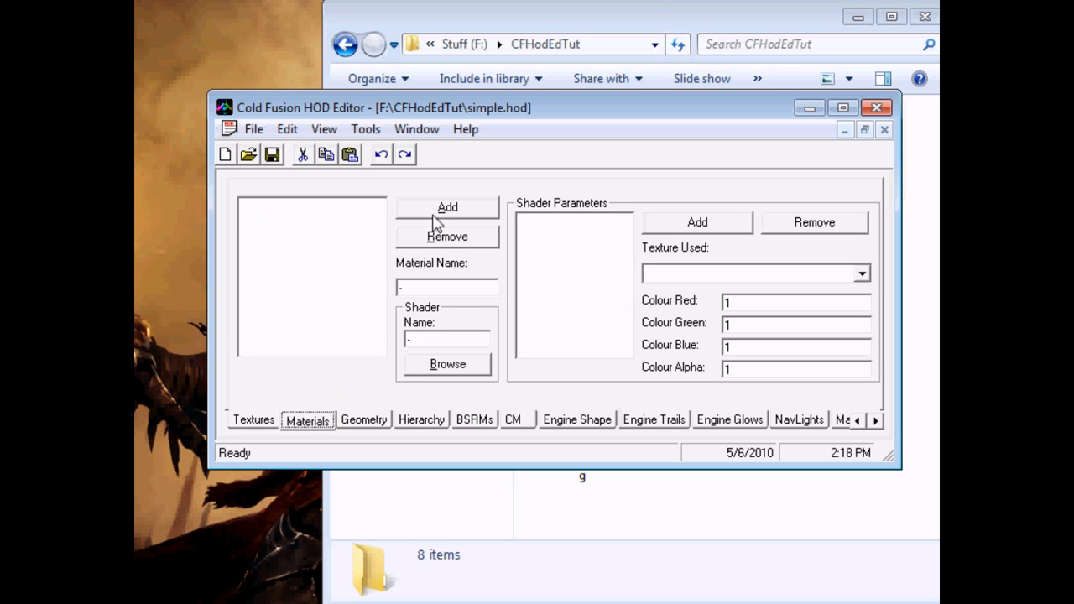
click(447, 208)
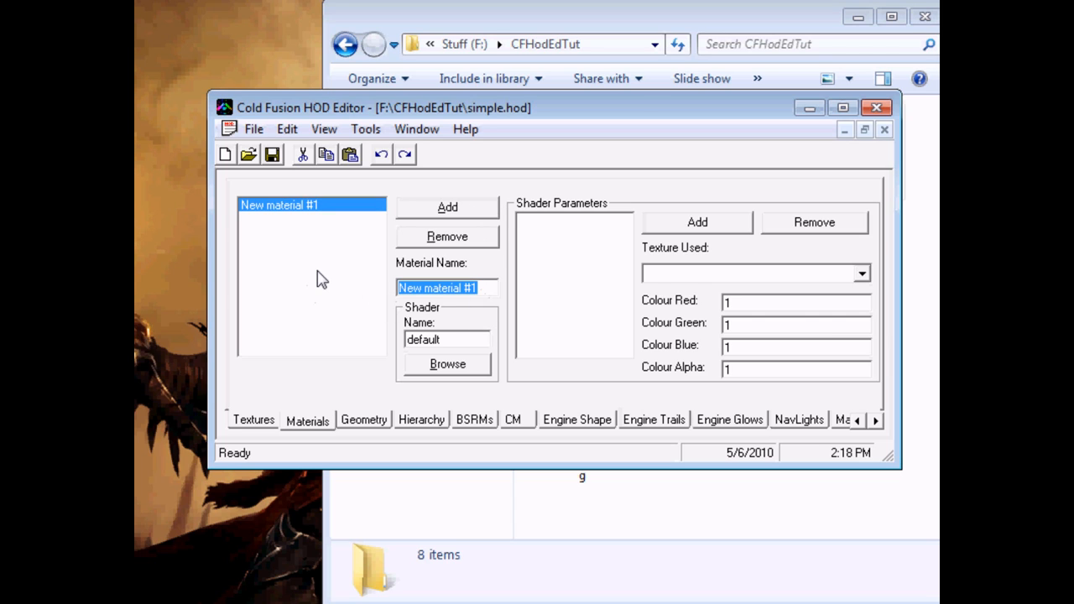
text(S)
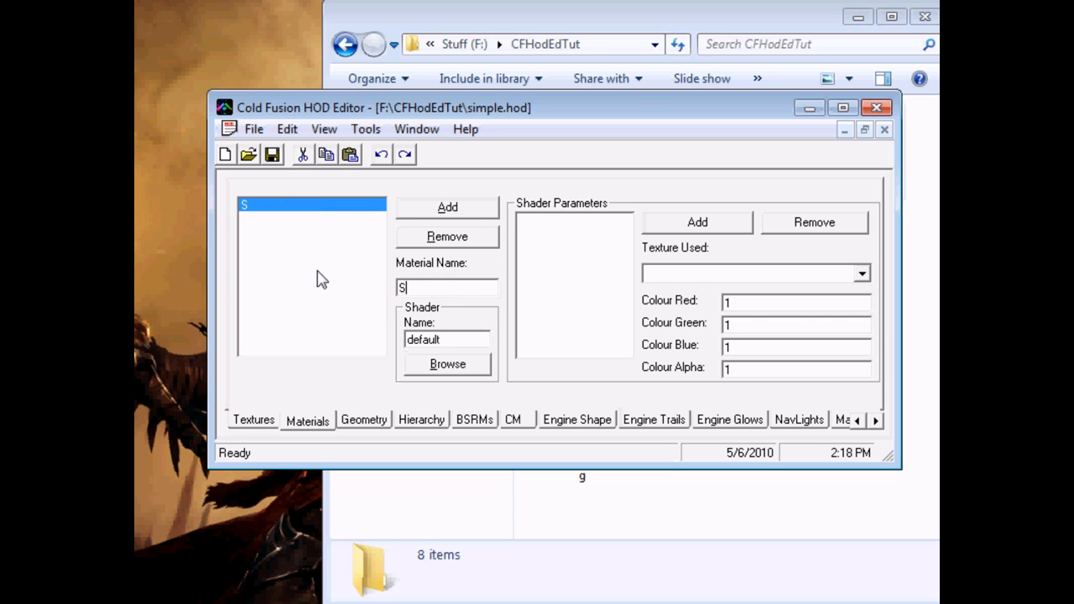
text(impleMaterial)
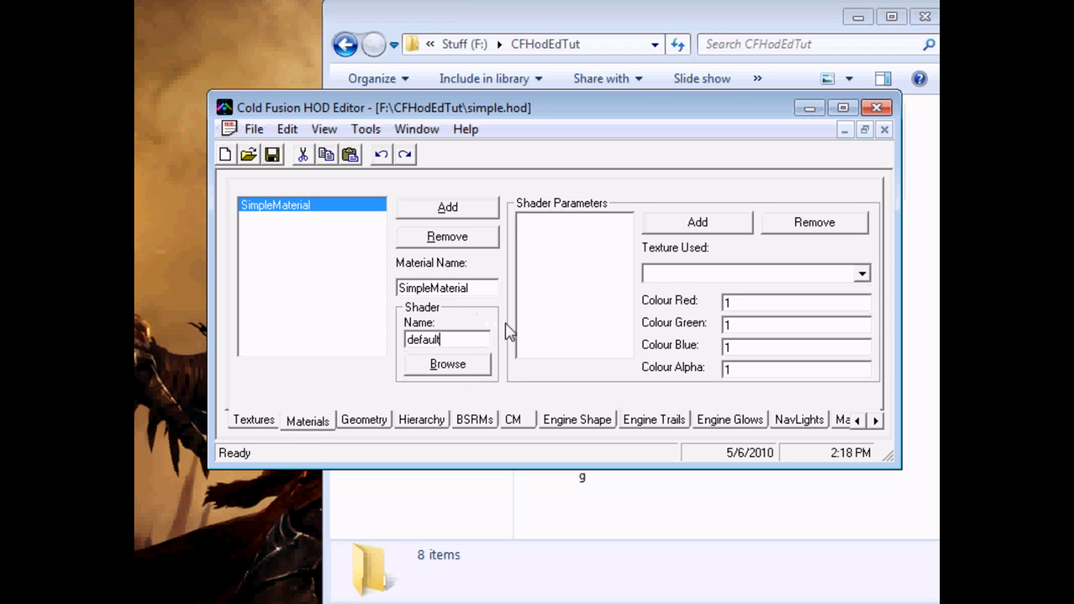
mouse_move(460, 357)
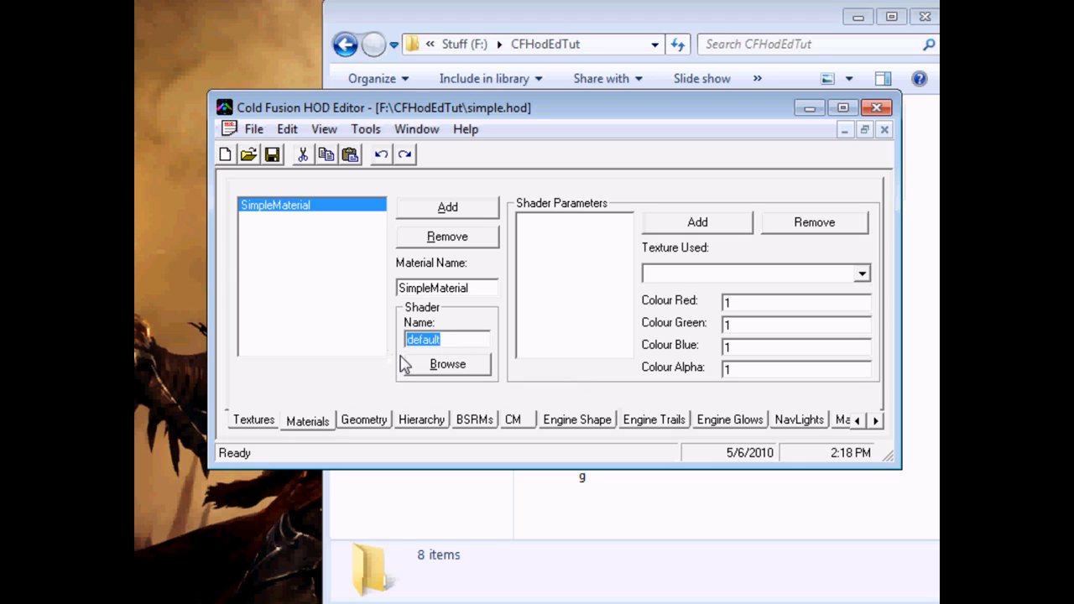
text(ship)
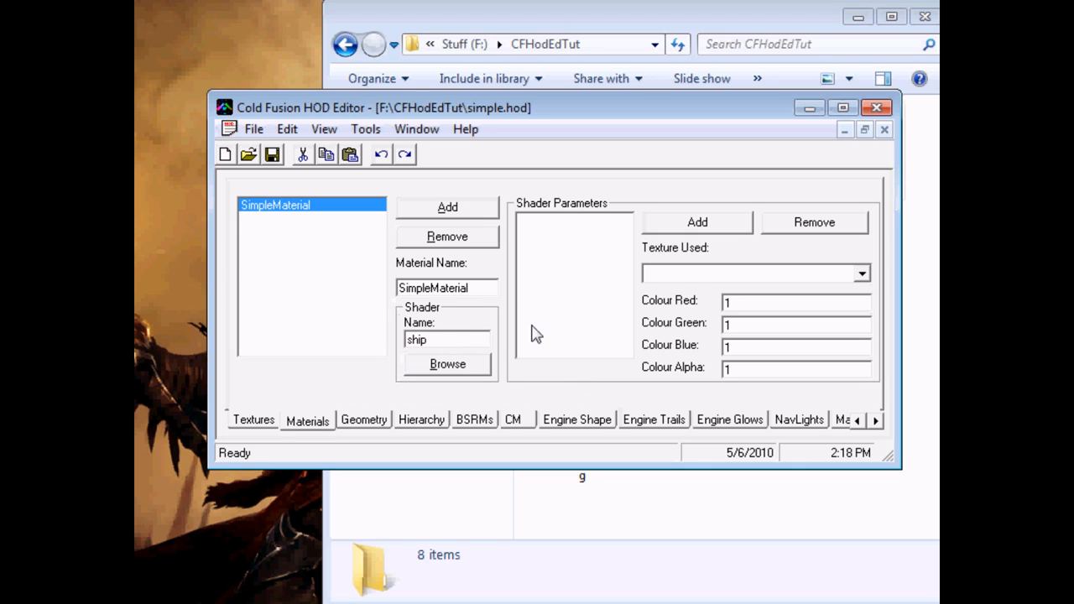
Add texture-type shader parameters $diffuse and $glow to SimpleMaterial
click(697, 223)
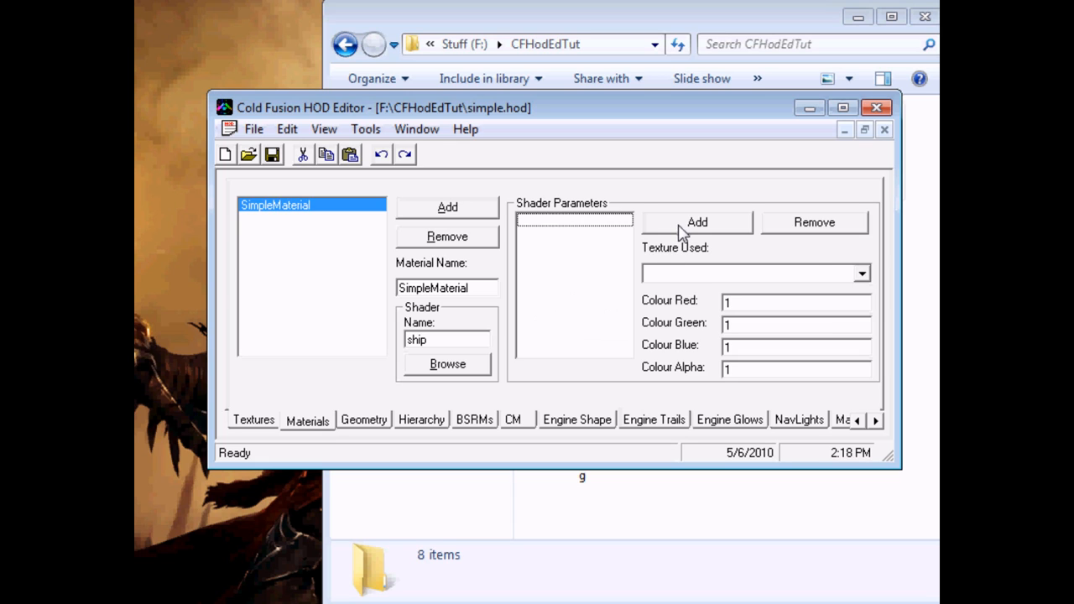
mouse_move(484, 357)
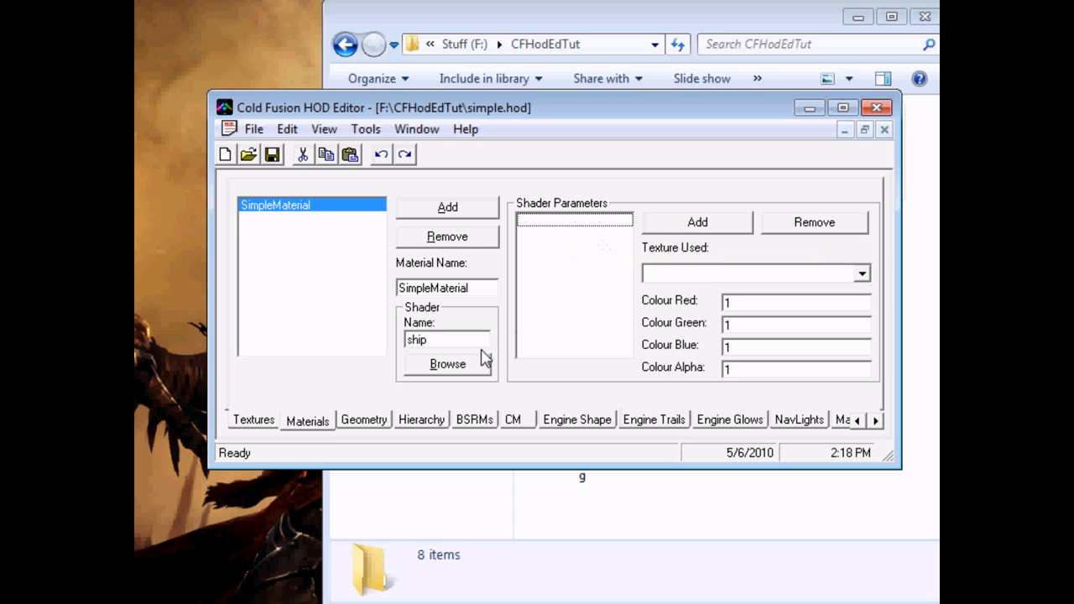
mouse_move(692, 243)
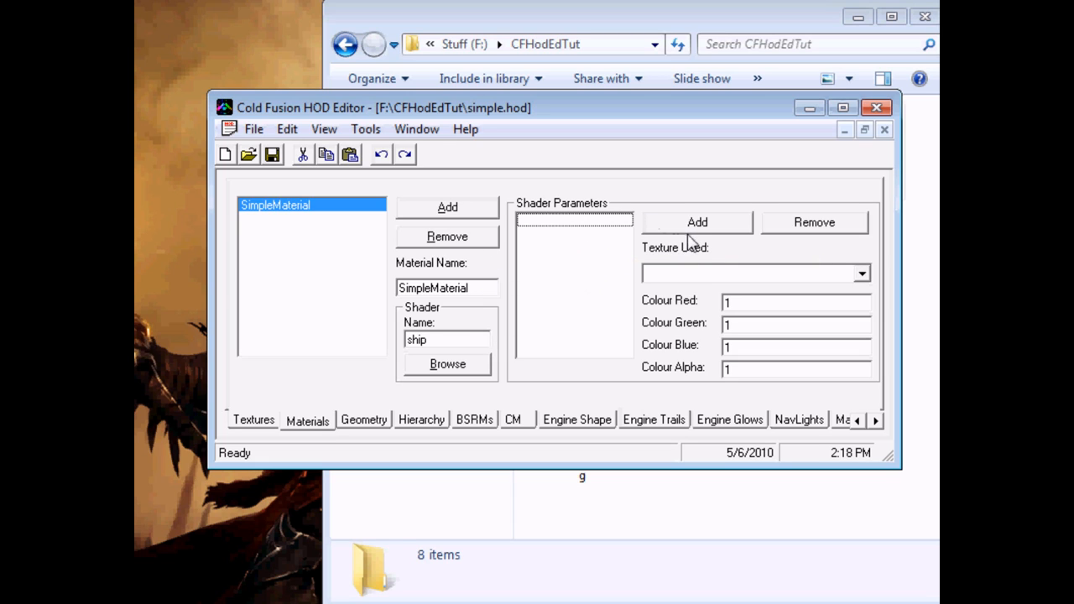
mouse_move(686, 268)
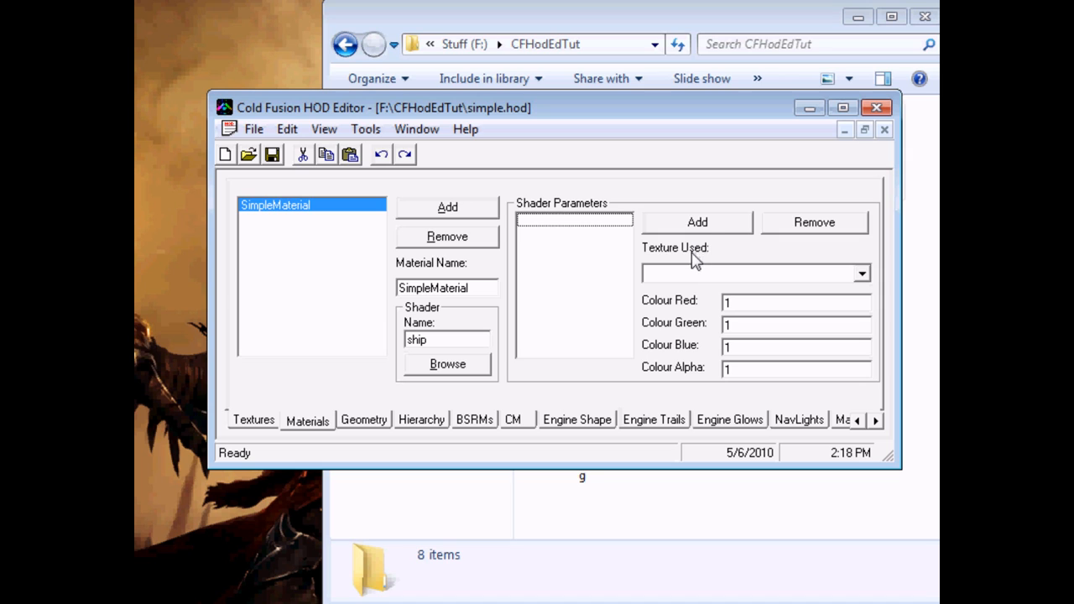
click(698, 222)
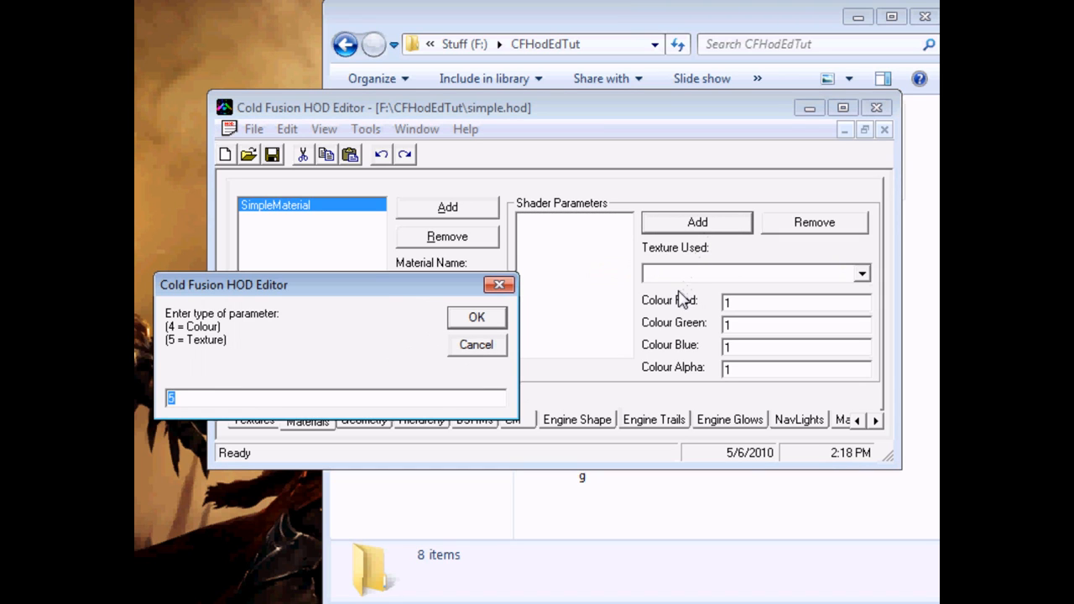
mouse_move(423, 311)
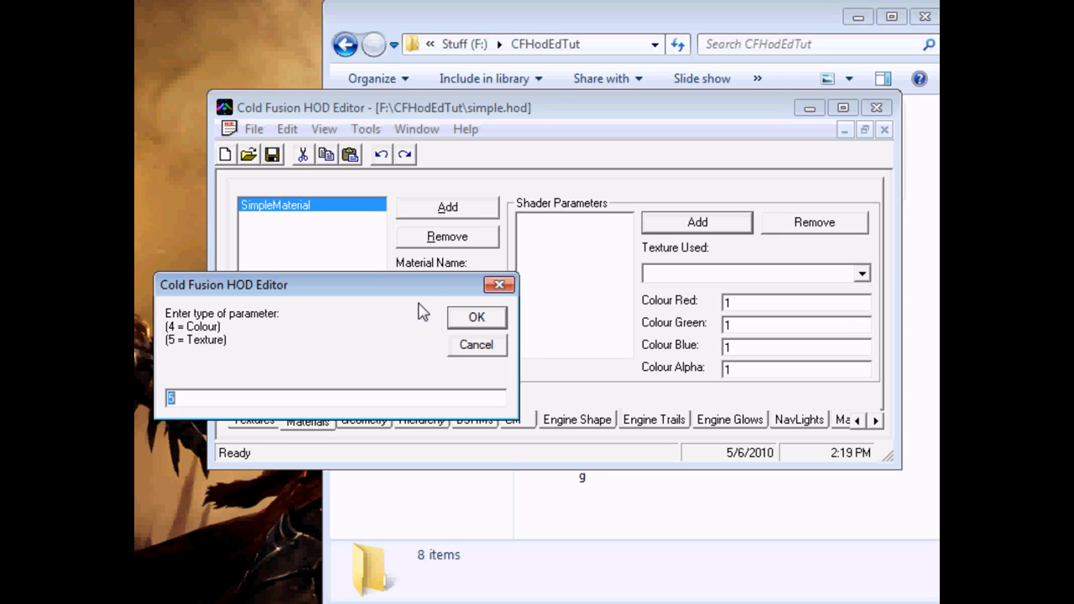
click(476, 316)
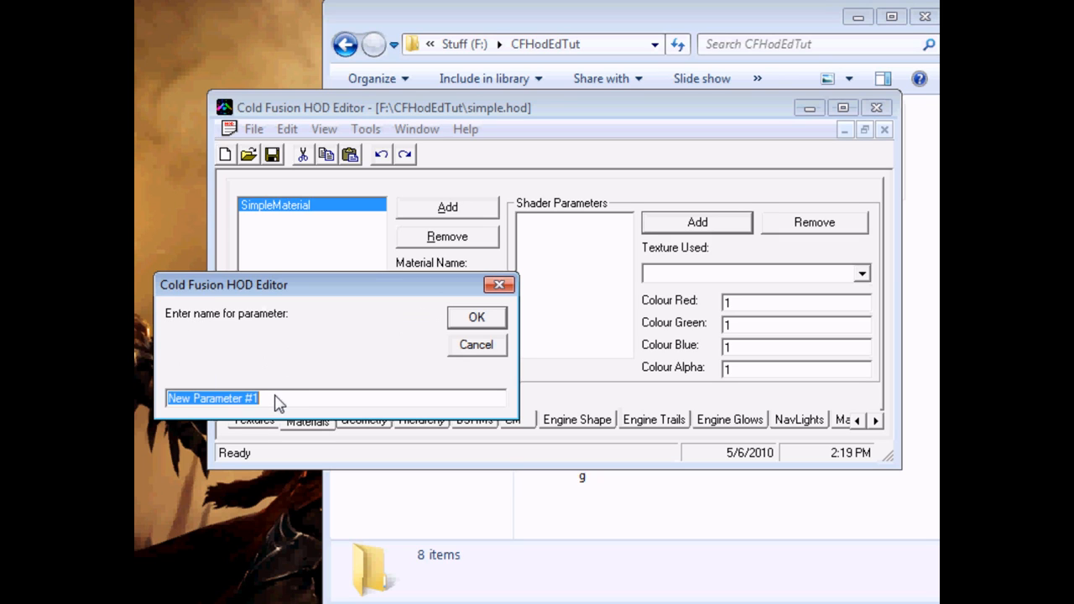
mouse_move(501, 476)
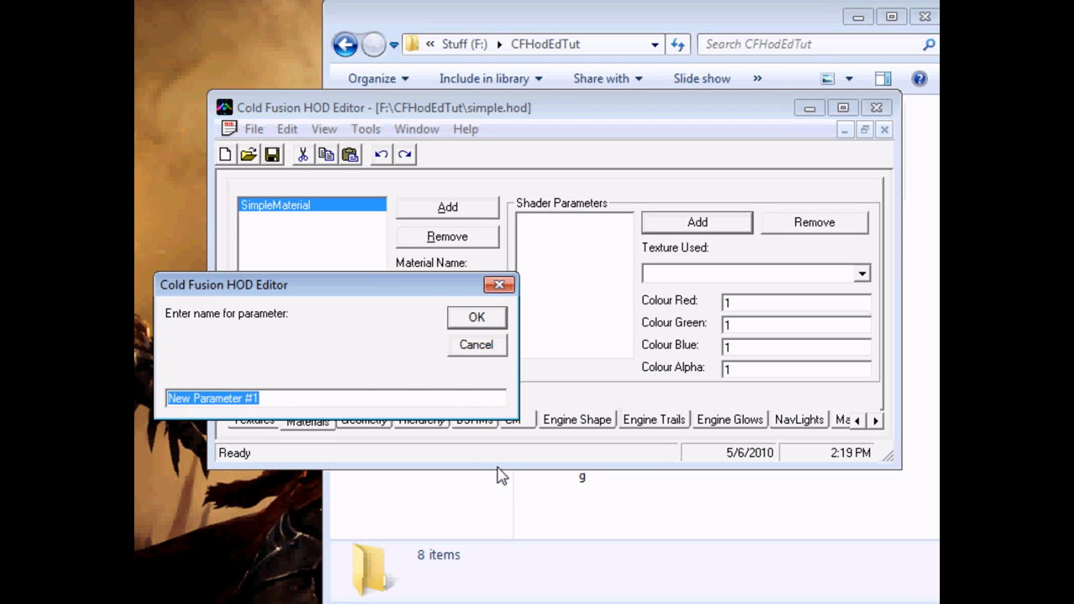
text(Sdi)
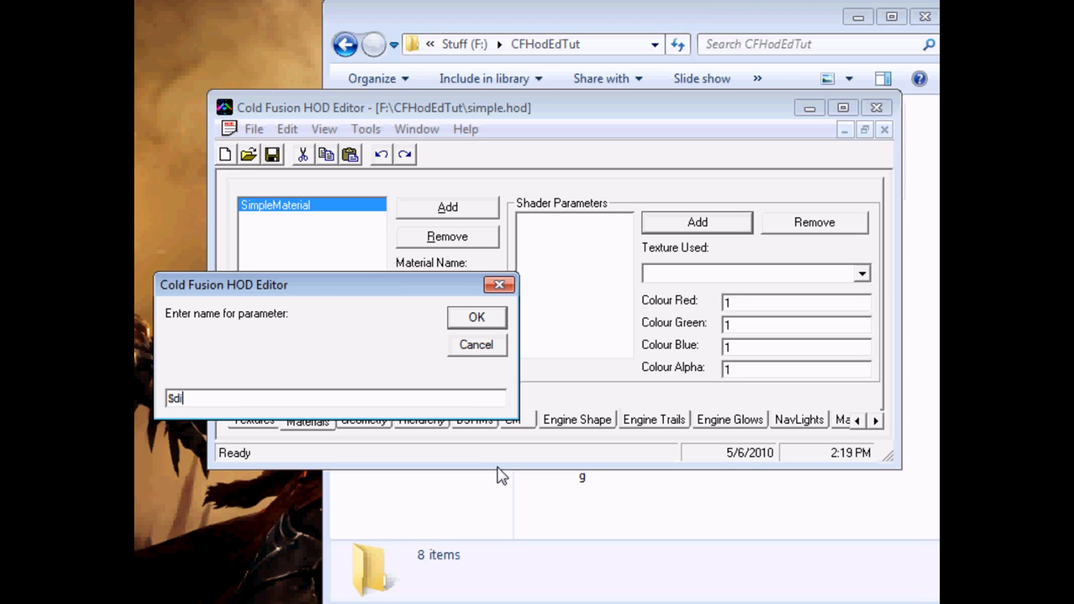
click(476, 317)
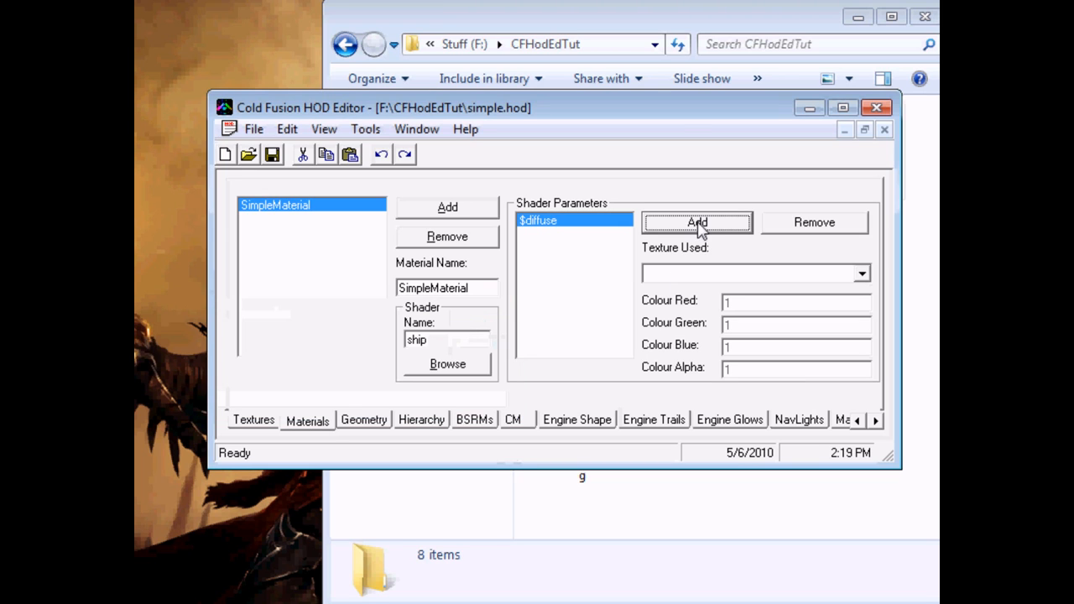
click(696, 221)
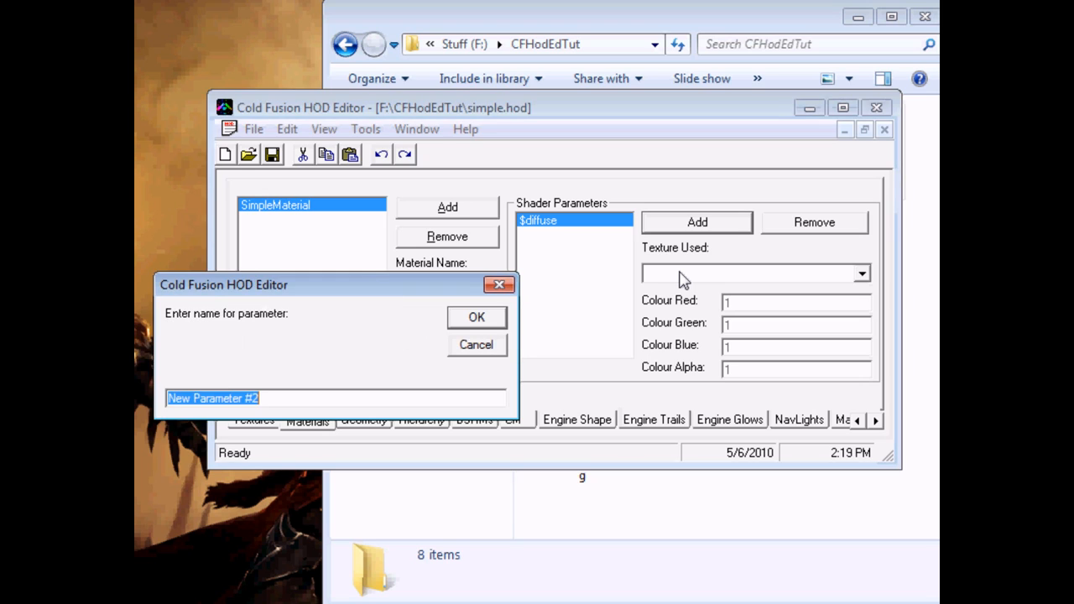
click(475, 318)
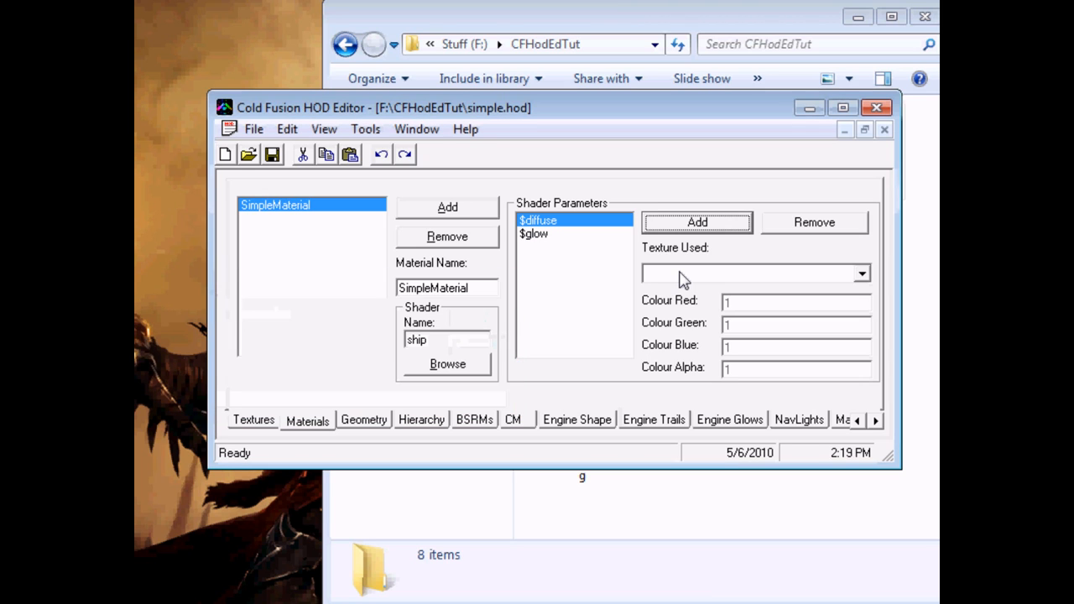
mouse_move(680, 281)
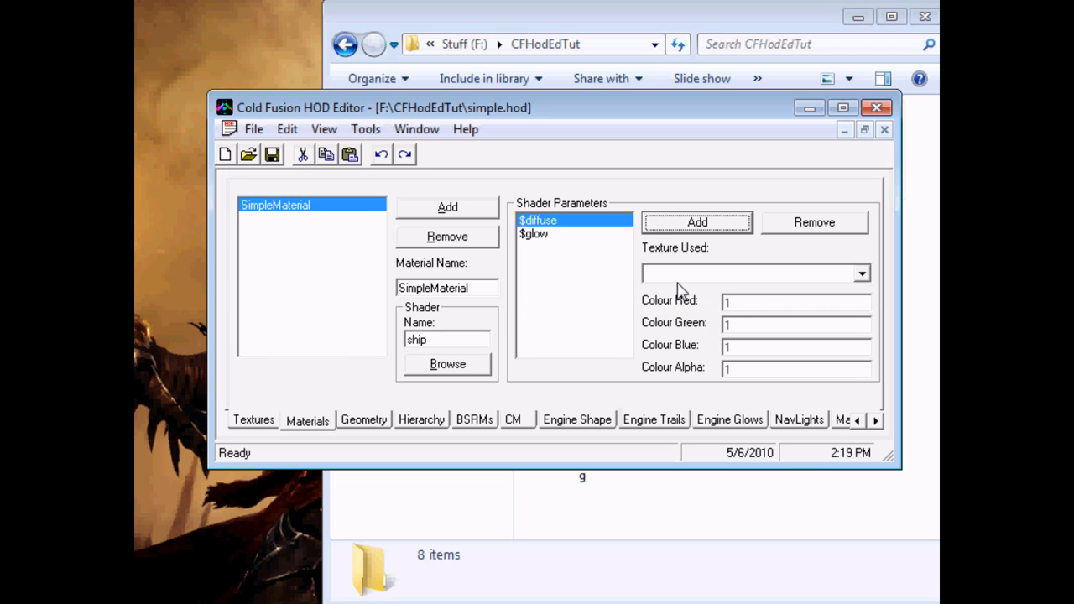
Set Texture Used to SimpleDiffuse.dds for $diffuse and SimpleGlow.dds for $glow
click(861, 273)
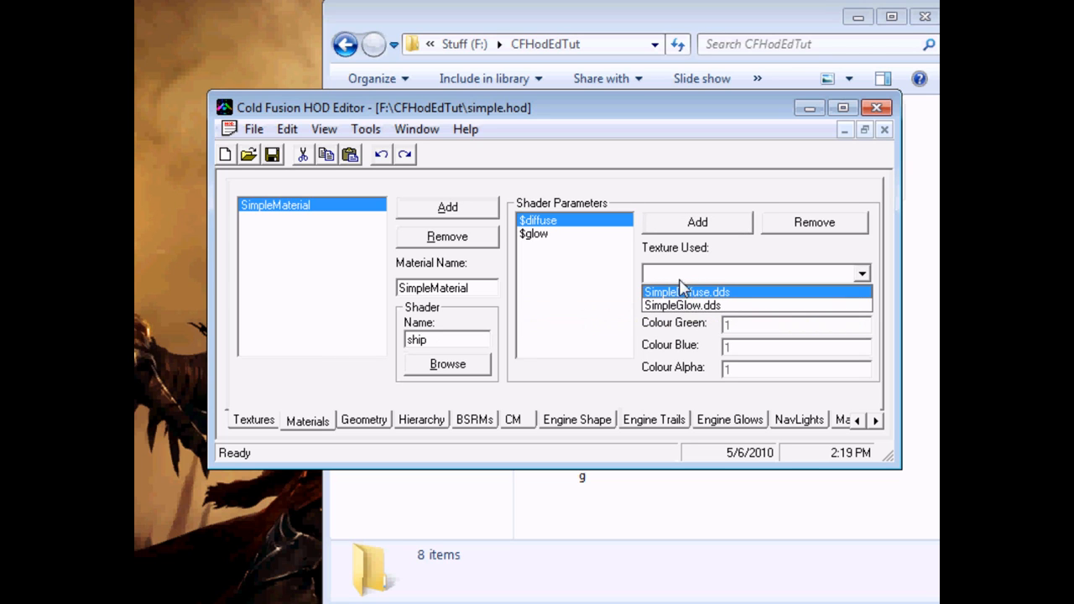
mouse_move(679, 291)
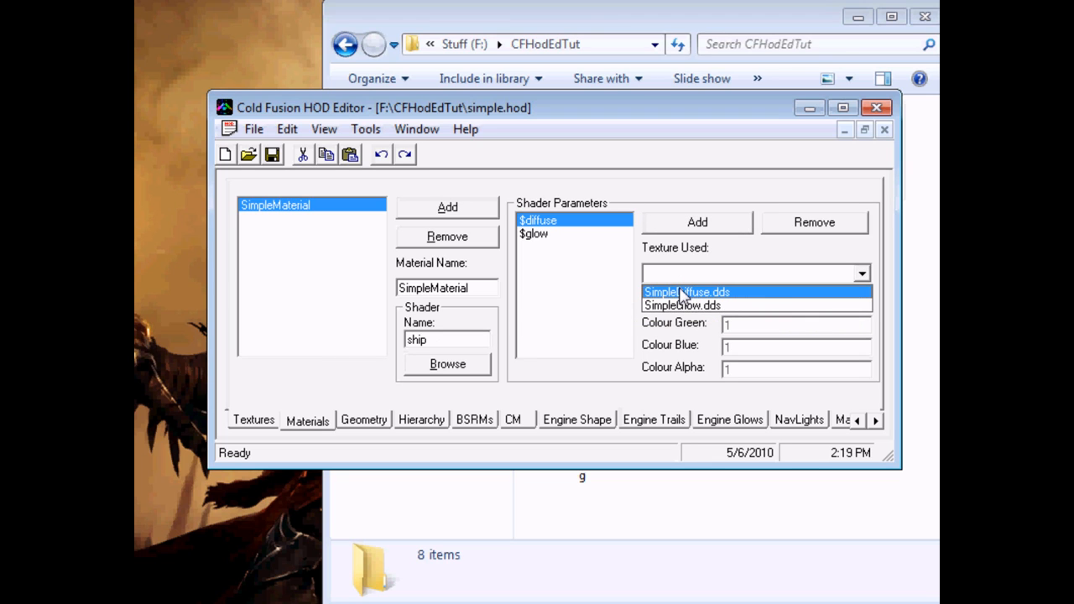
click(534, 233)
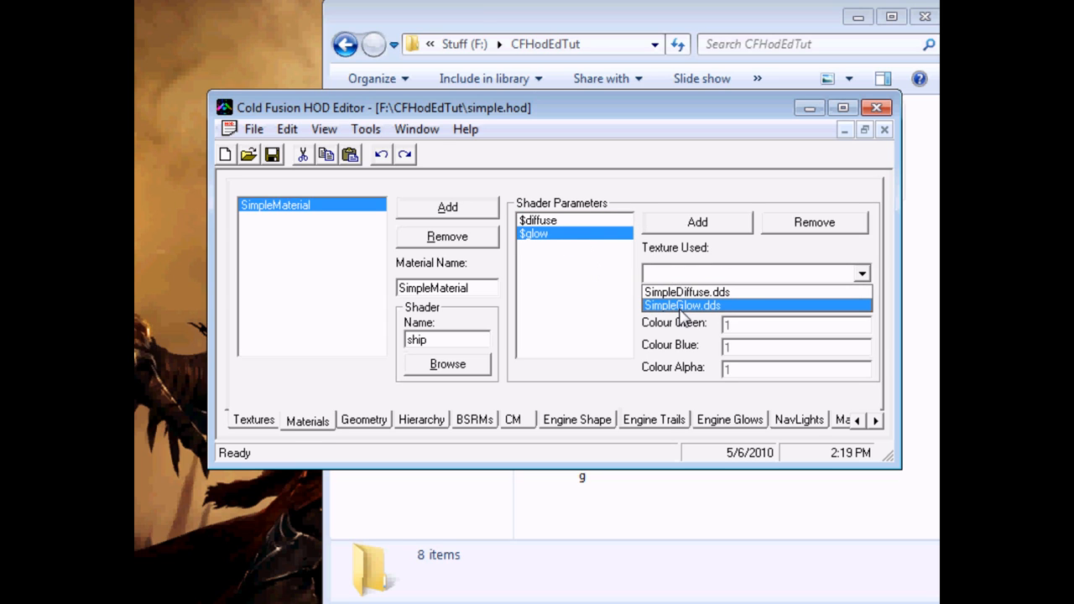
click(682, 305)
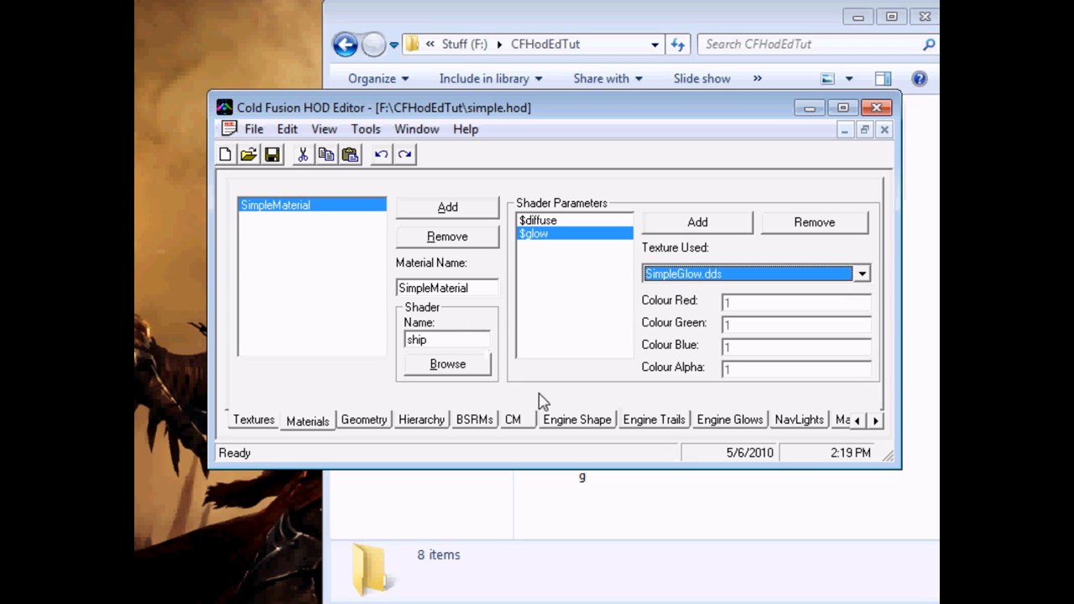
mouse_move(384, 435)
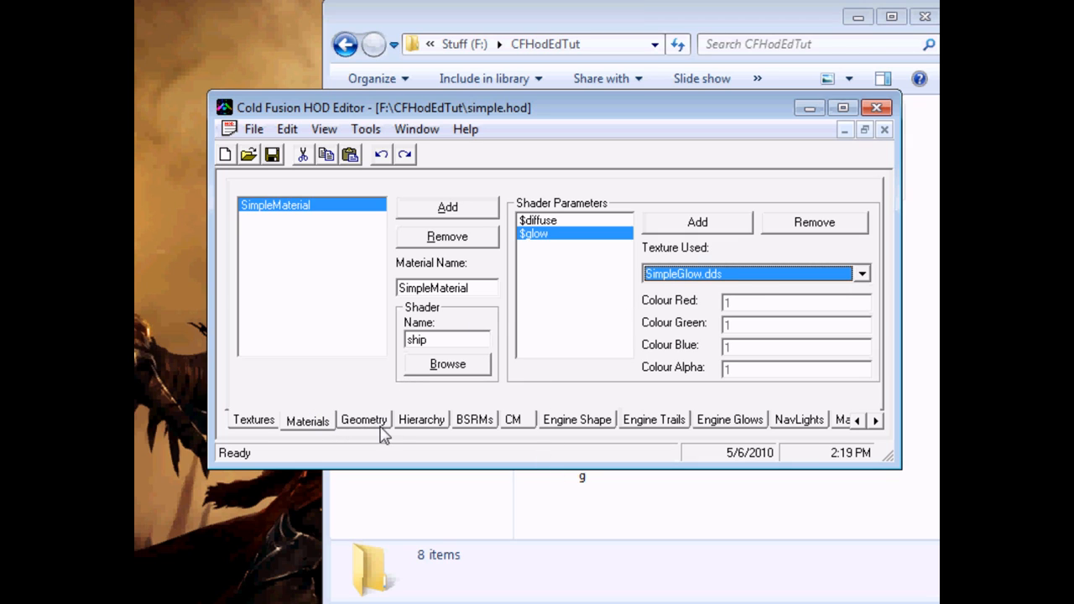
mouse_move(363, 420)
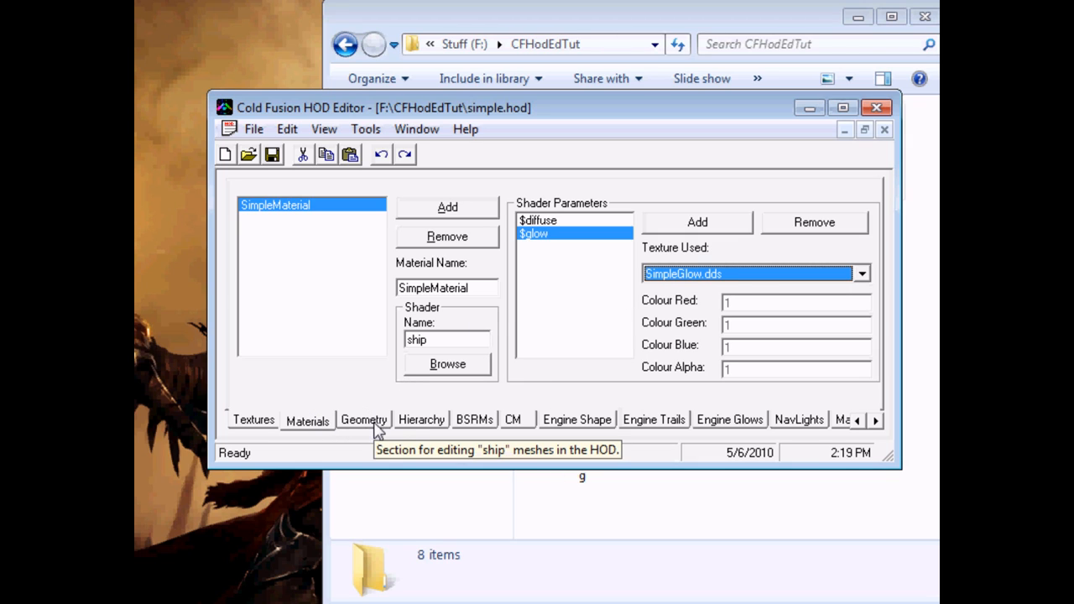
mouse_move(563, 235)
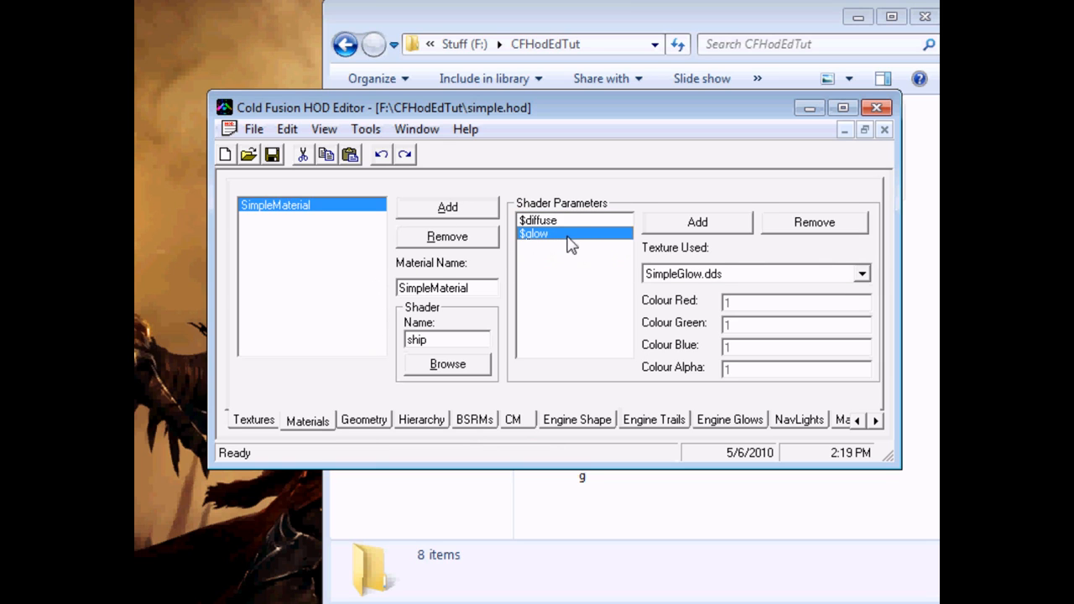
click(538, 220)
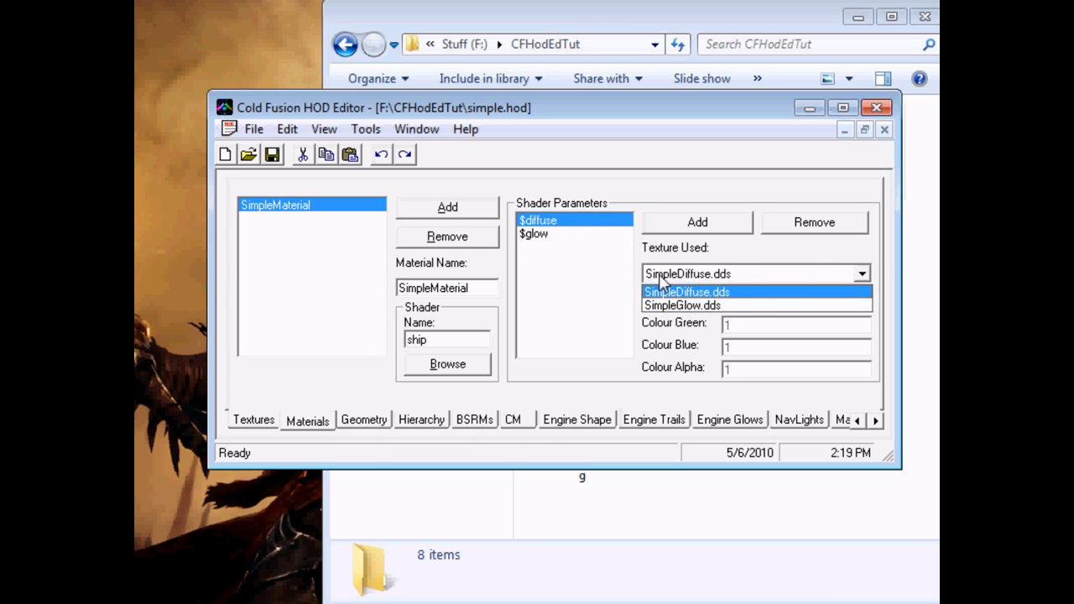
click(534, 234)
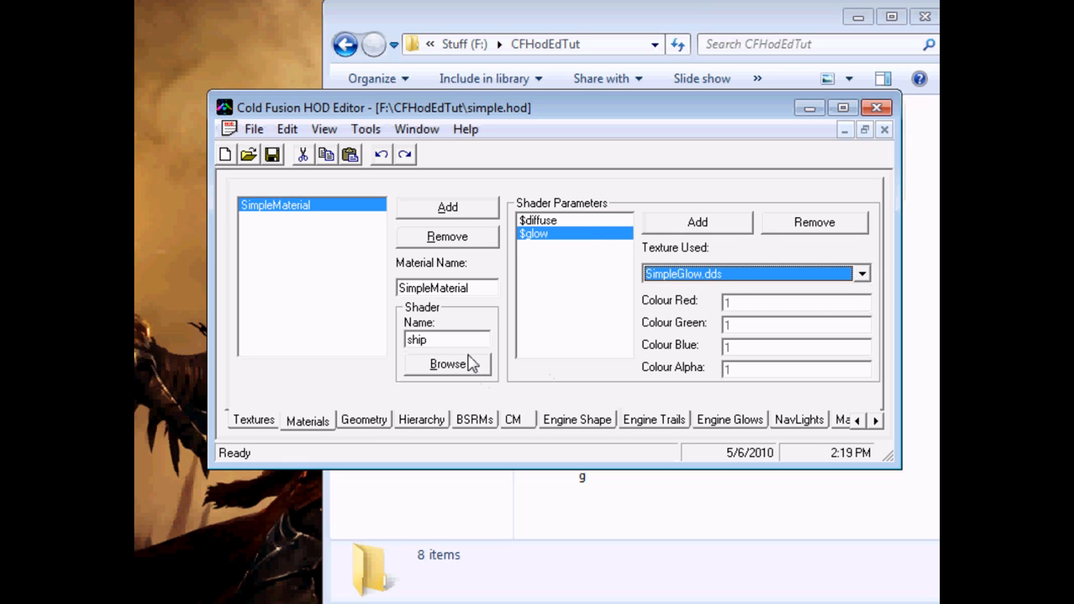
mouse_move(364, 420)
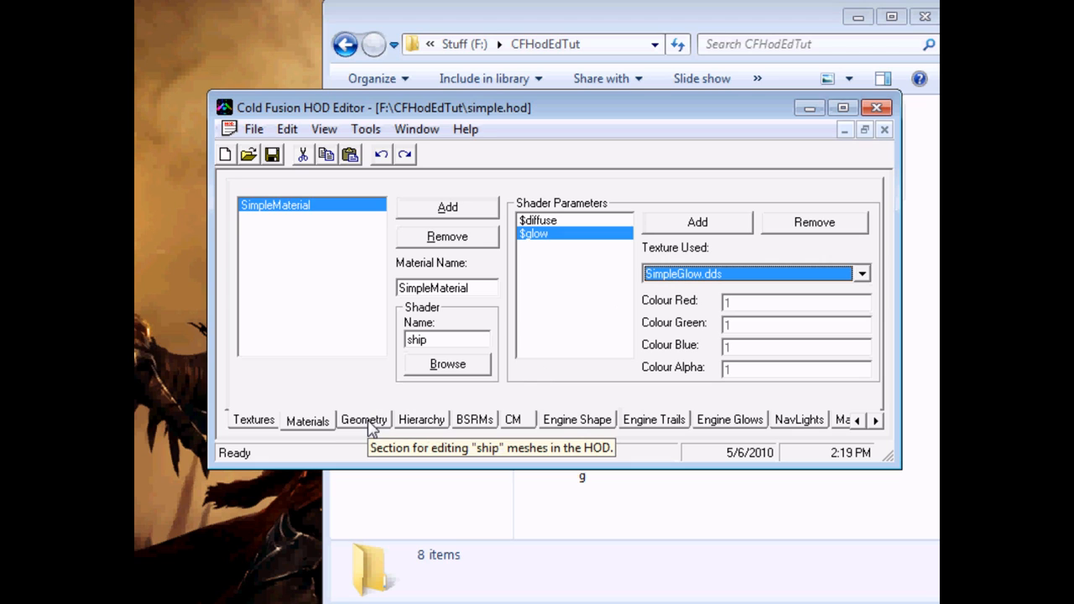
mouse_move(707, 275)
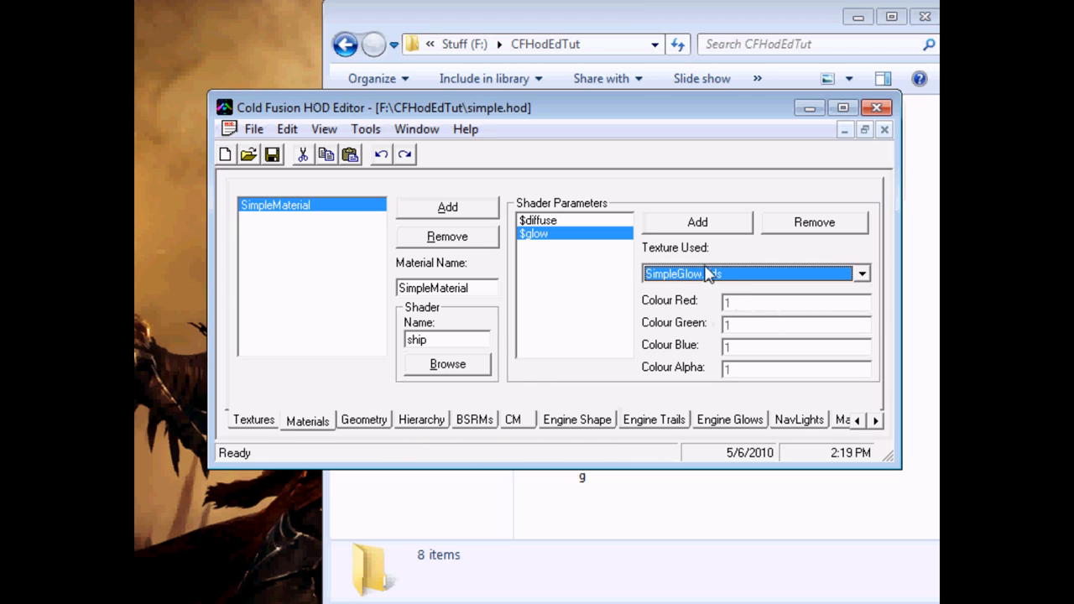
mouse_move(697, 273)
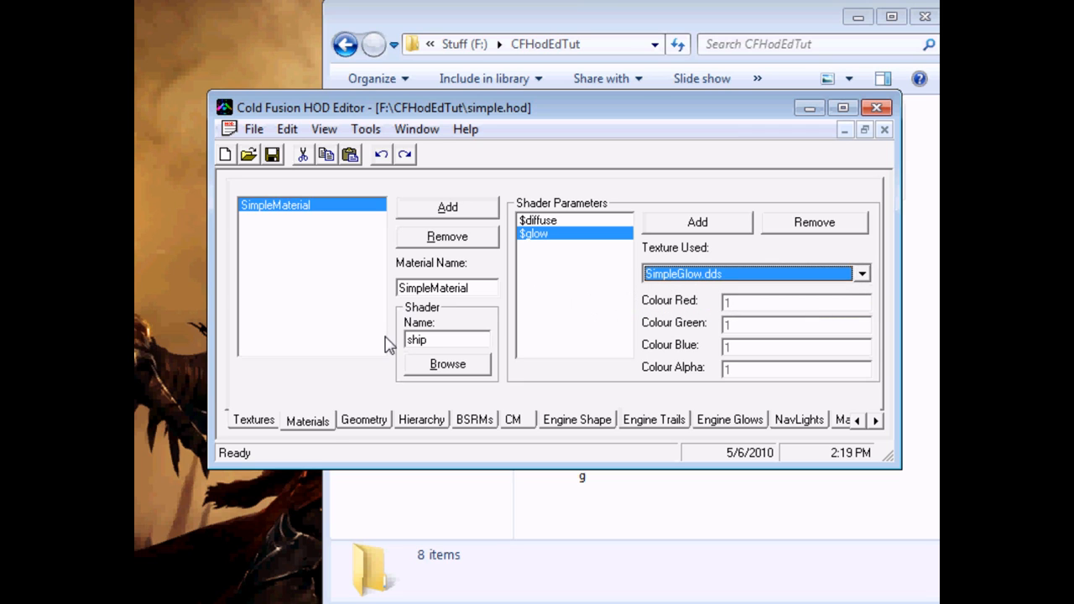
Add New multi-mesh #1 on the Geometry page and name it SimpleMesh
click(364, 420)
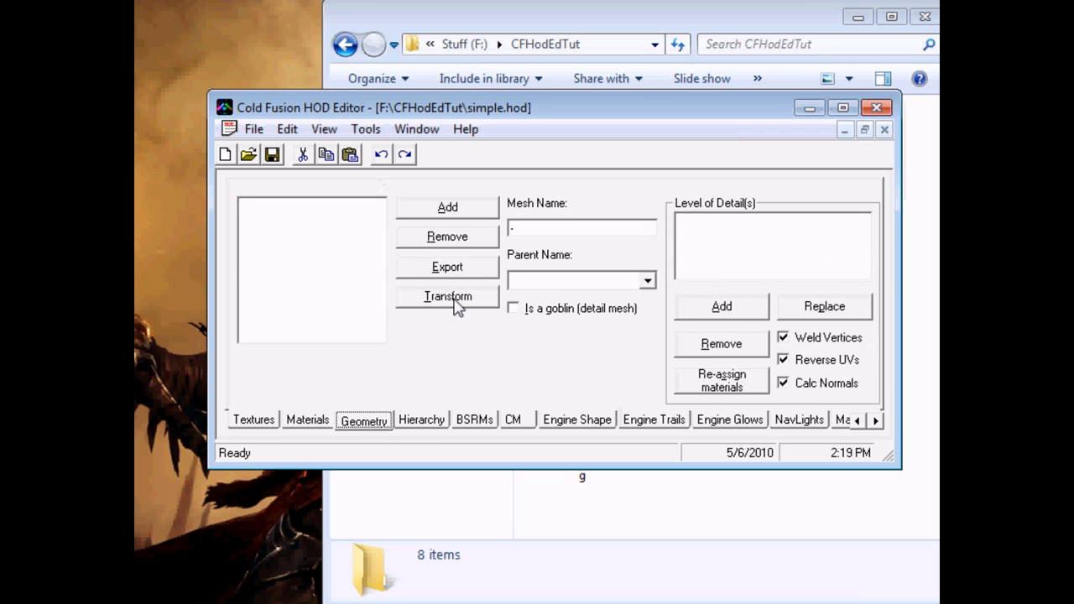
mouse_move(462, 217)
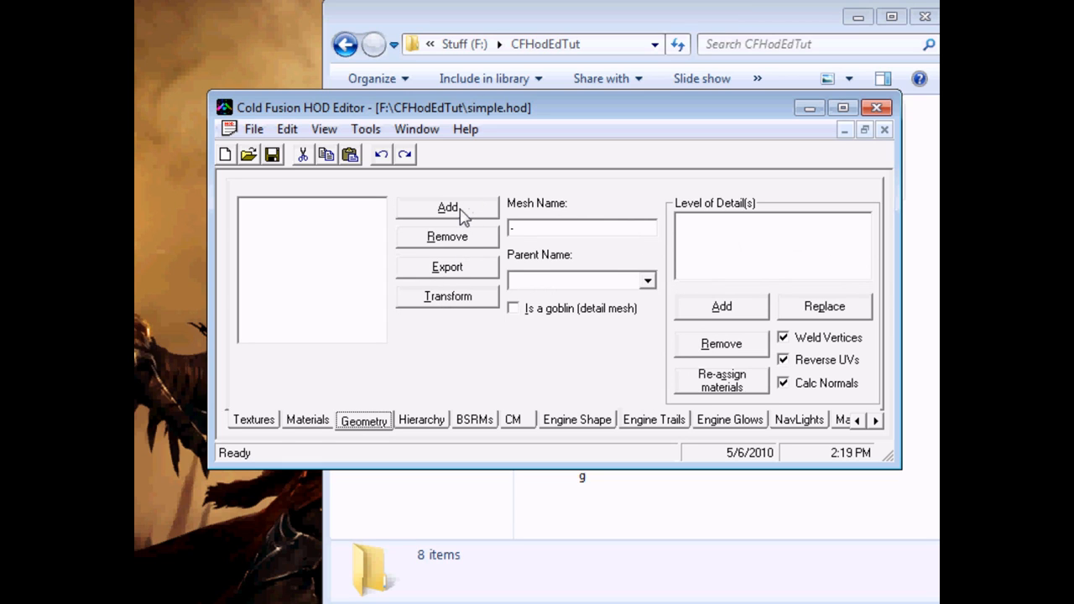
mouse_move(461, 217)
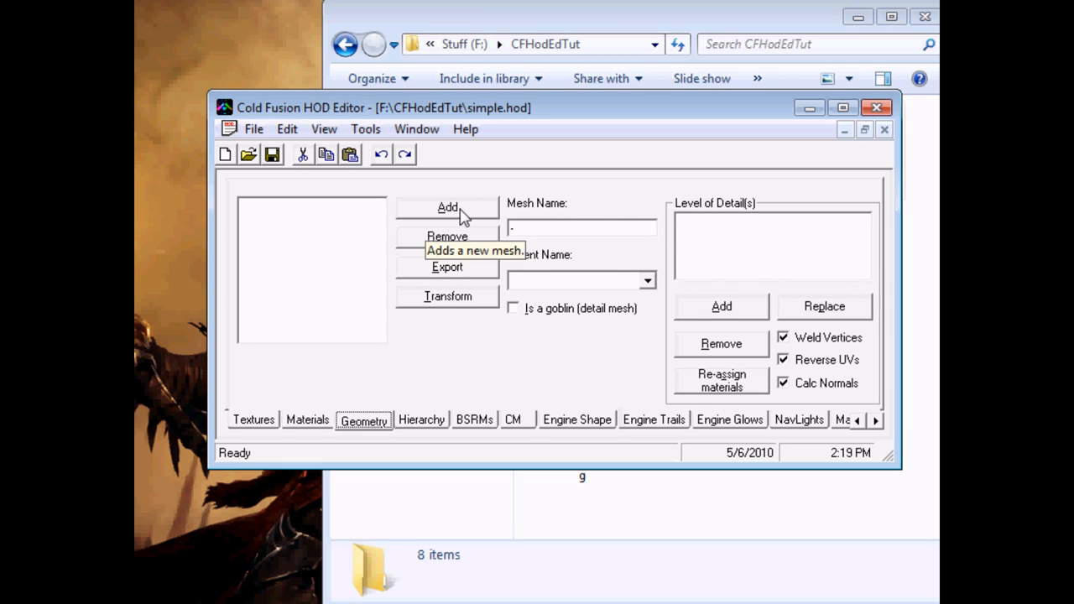
click(447, 207)
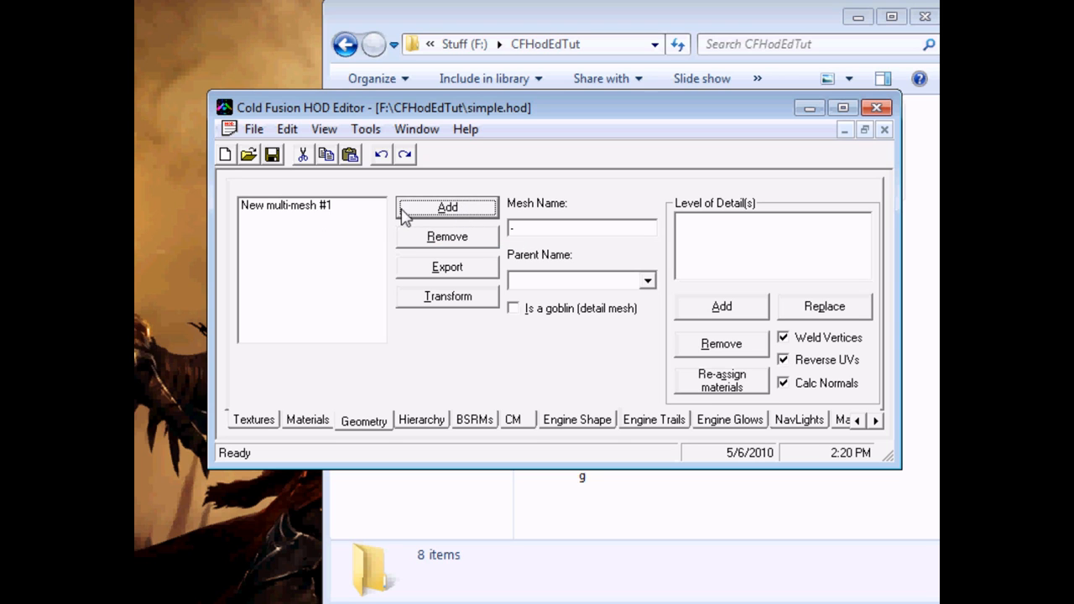
click(253, 419)
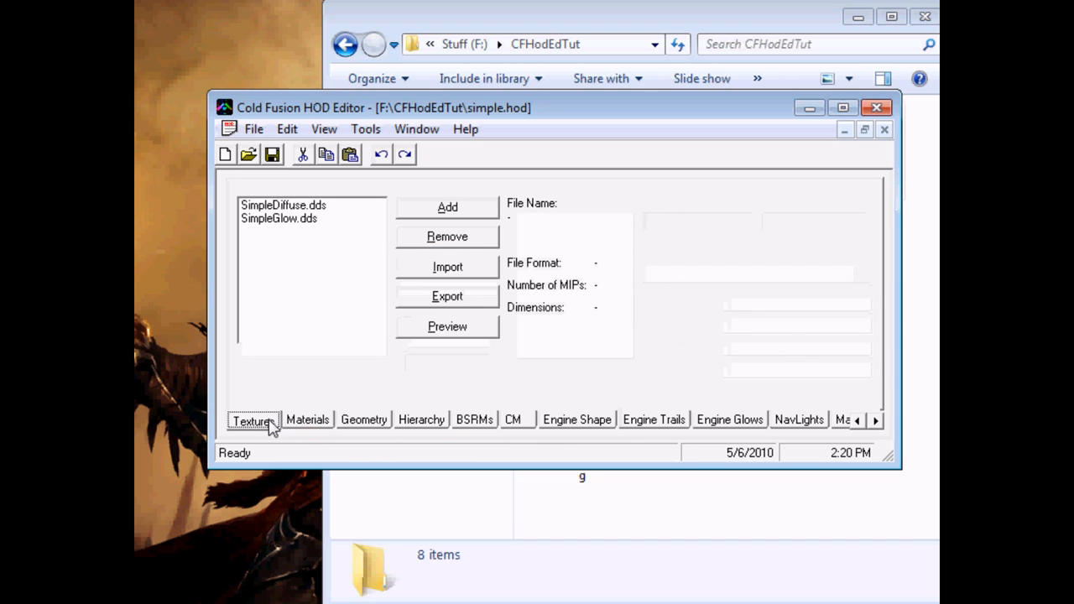
click(363, 420)
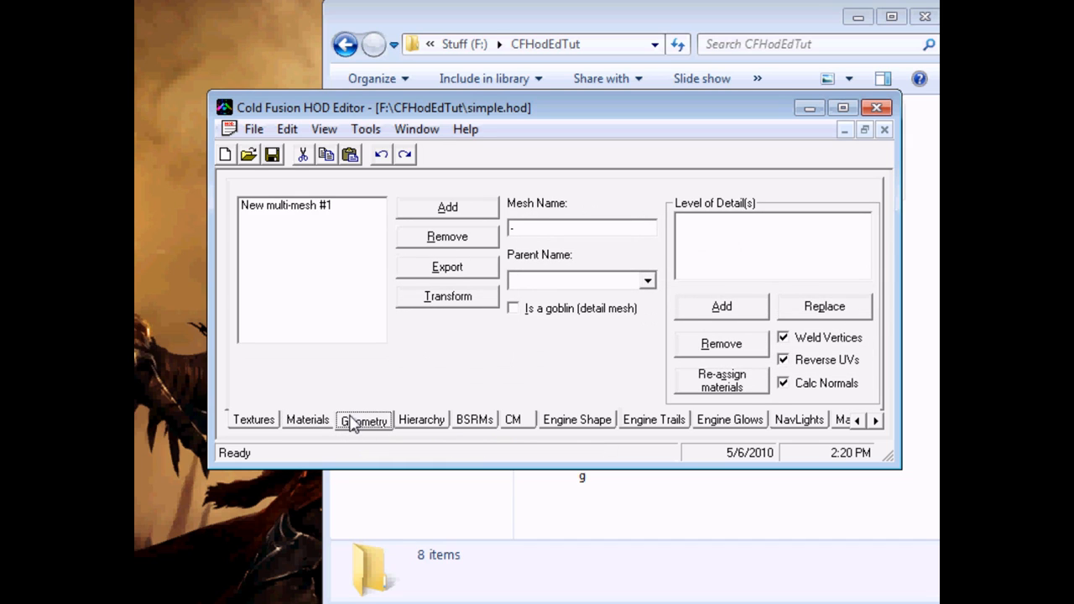
click(285, 205)
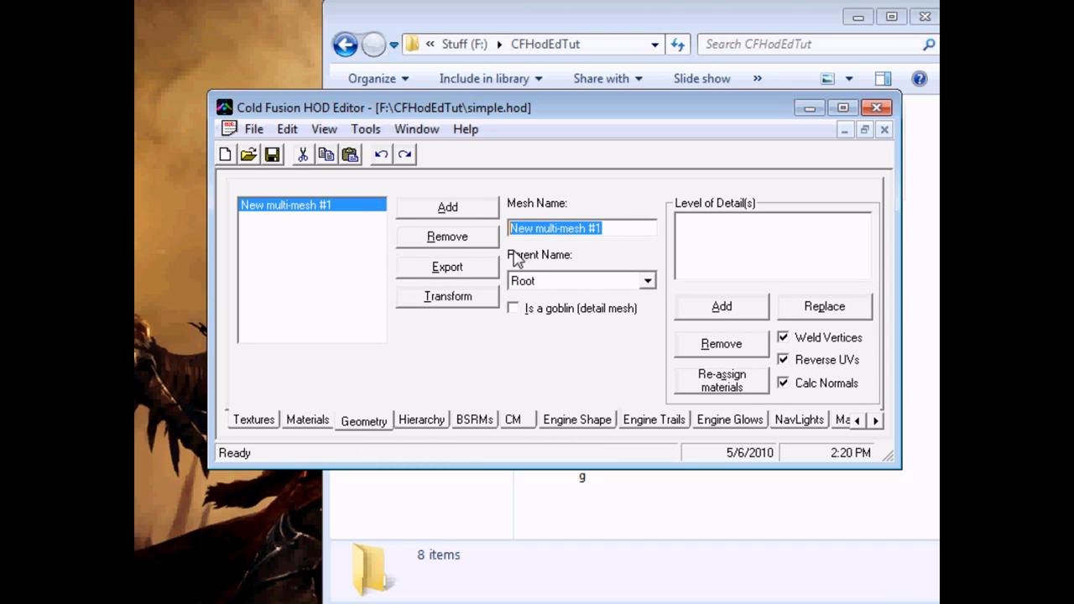
text(SimpleMesh)
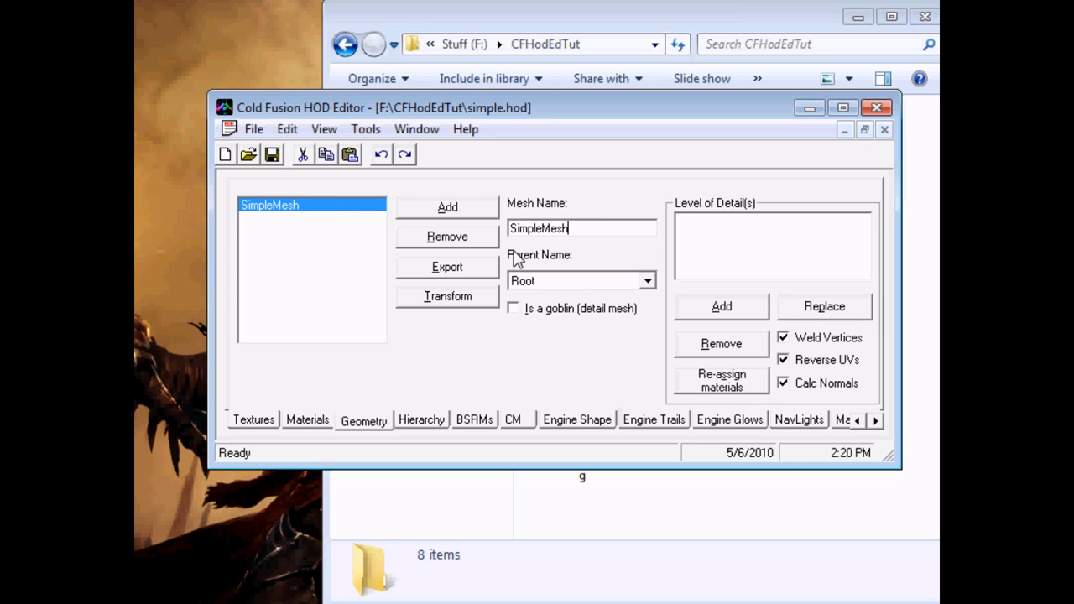
mouse_move(605, 259)
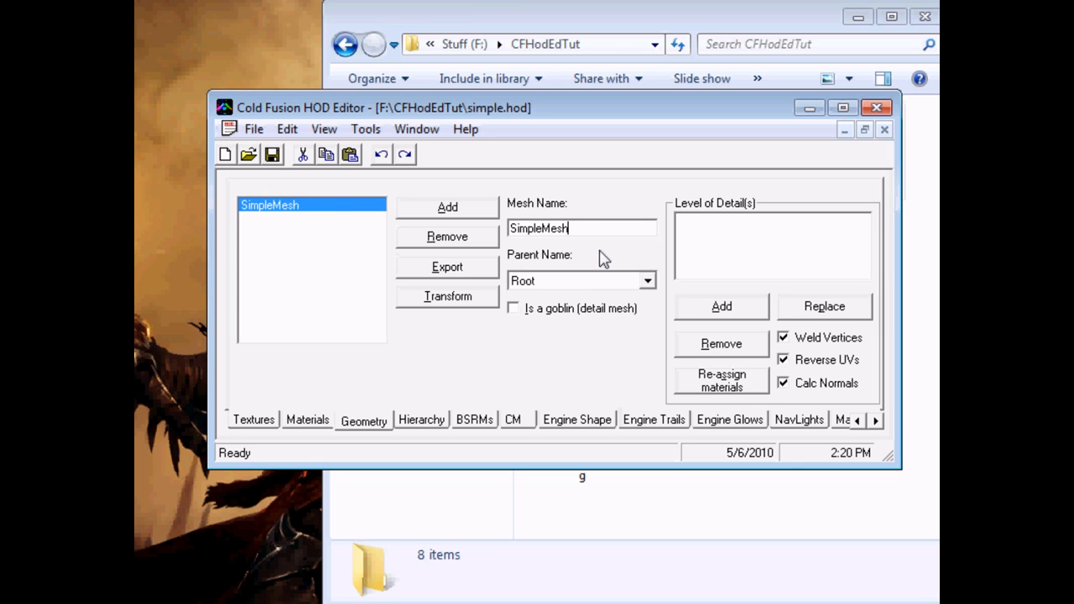
mouse_move(714, 280)
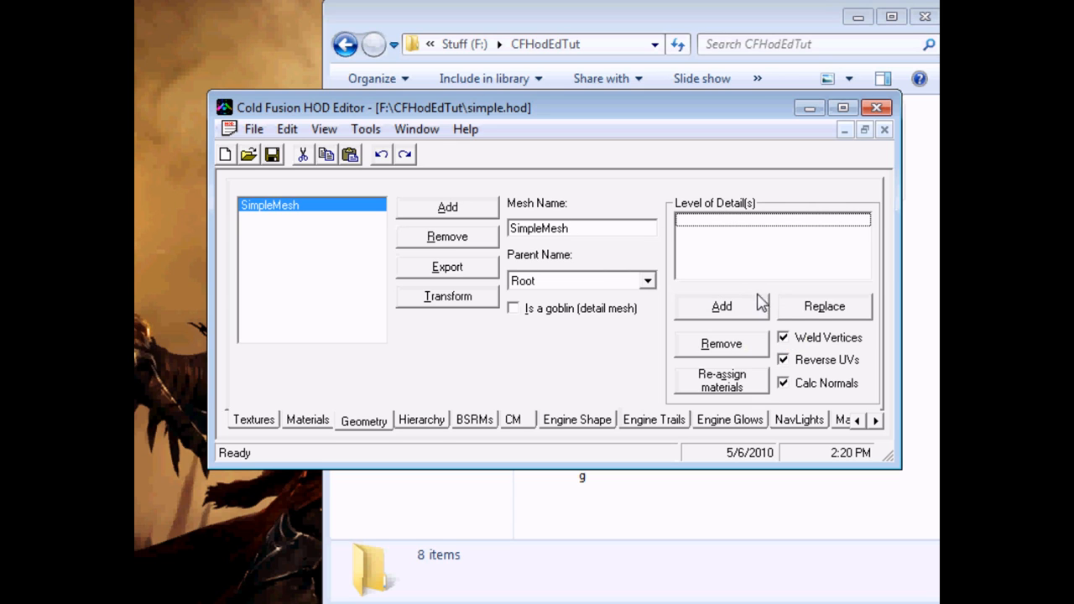
mouse_move(720, 310)
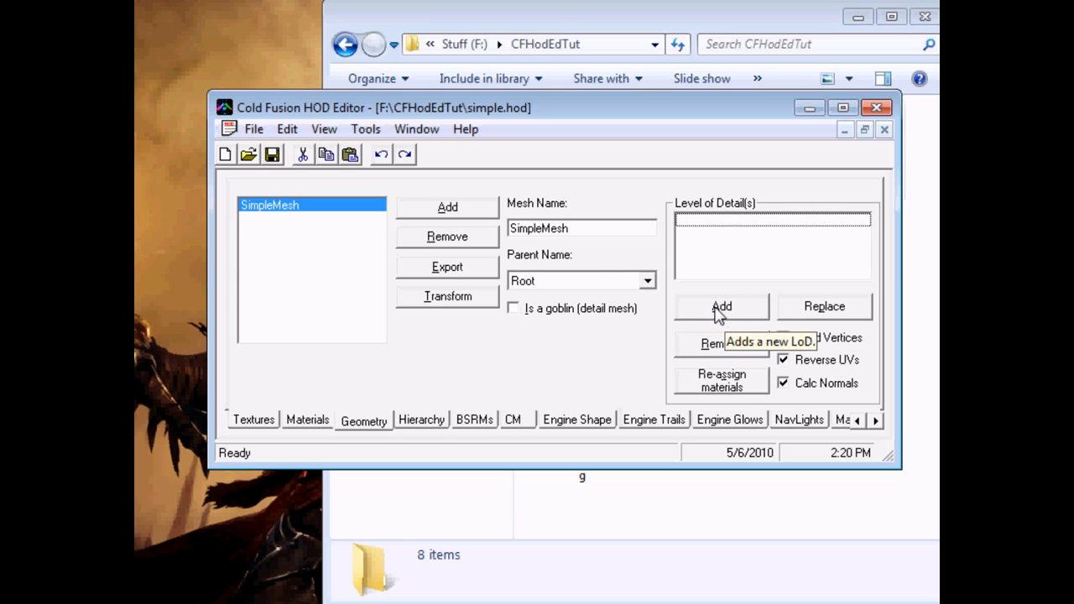
Add and remove Level of Detail entries until SimpleMesh has two LoDs
click(721, 306)
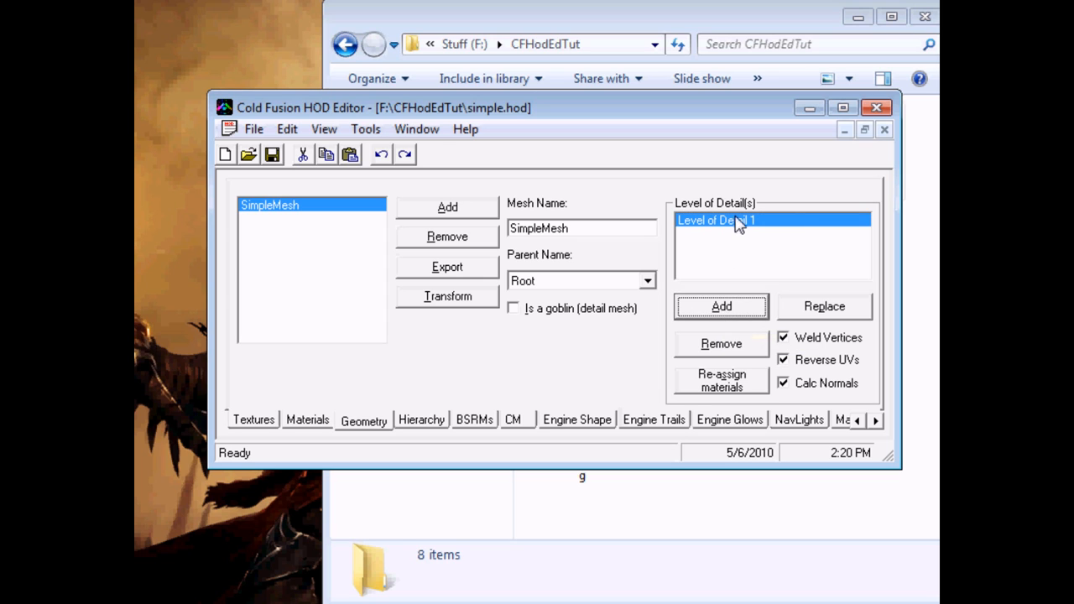
click(721, 305)
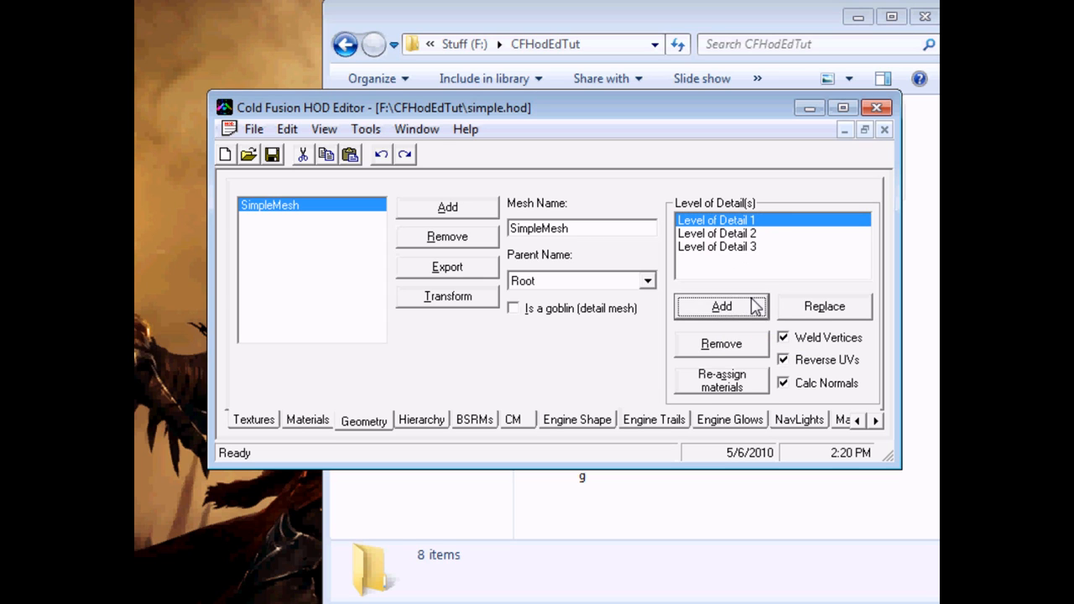
click(721, 306)
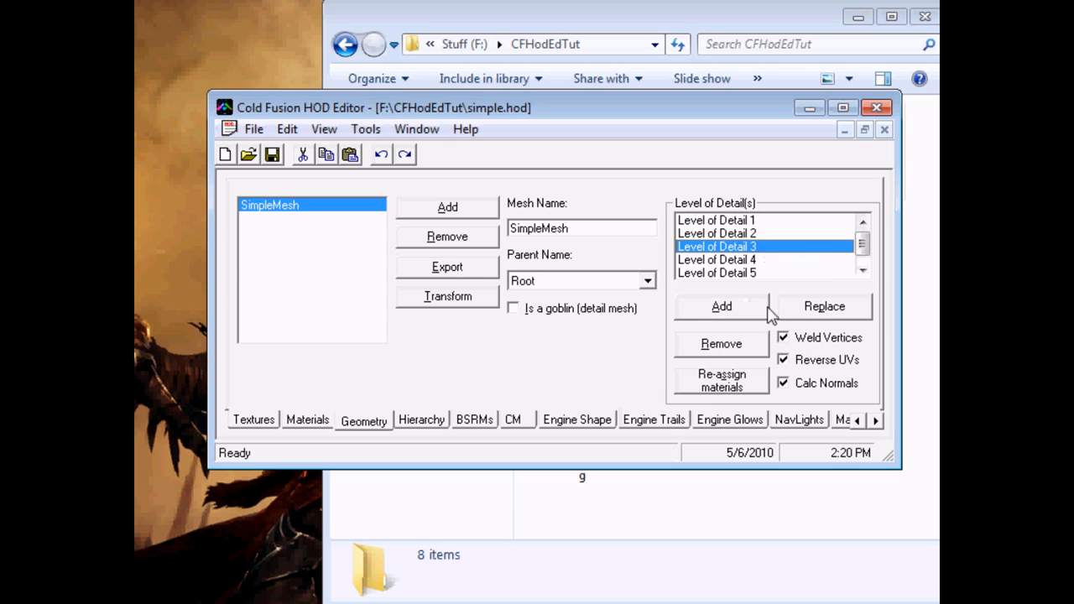
click(721, 307)
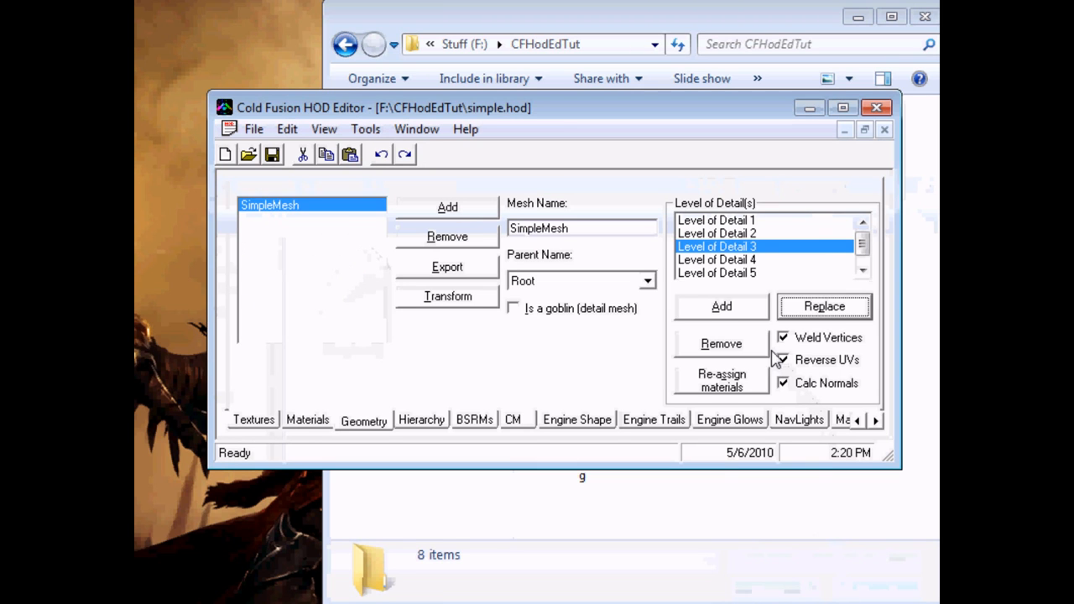
click(721, 343)
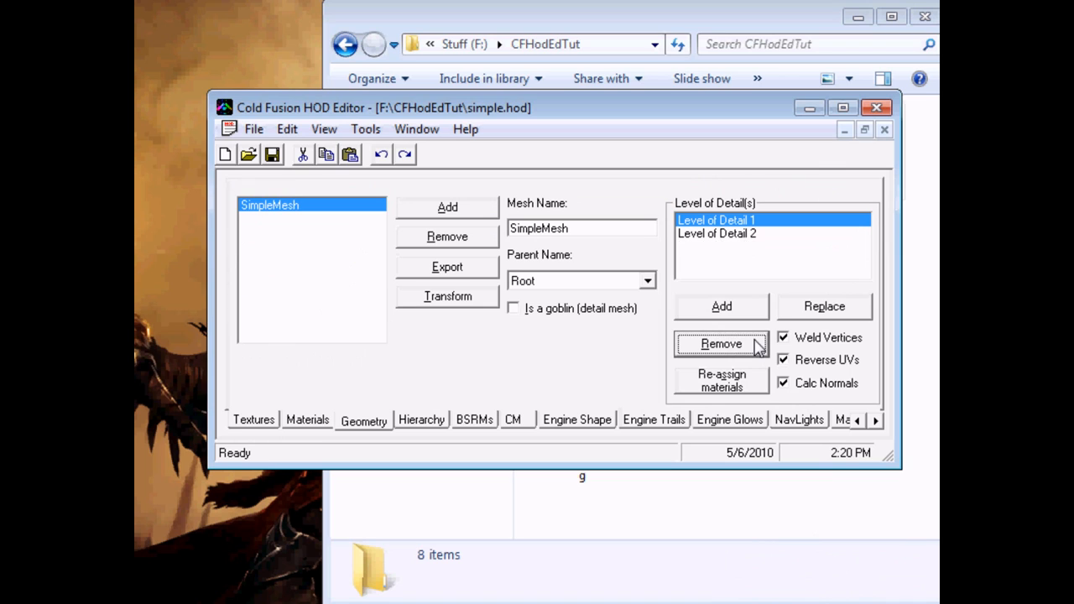
click(720, 344)
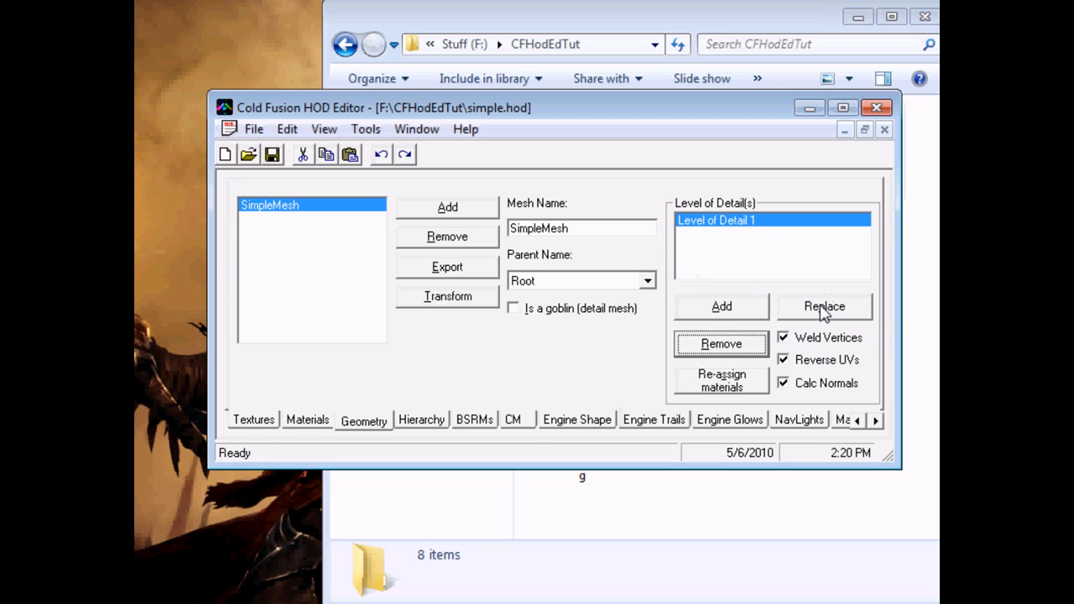
mouse_move(742, 312)
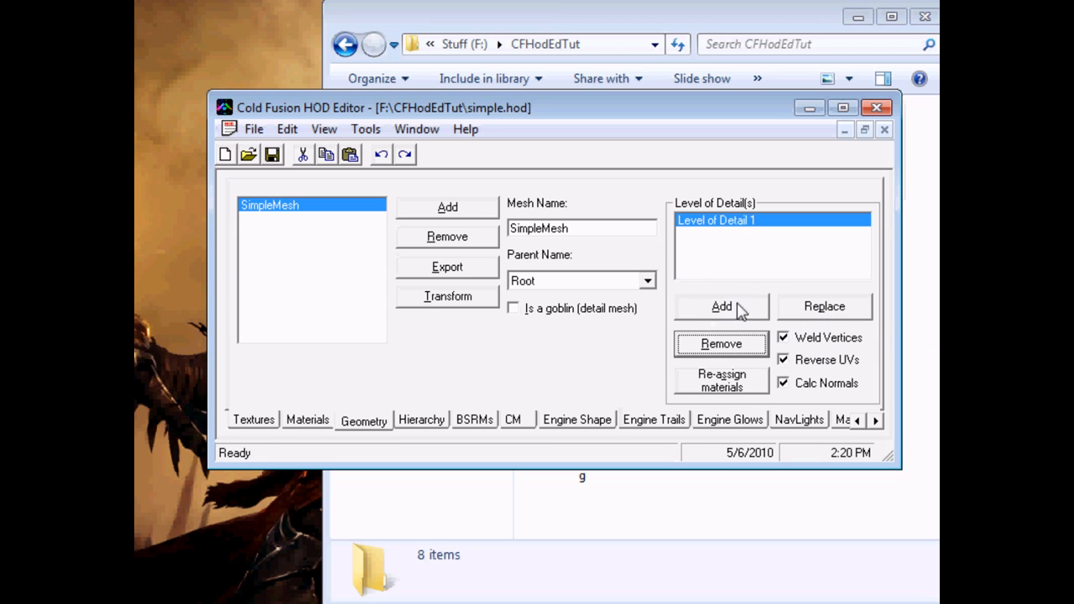
click(721, 307)
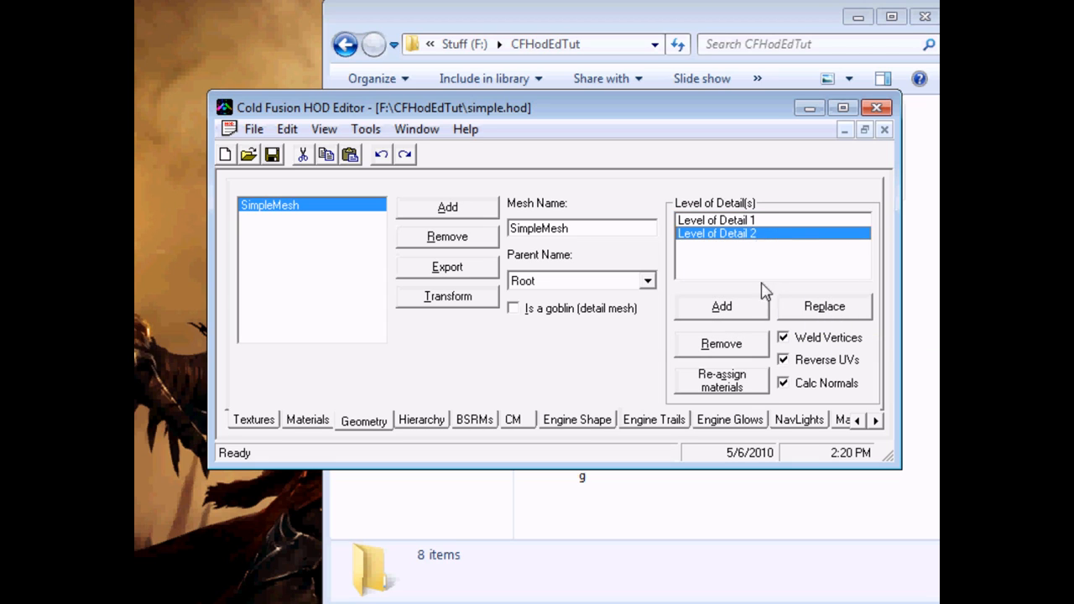
click(717, 220)
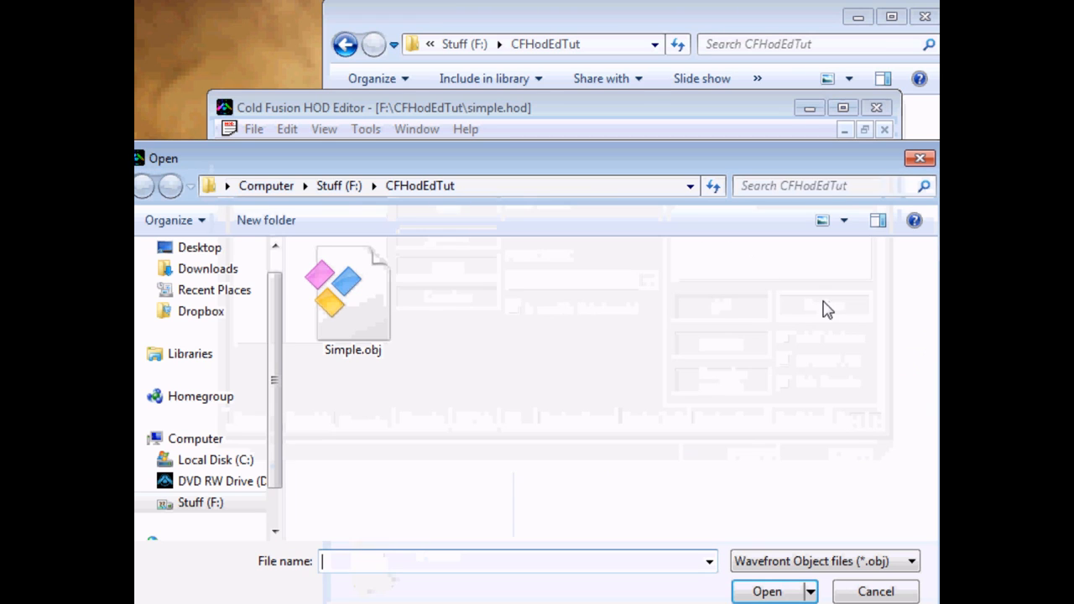
Load Simple.obj into Level of Detail 1 and uncheck Reverse UVs and Calc Normals
drag(162, 158, 202, 191)
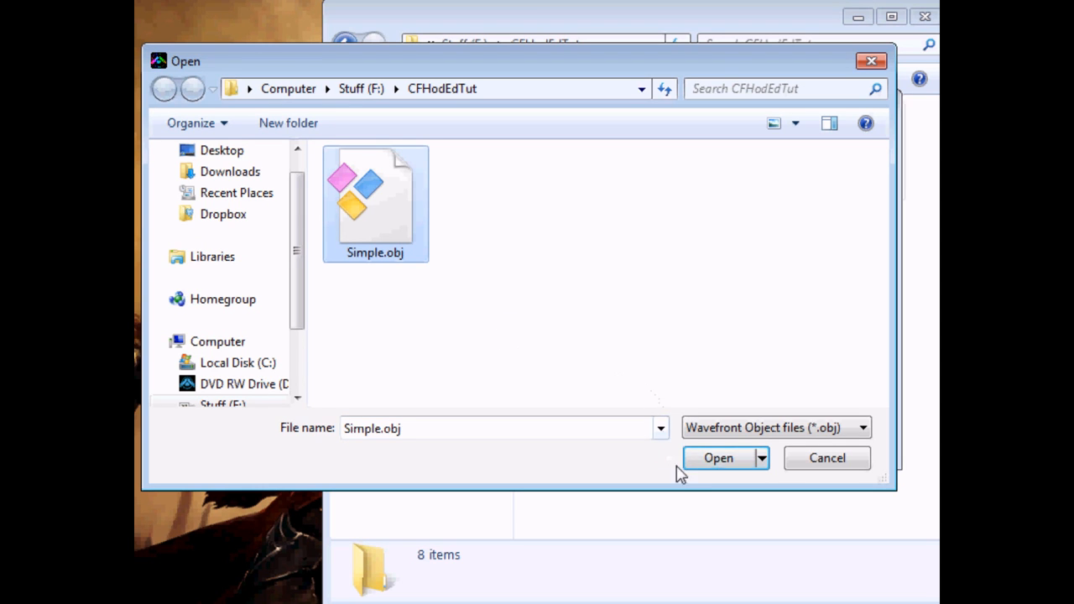
click(718, 458)
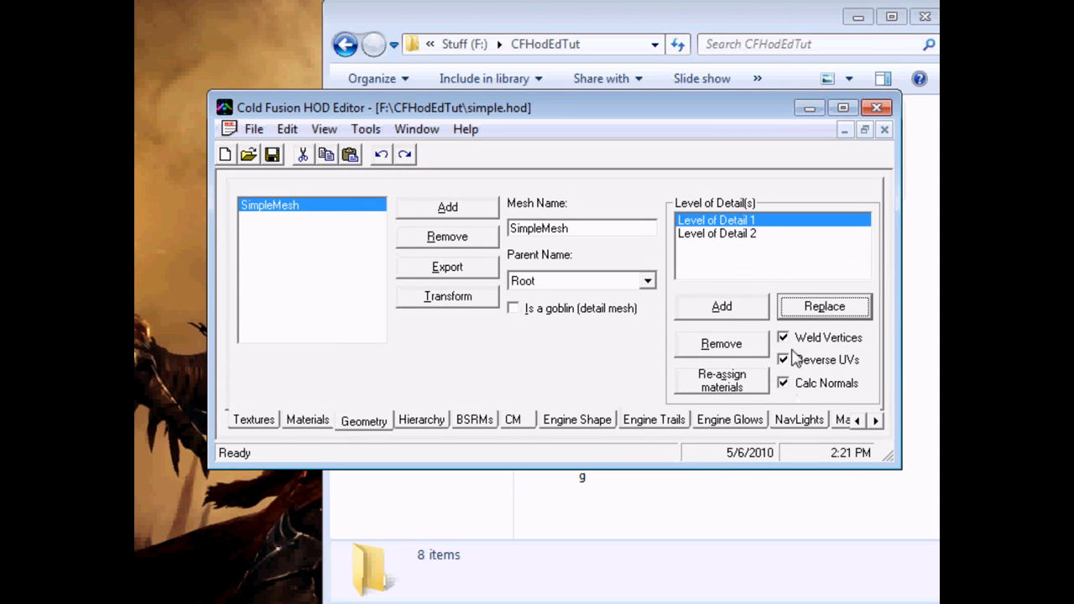
mouse_move(821, 354)
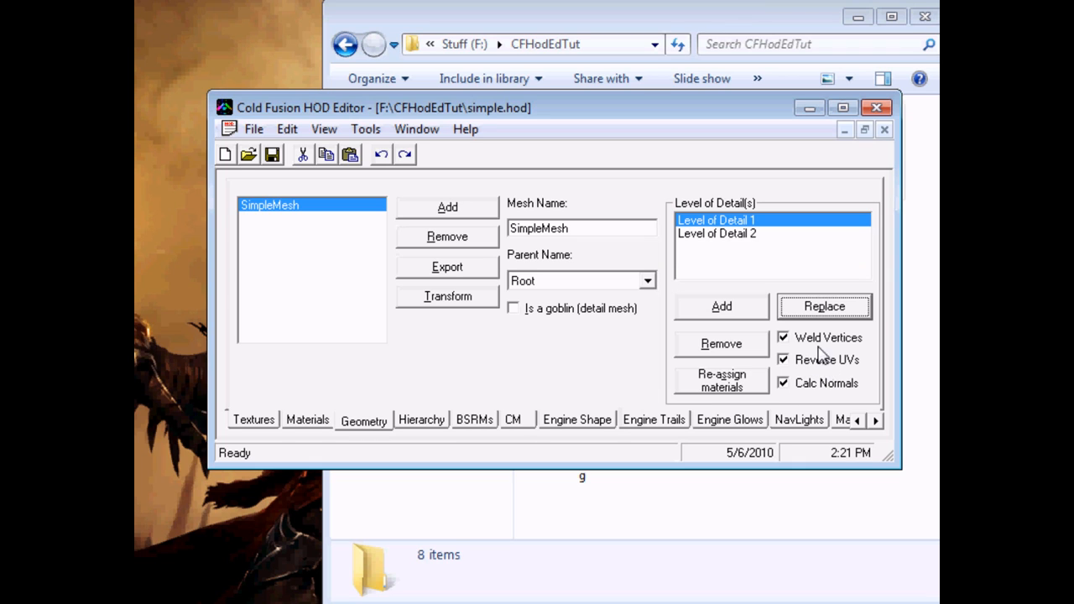
mouse_move(818, 354)
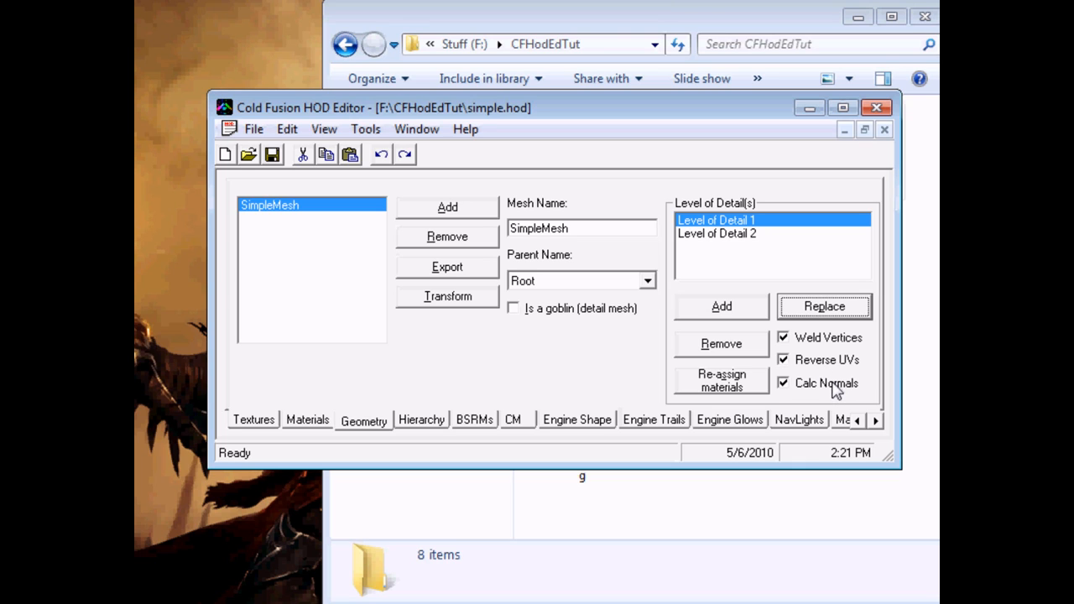
mouse_move(821, 371)
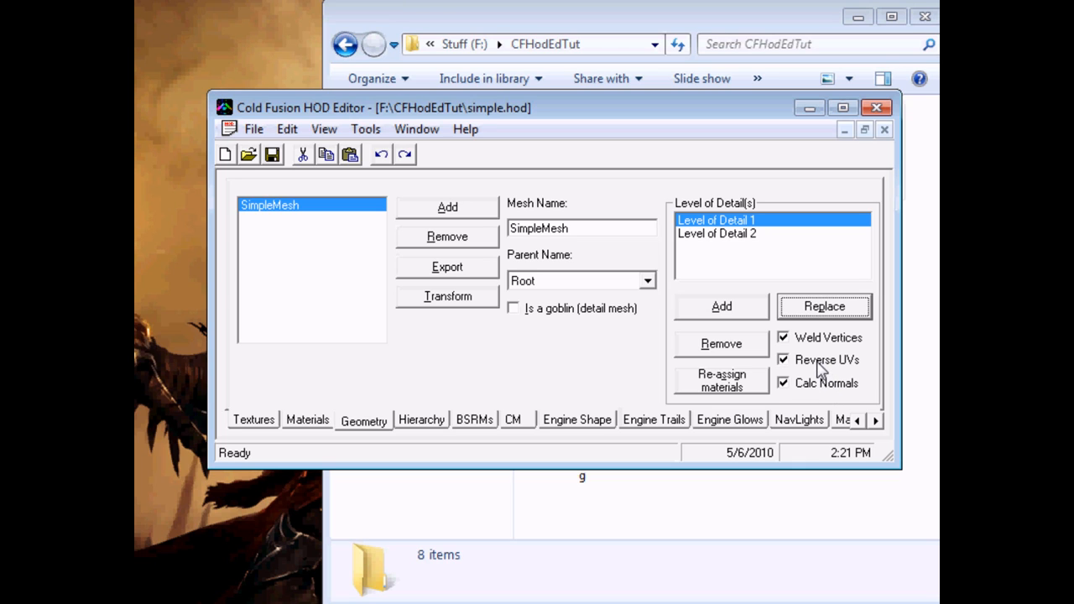
mouse_move(813, 349)
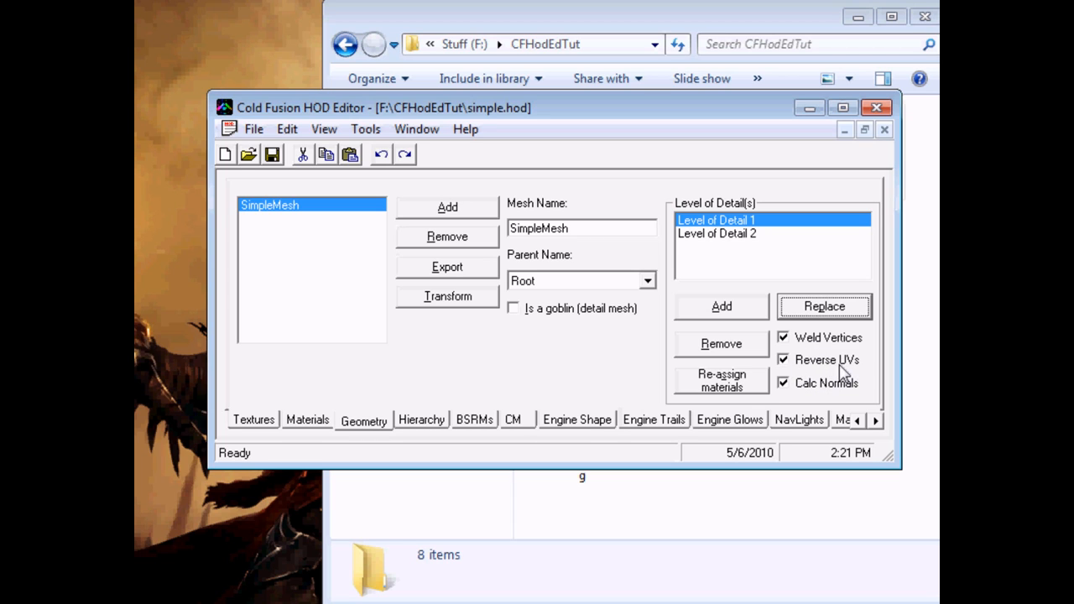
mouse_move(837, 368)
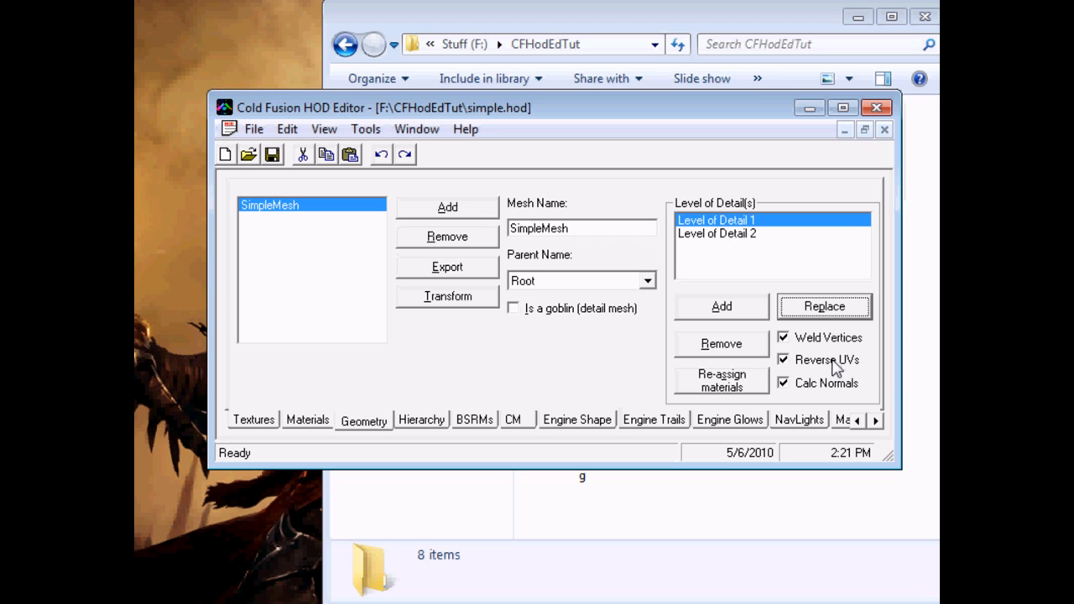
mouse_move(835, 369)
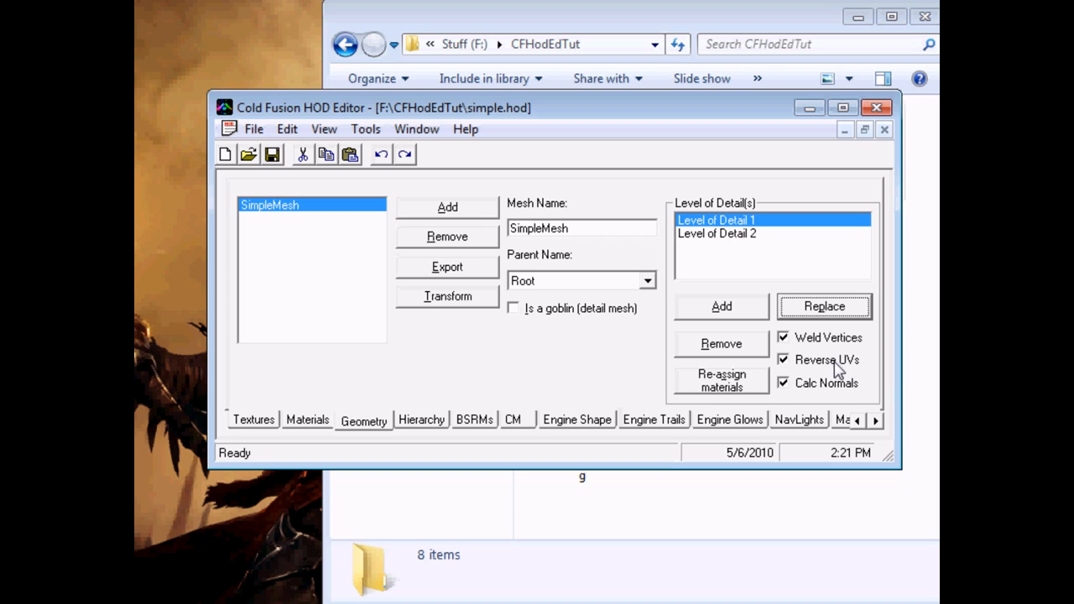
click(783, 360)
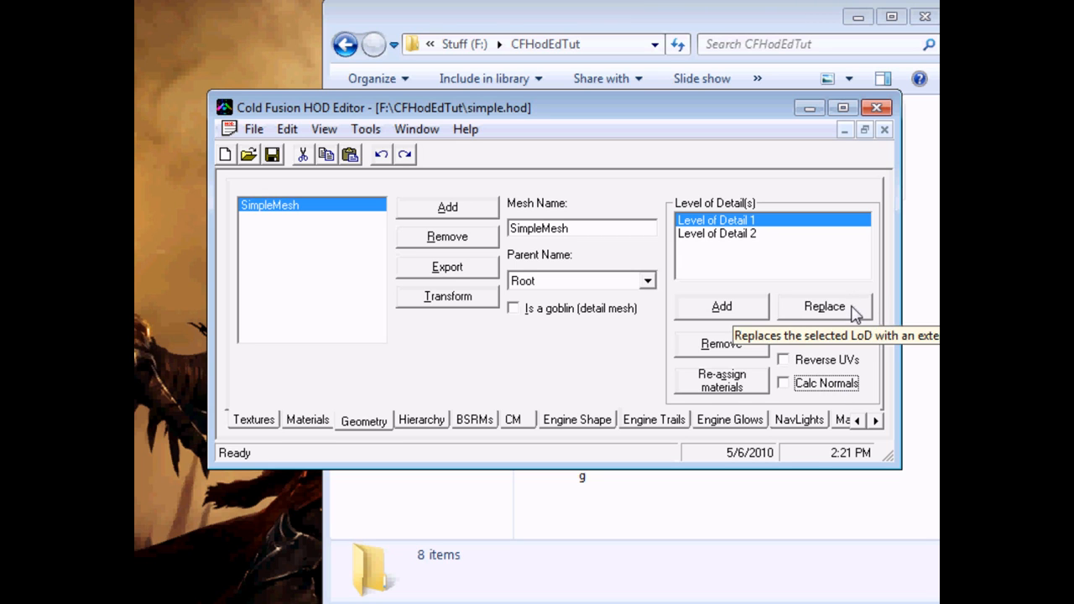
Load Simple.obj as a level-of-detail mesh for SimpleMesh
click(825, 307)
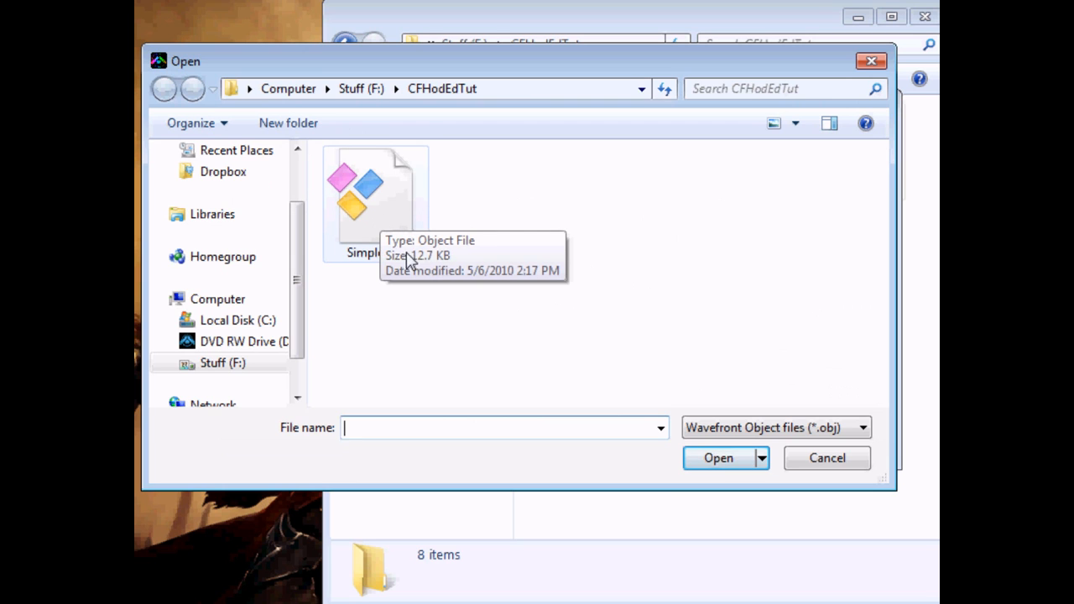
click(374, 193)
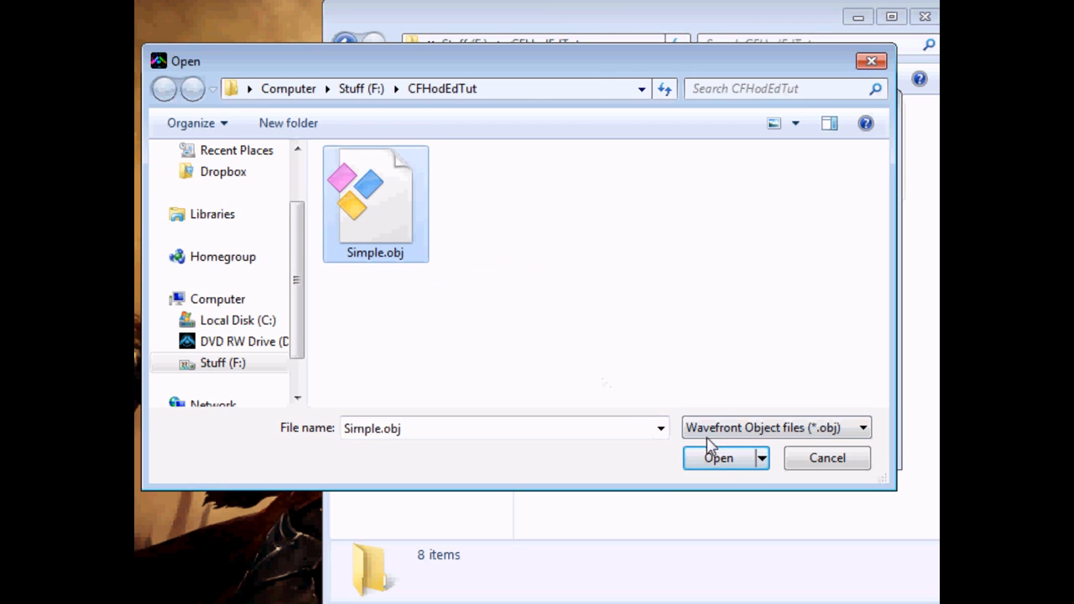
click(719, 457)
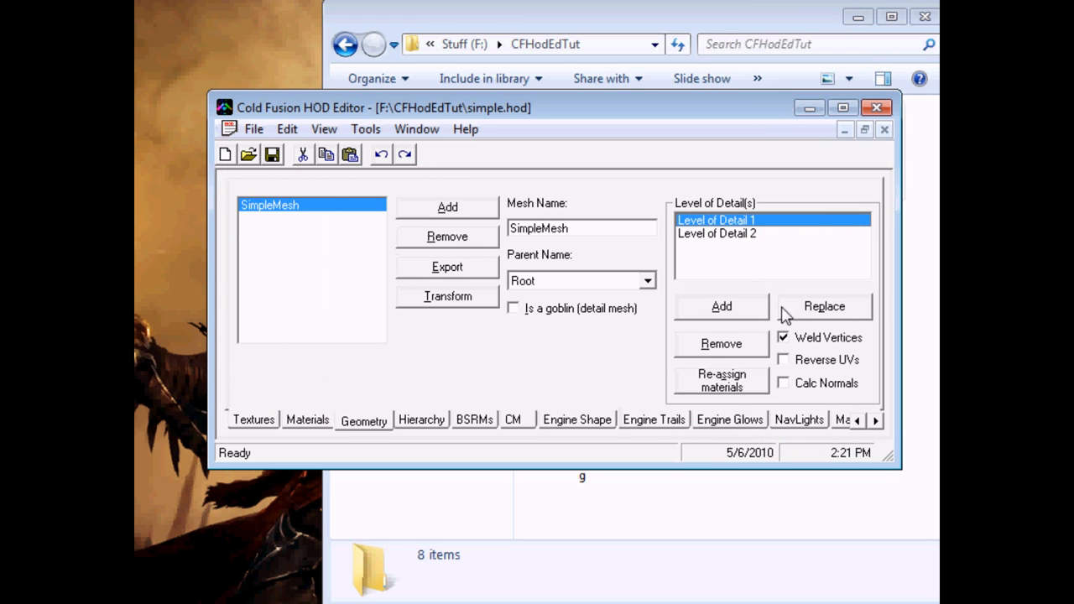
Select Level of Detail 2 and load Simple.obj into it
click(716, 233)
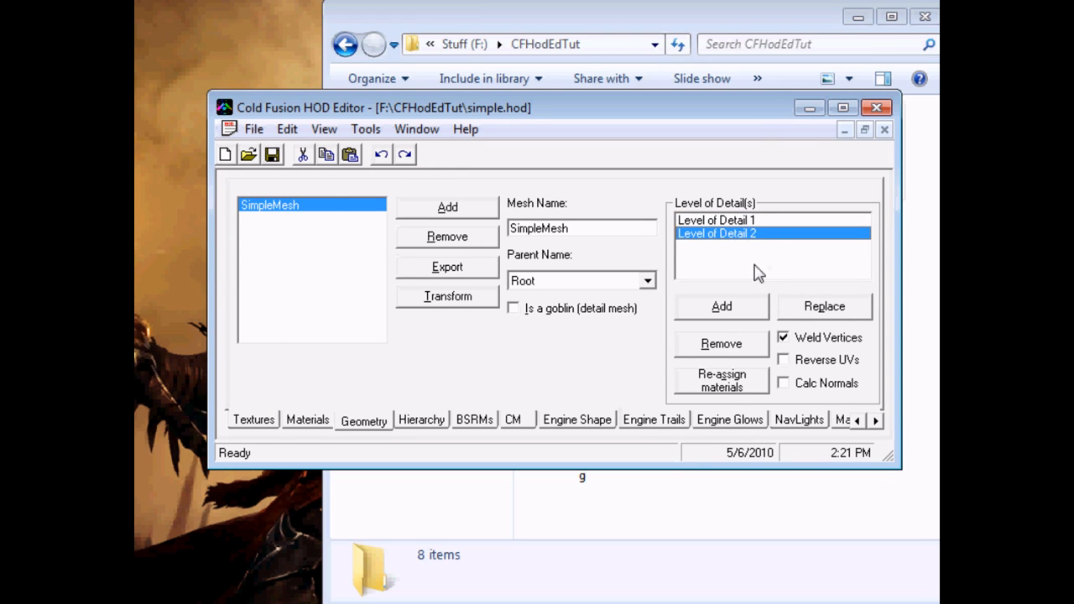
click(823, 305)
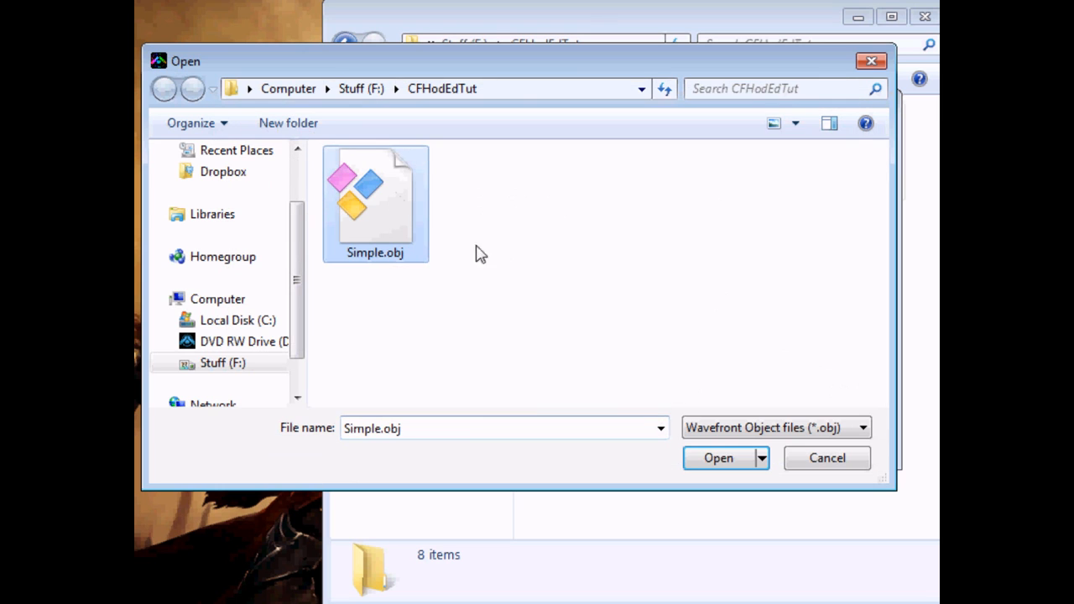
click(717, 458)
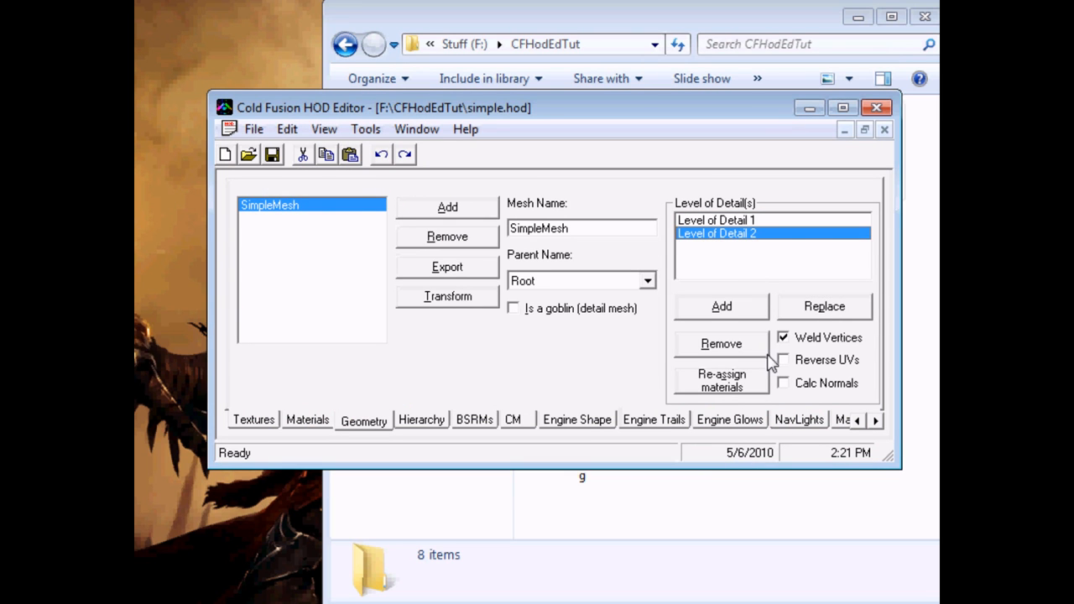
mouse_move(422, 425)
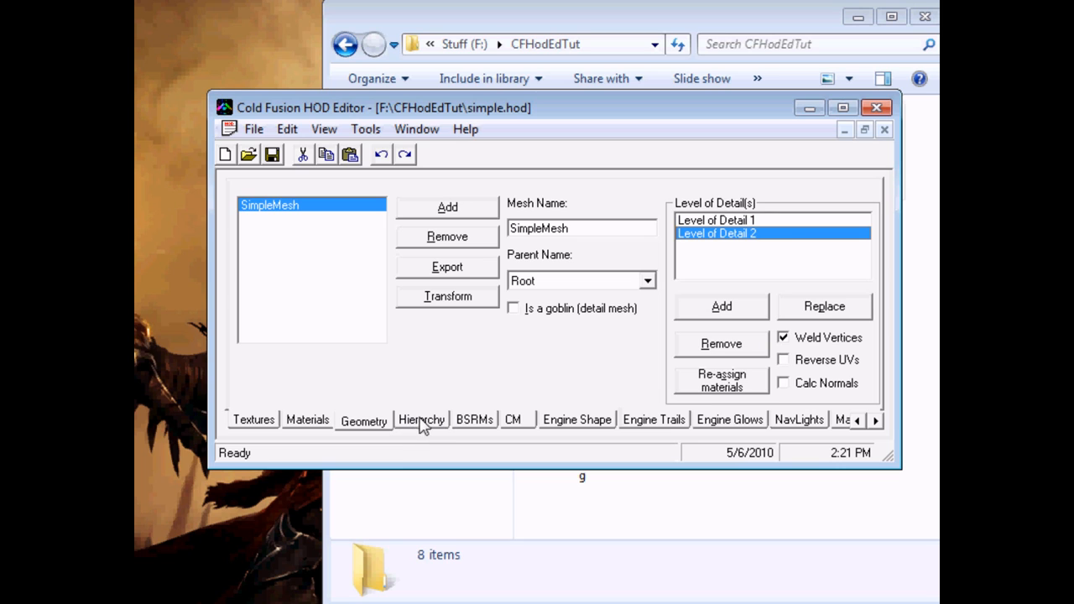
Select the Root joint in the hierarchy and open its 3D position preview
click(420, 419)
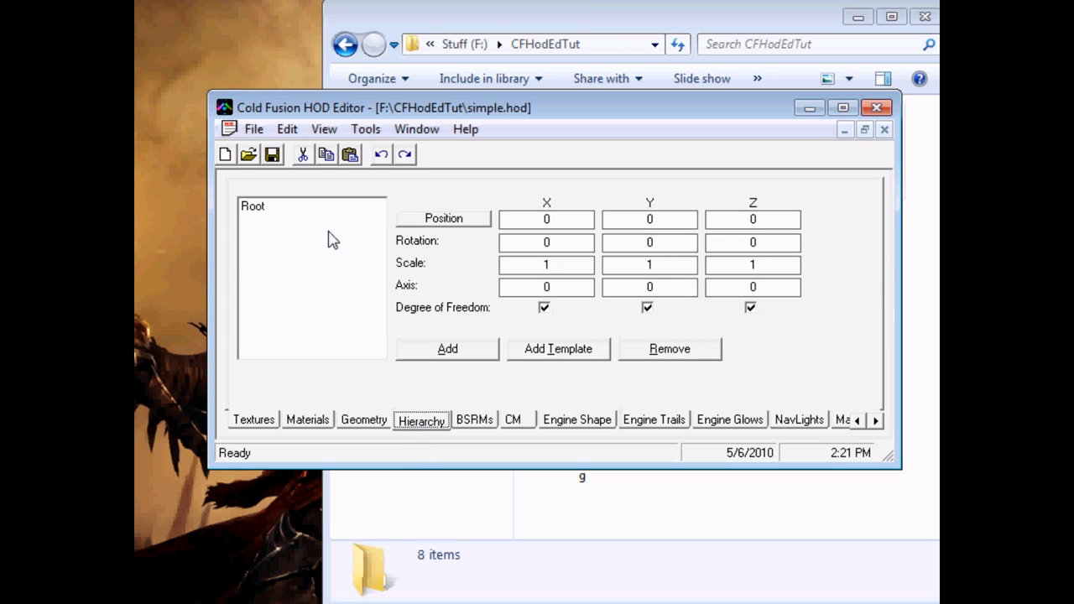
click(253, 205)
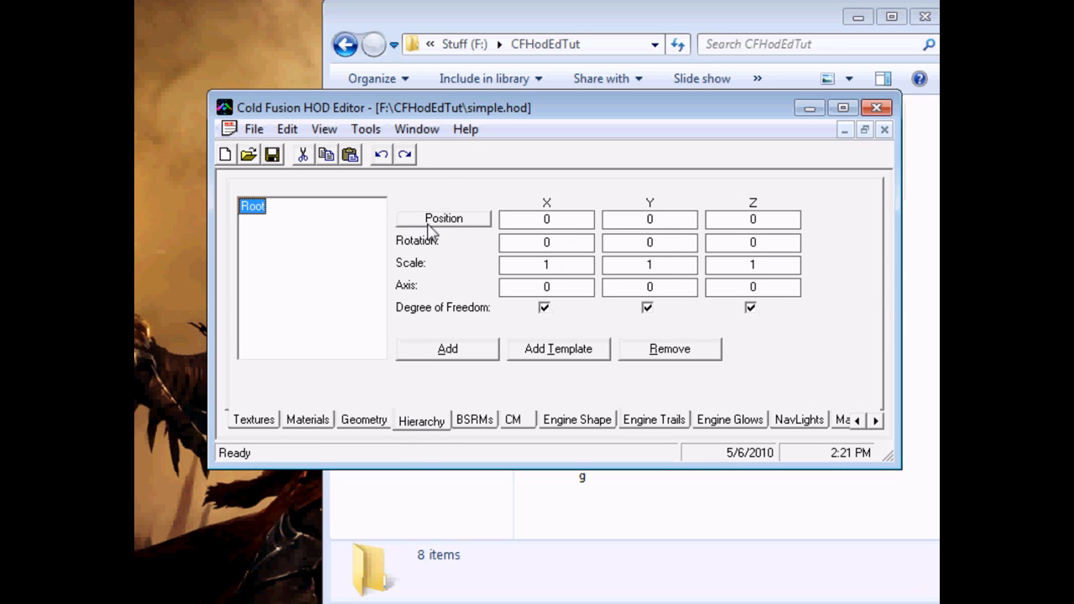
mouse_move(442, 218)
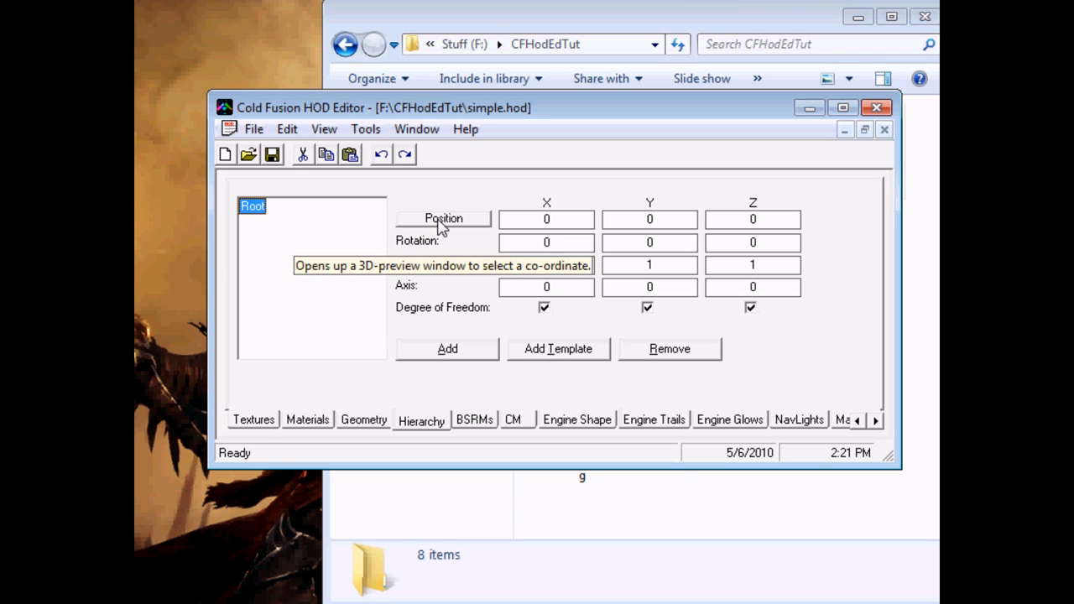
click(442, 218)
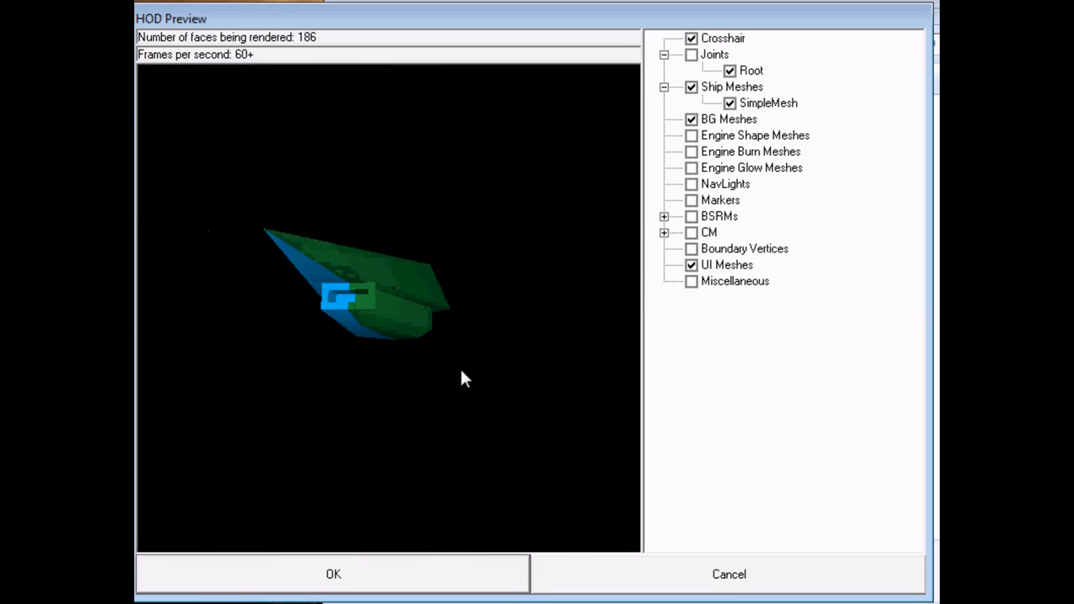
Orbit the ship model in the preview, then cancel, leaving Root at 0, 0, 0
drag(466, 378, 483, 386)
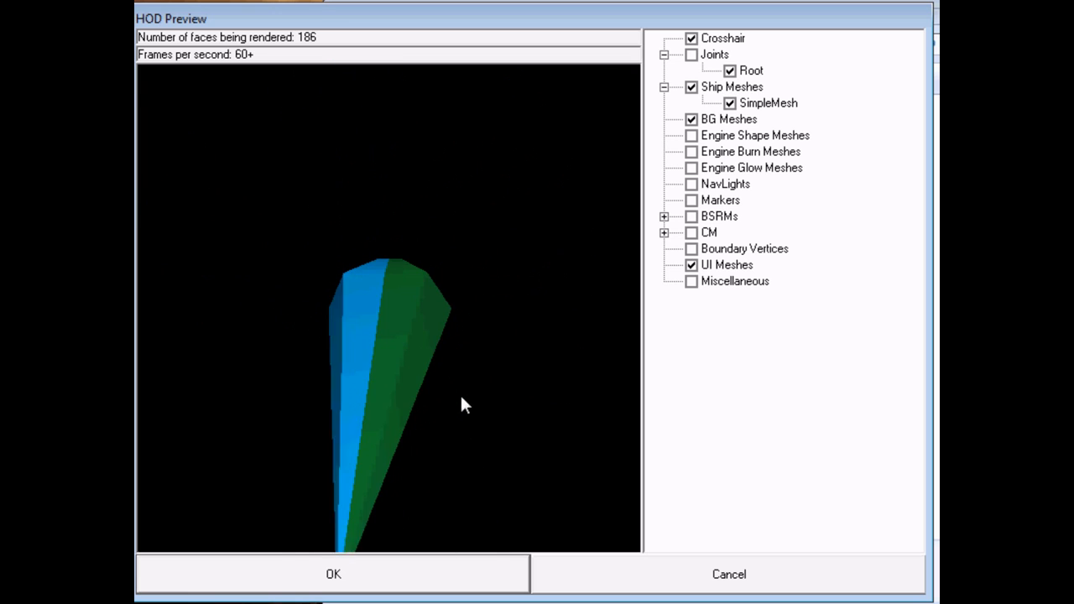
click(334, 574)
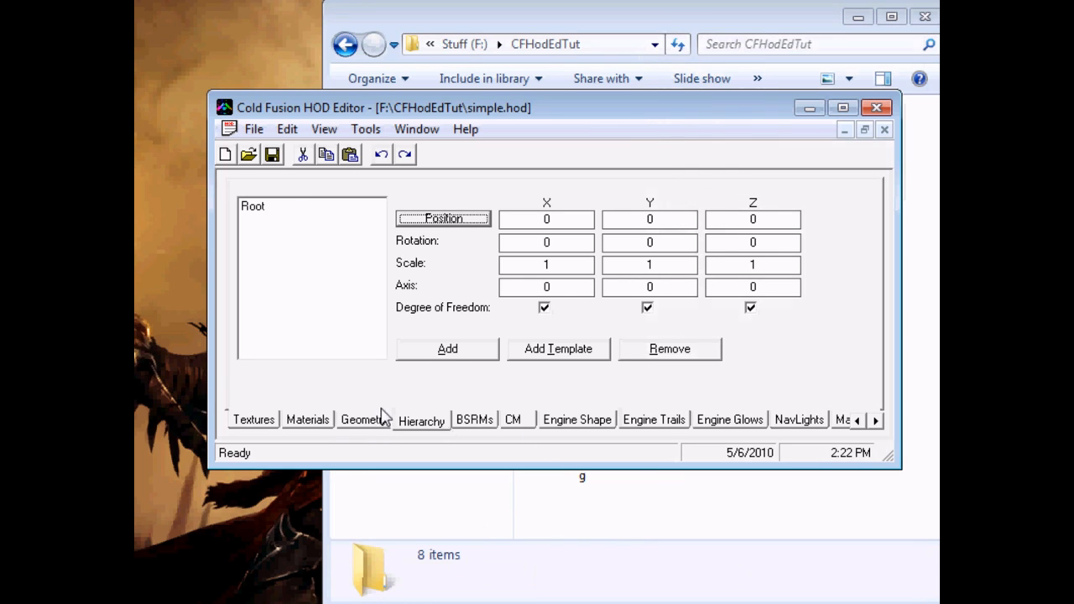
Re-assign SimpleMesh's material to SimpleMaterial on the Geometry tab and confirm it twice
click(363, 420)
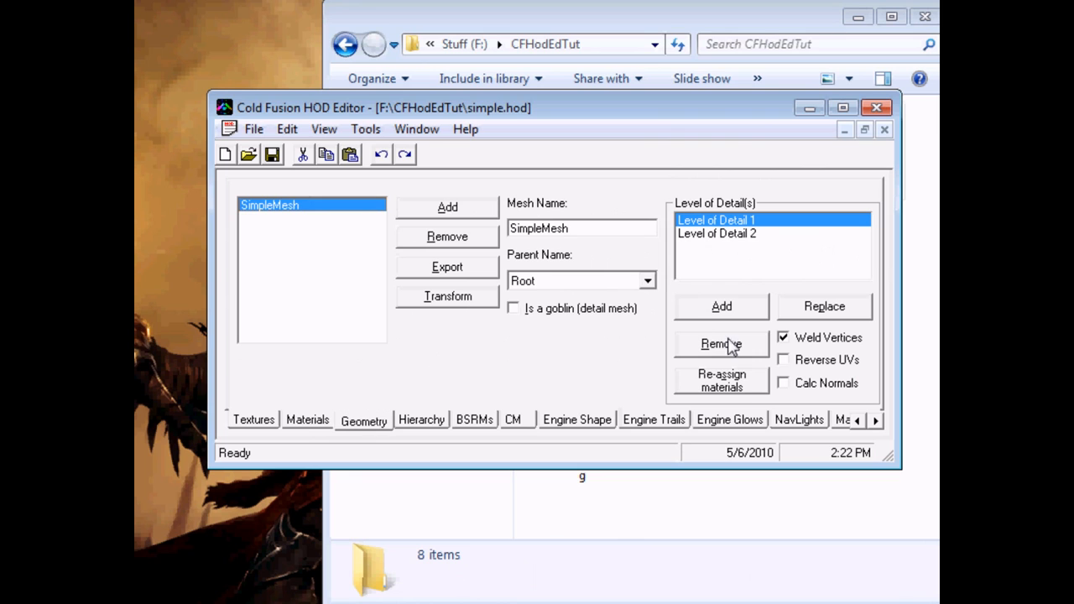
mouse_move(746, 386)
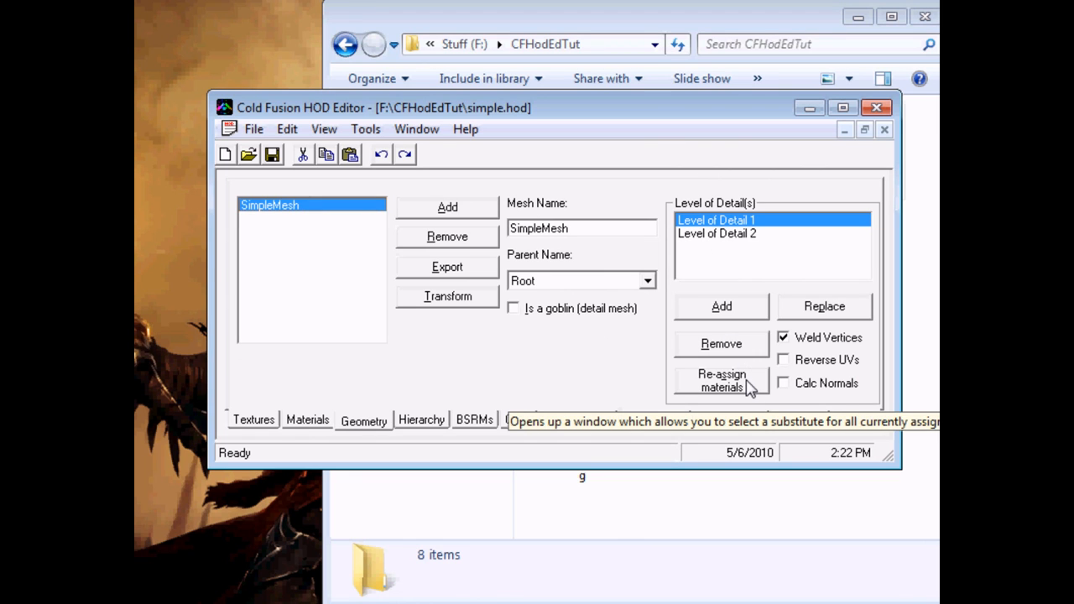
click(721, 380)
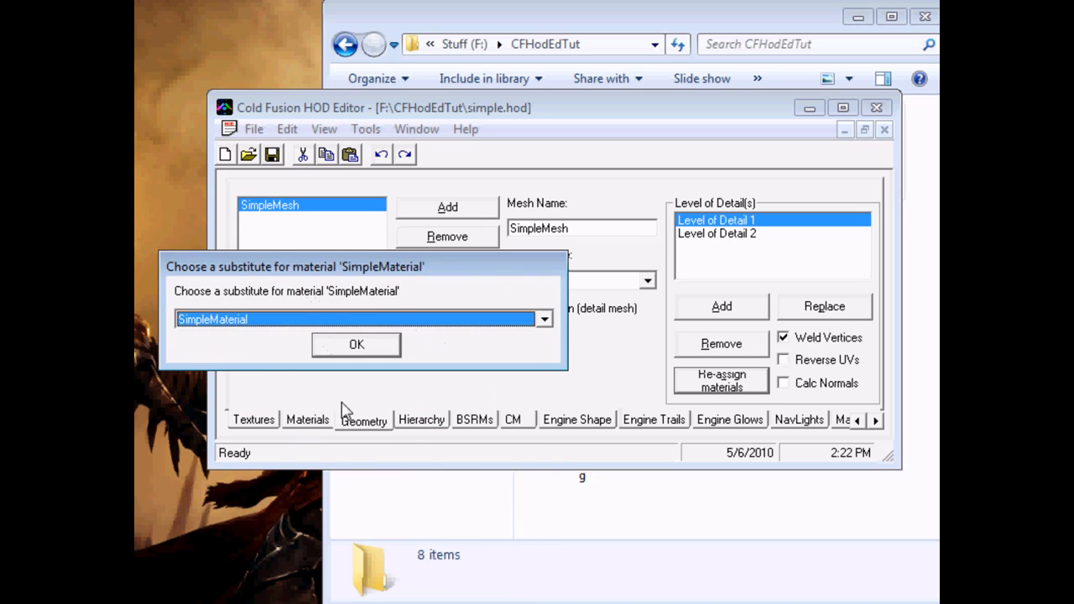
mouse_move(296, 319)
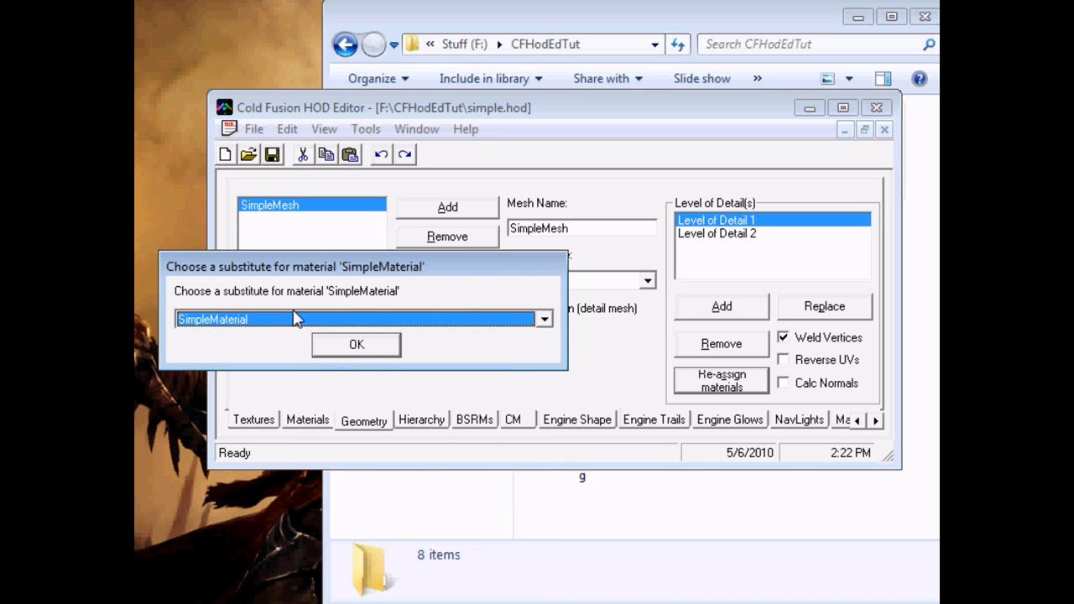
click(544, 319)
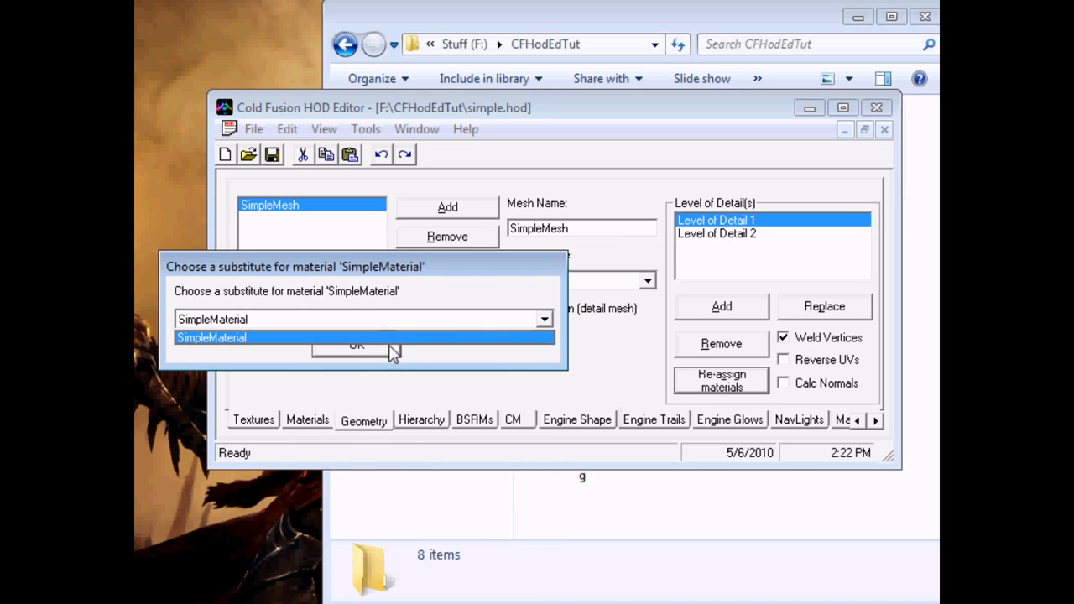
click(212, 338)
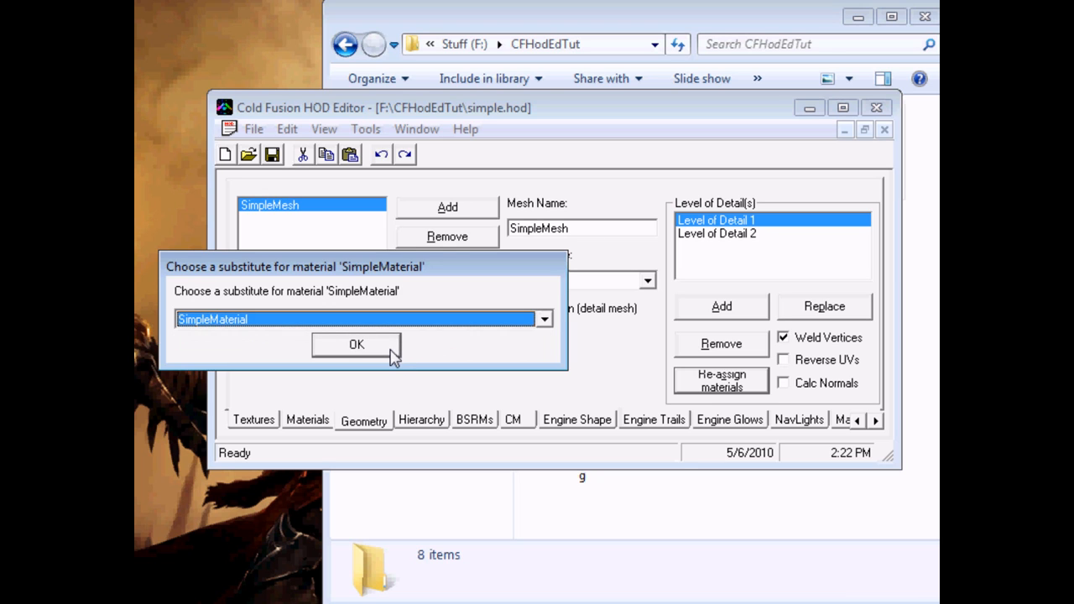
click(356, 344)
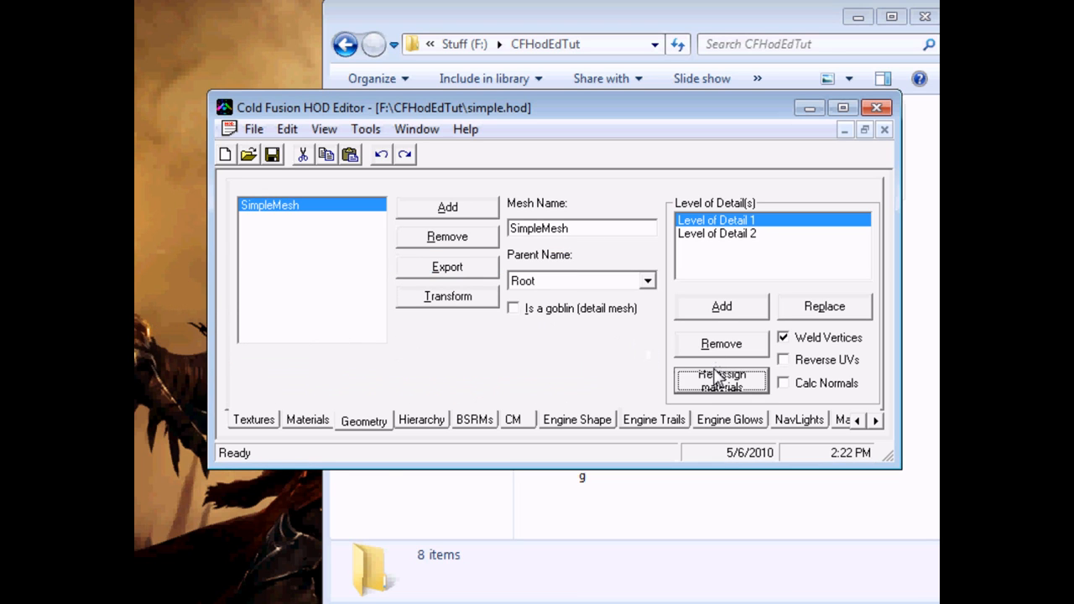
click(721, 380)
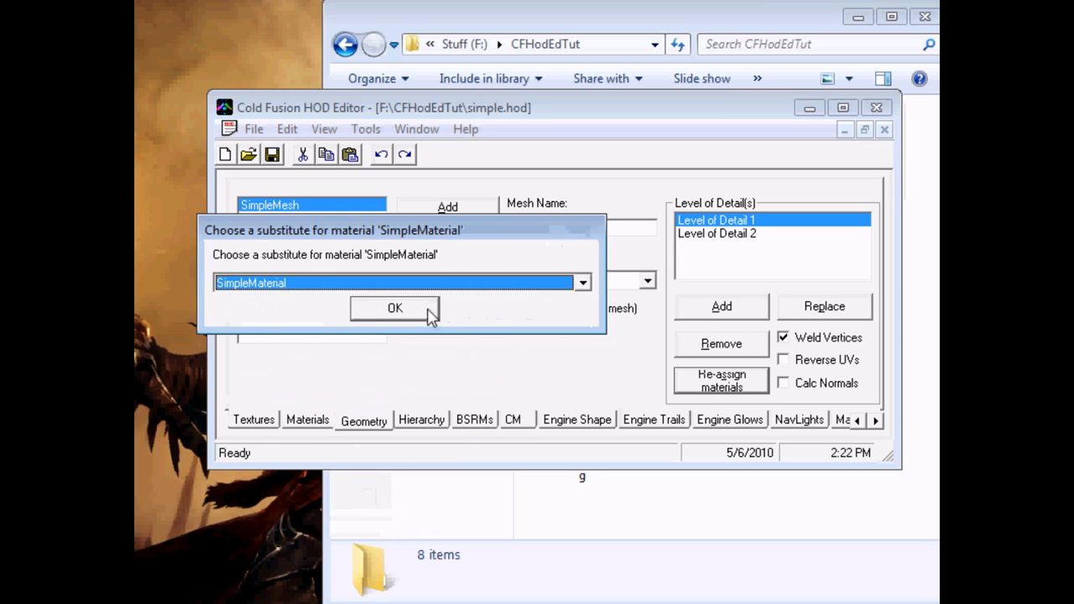
click(394, 308)
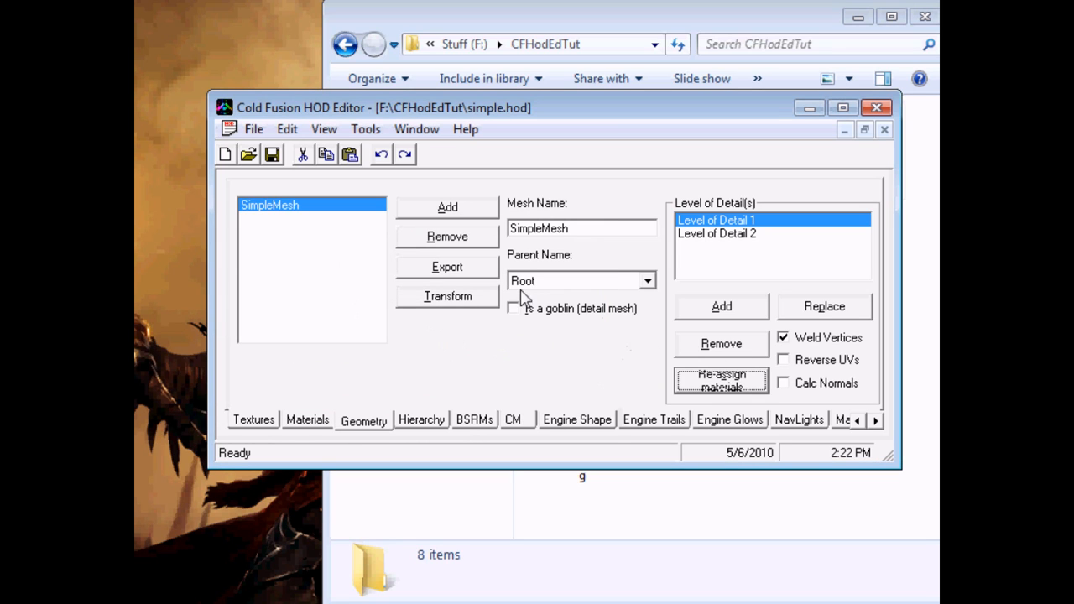
mouse_move(541, 277)
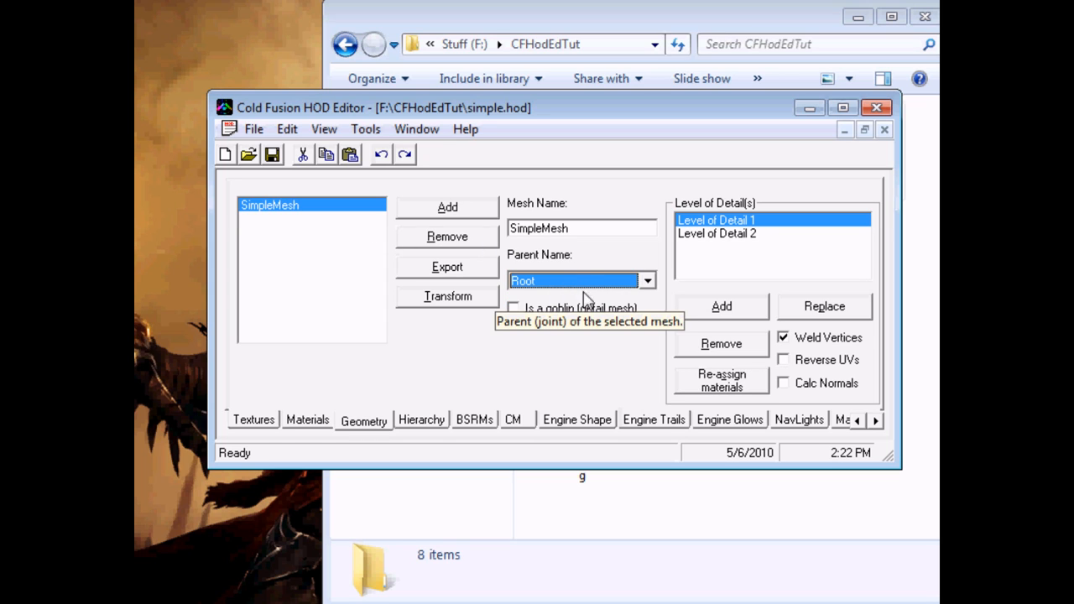
mouse_move(422, 431)
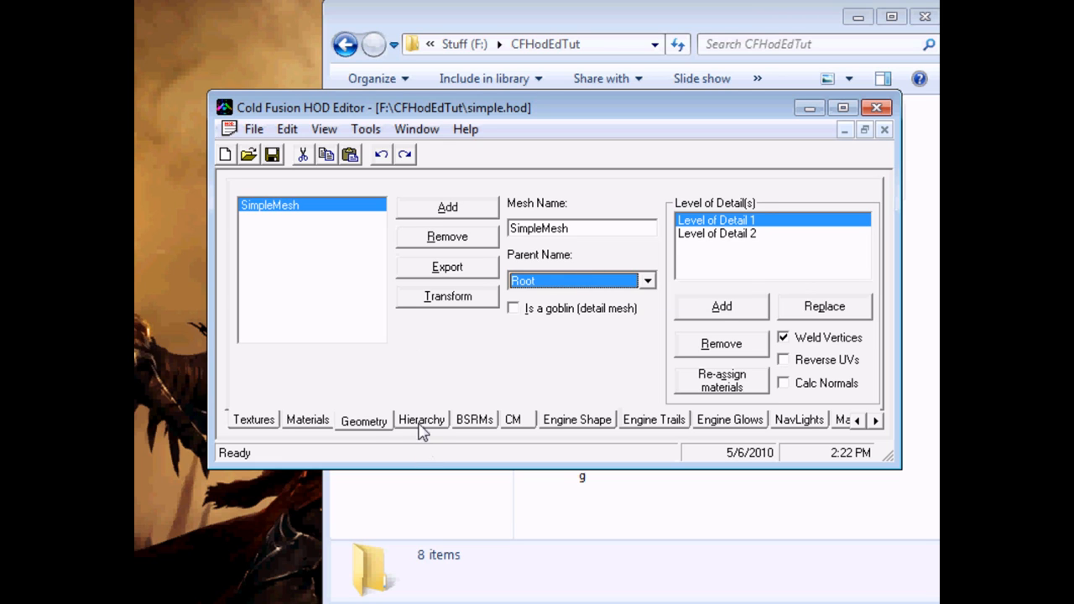
Check that SimpleMesh has Level of Detail 1 and 2, then return to the Hierarchy page
click(421, 420)
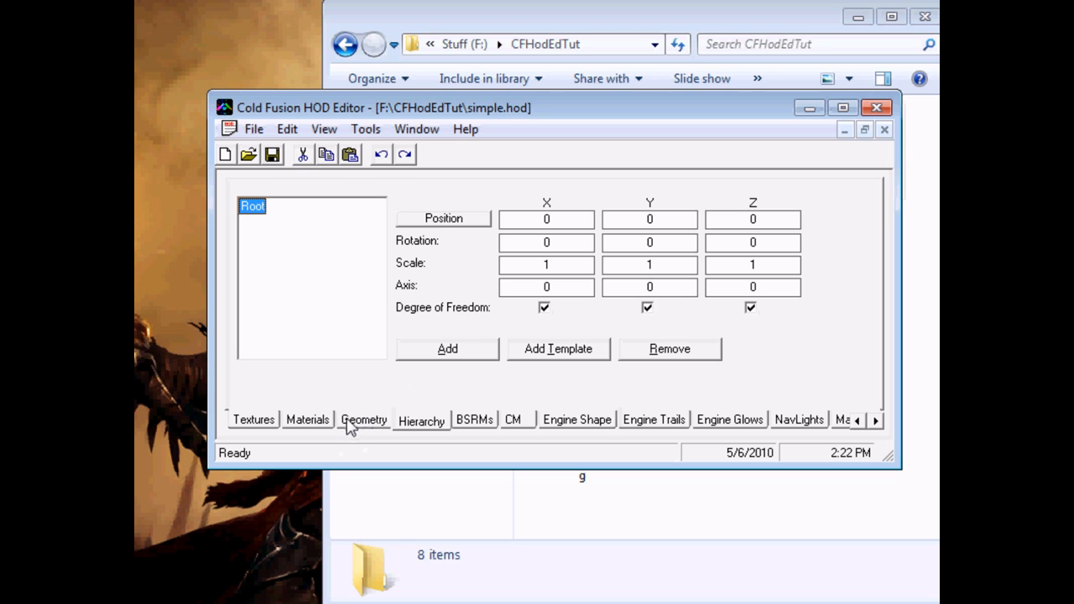
click(363, 419)
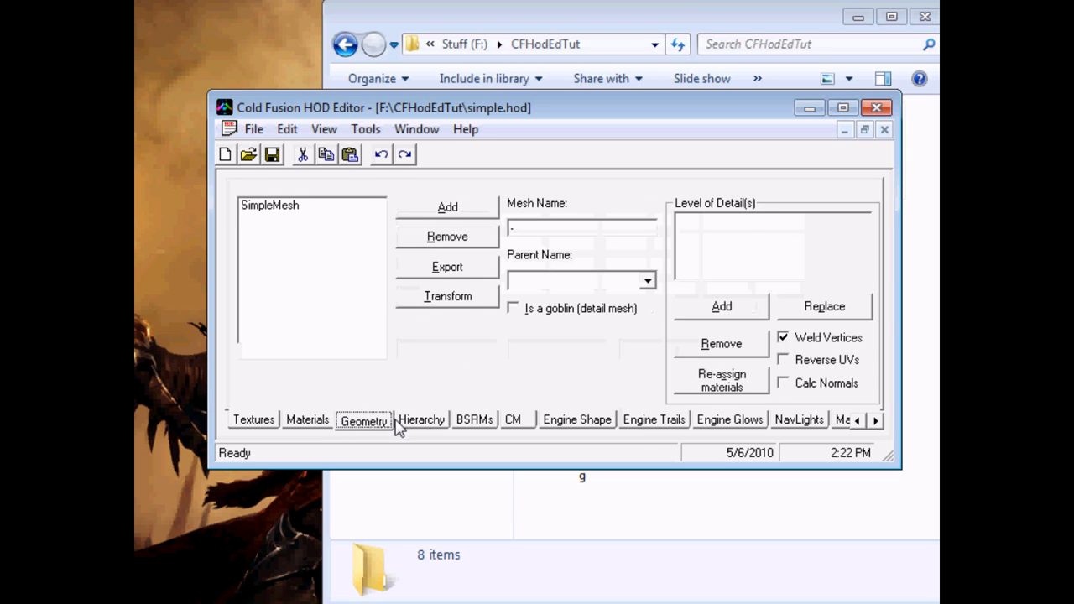
click(421, 421)
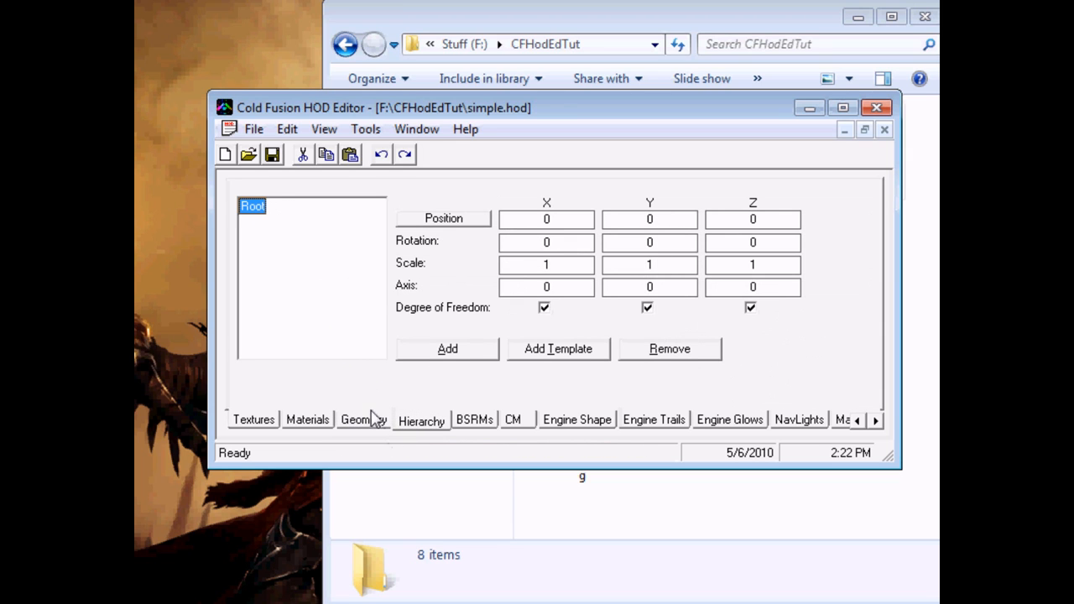
click(363, 420)
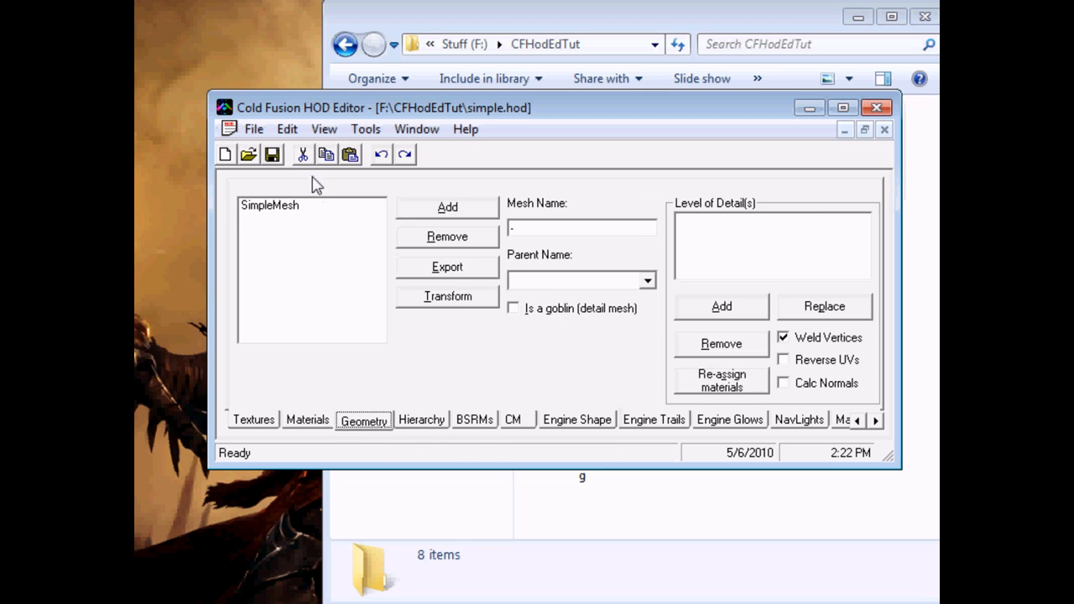
mouse_move(577, 323)
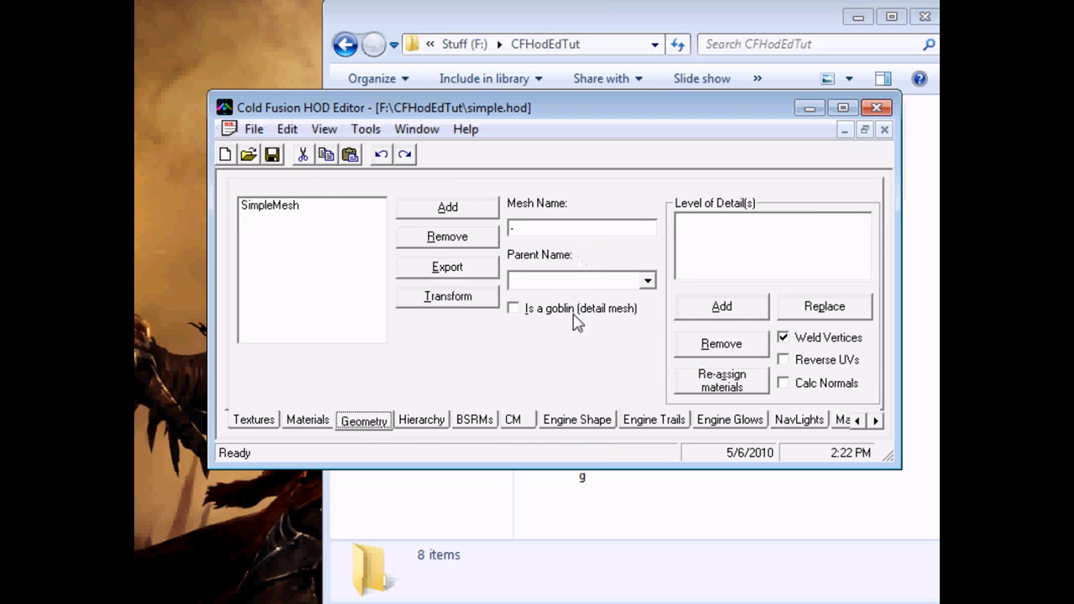
mouse_move(377, 443)
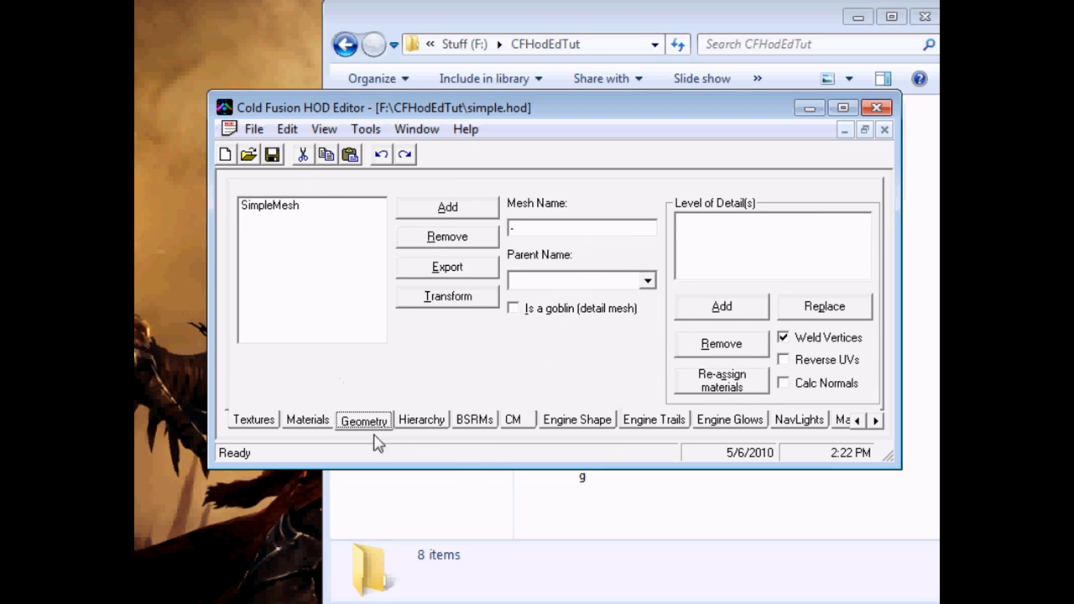
mouse_move(522, 328)
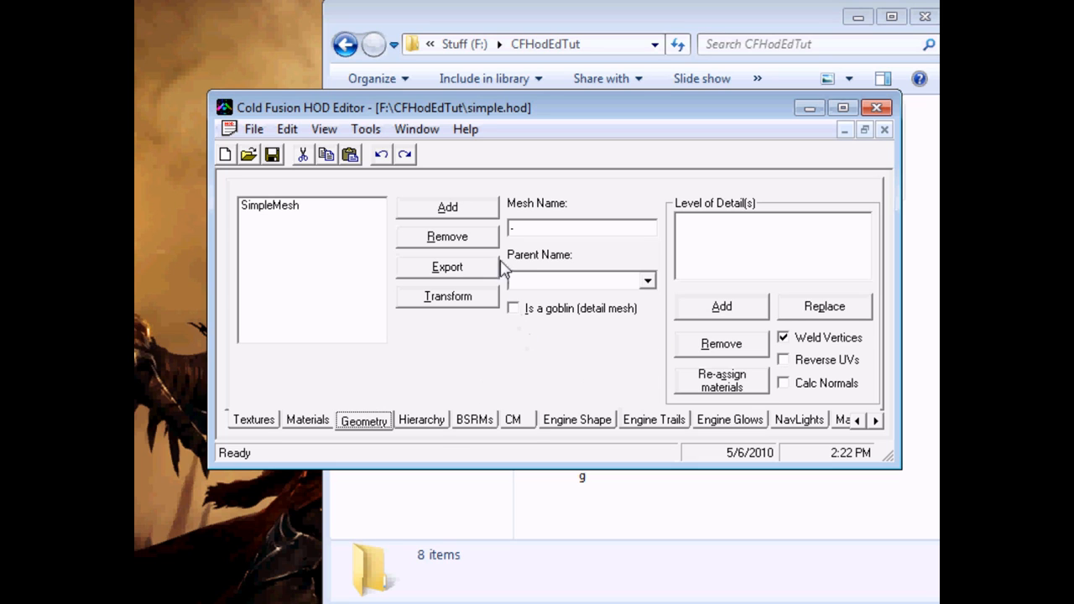
click(269, 204)
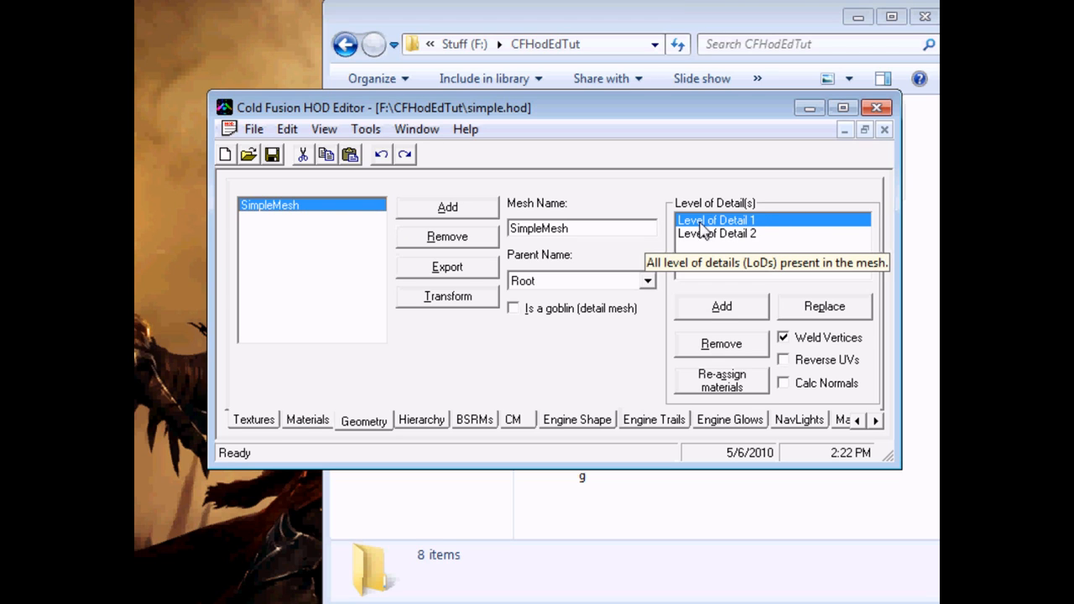
mouse_move(587, 338)
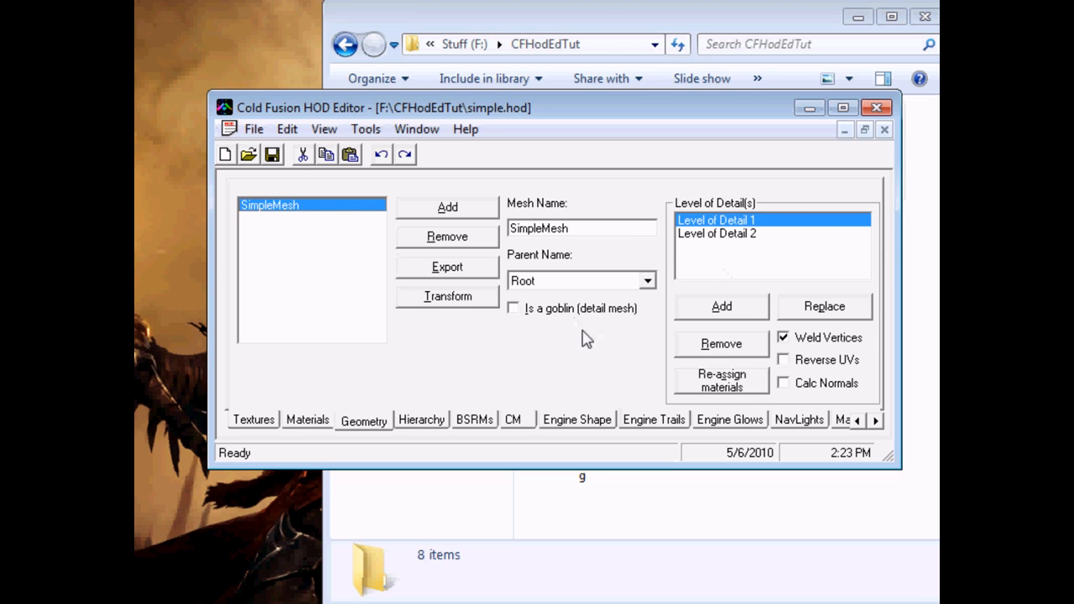
mouse_move(600, 316)
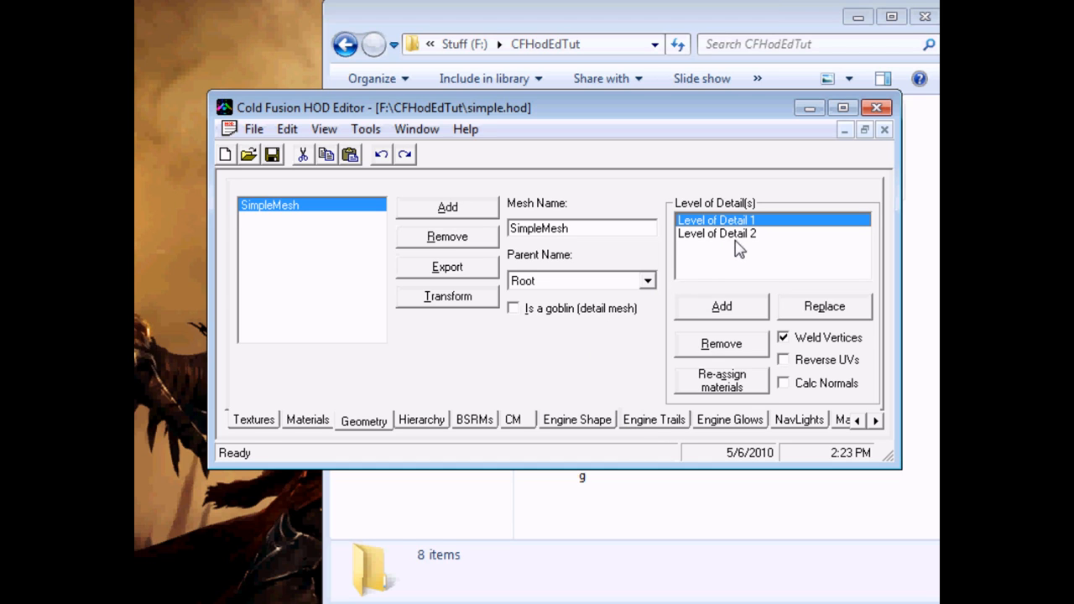
click(717, 233)
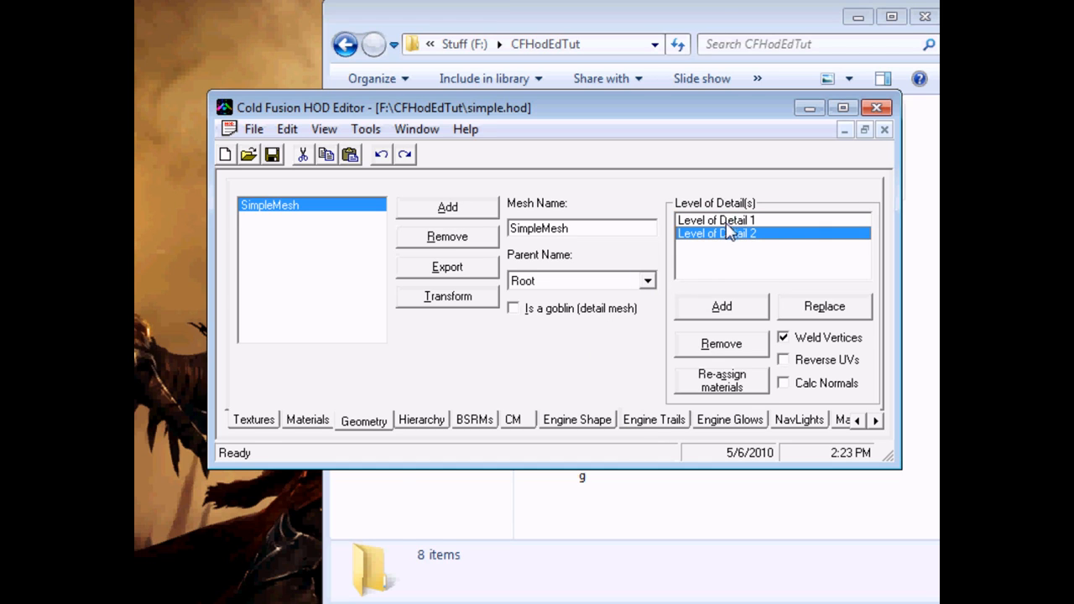
click(422, 420)
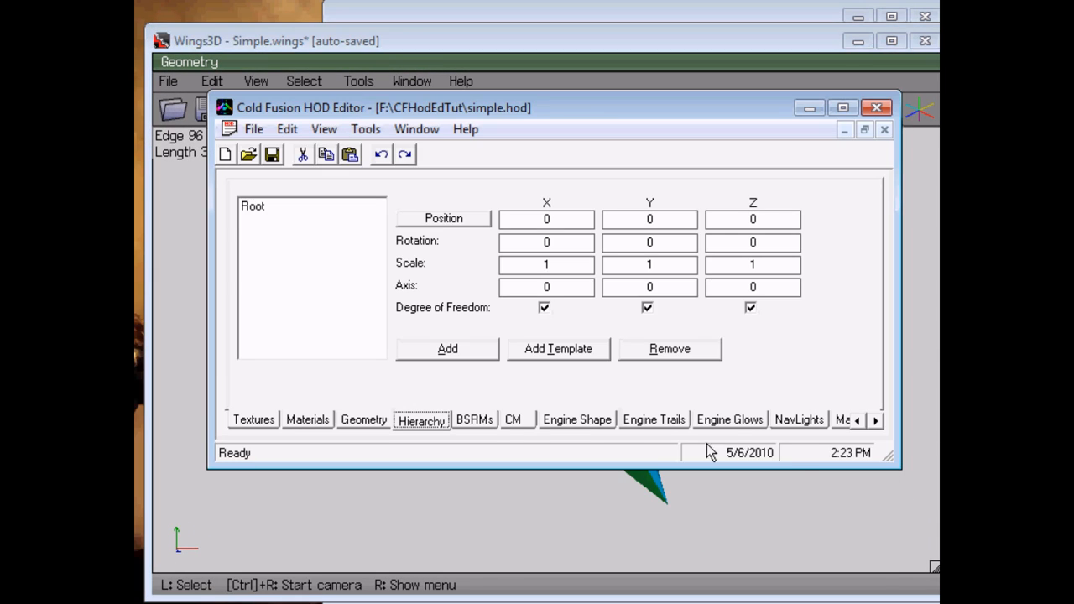
mouse_move(395, 270)
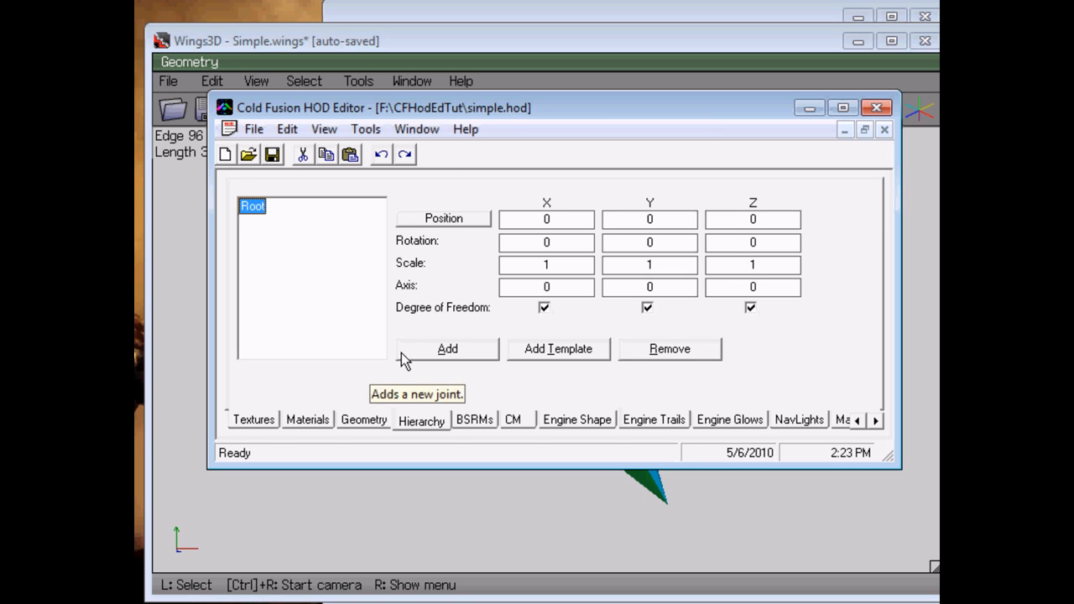
mouse_move(445, 384)
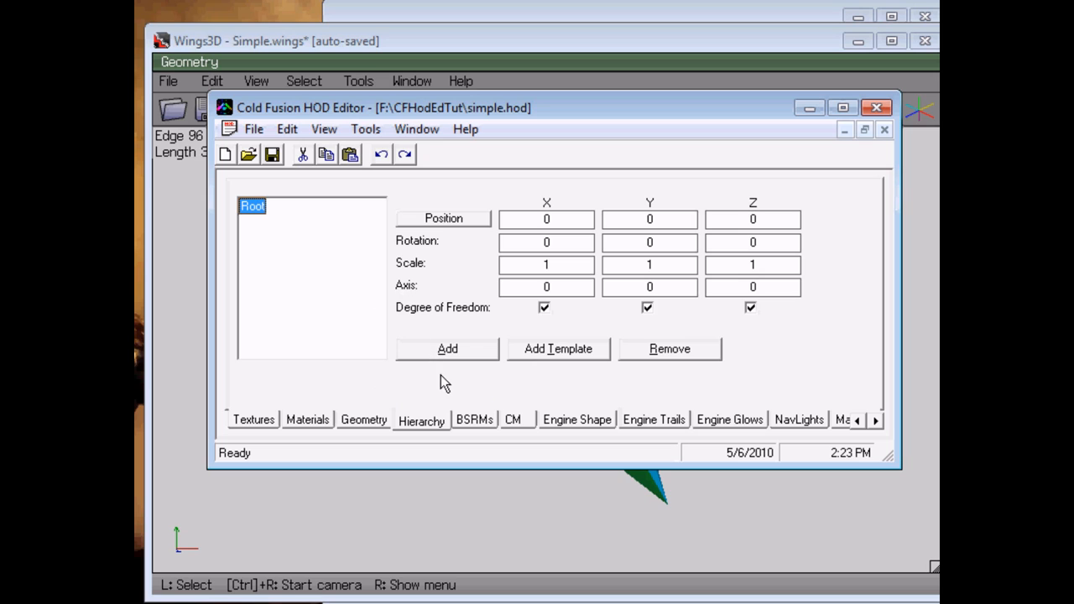
mouse_move(434, 372)
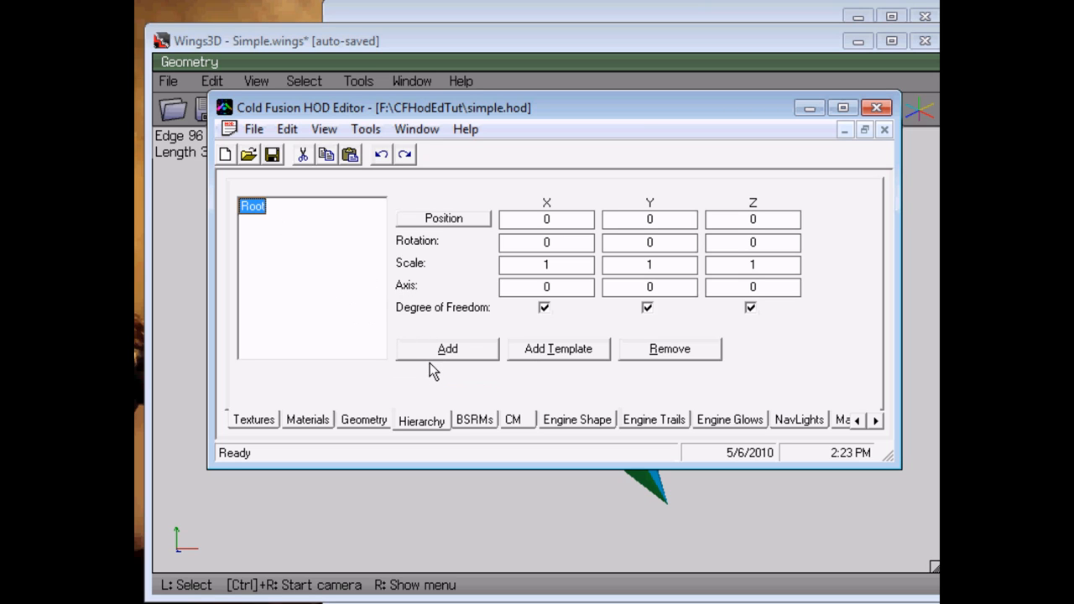
mouse_move(599, 357)
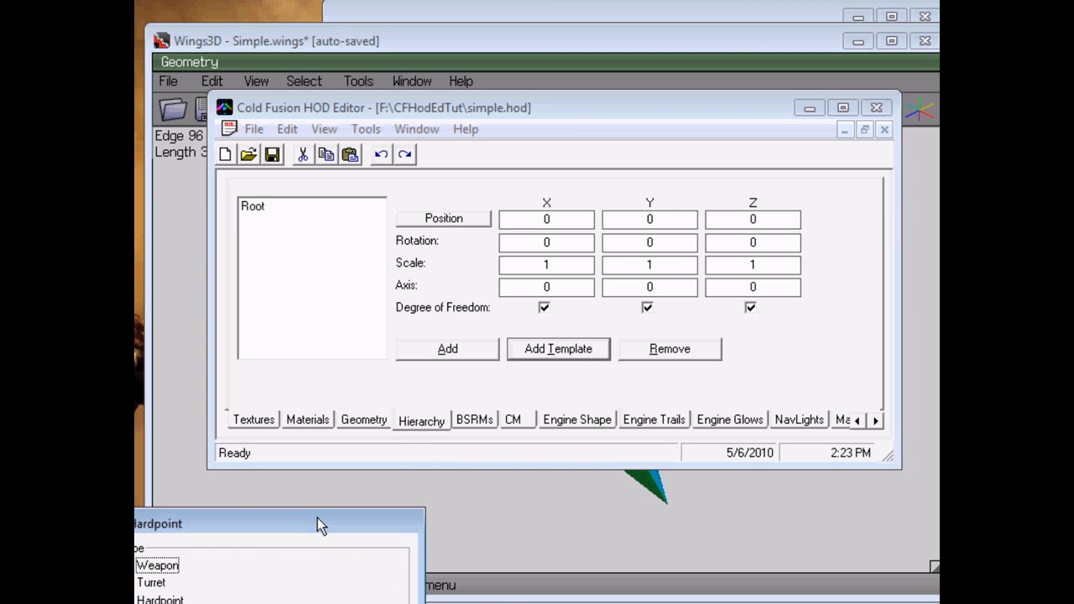
Add a Weapon template hardpoint named MainGun under Root and expand its joints
click(446, 348)
text(RightGun)
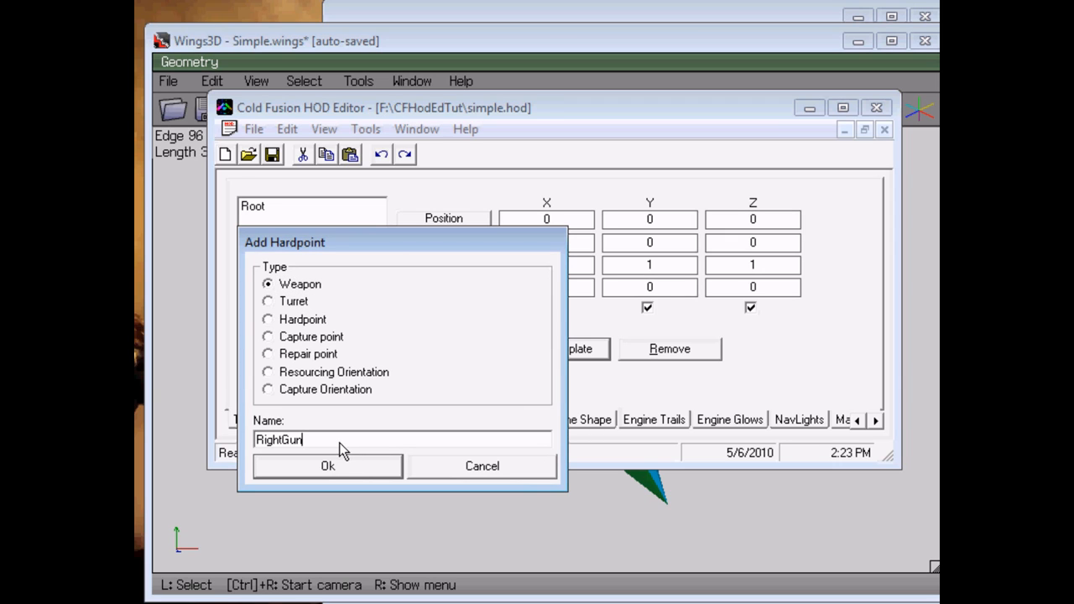
text(Main)
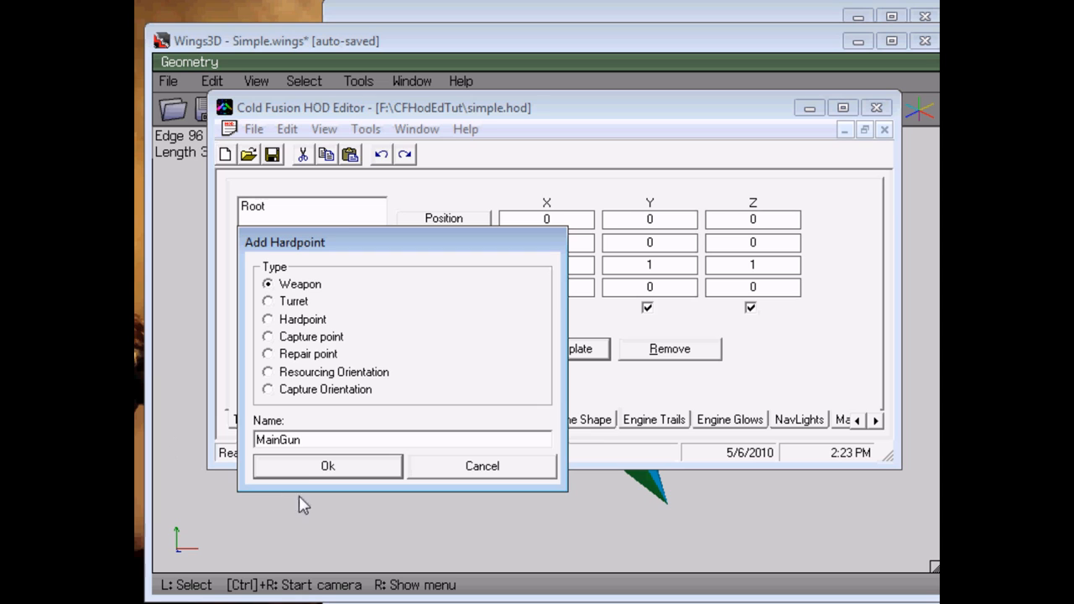
click(327, 466)
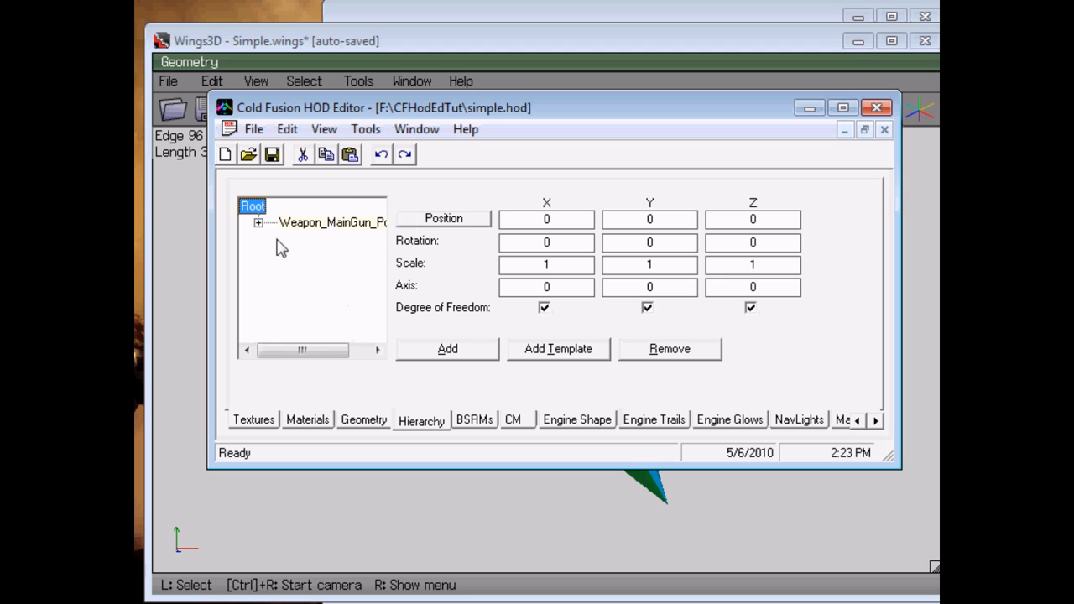
click(258, 223)
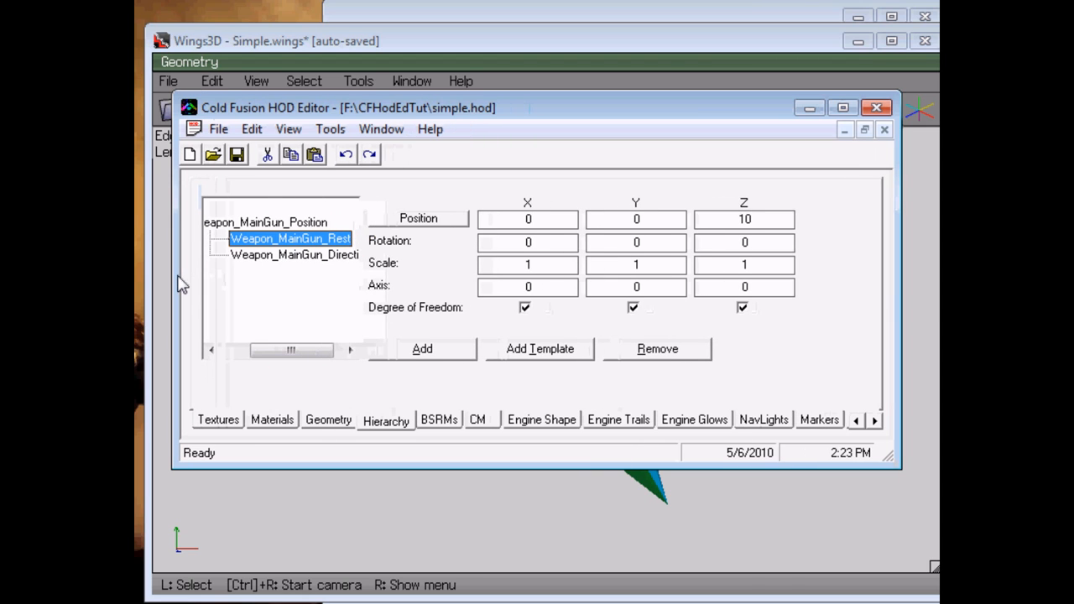
Expand and select Weapon_MainGun_Position to show its 0, 0, 0 transform
click(311, 222)
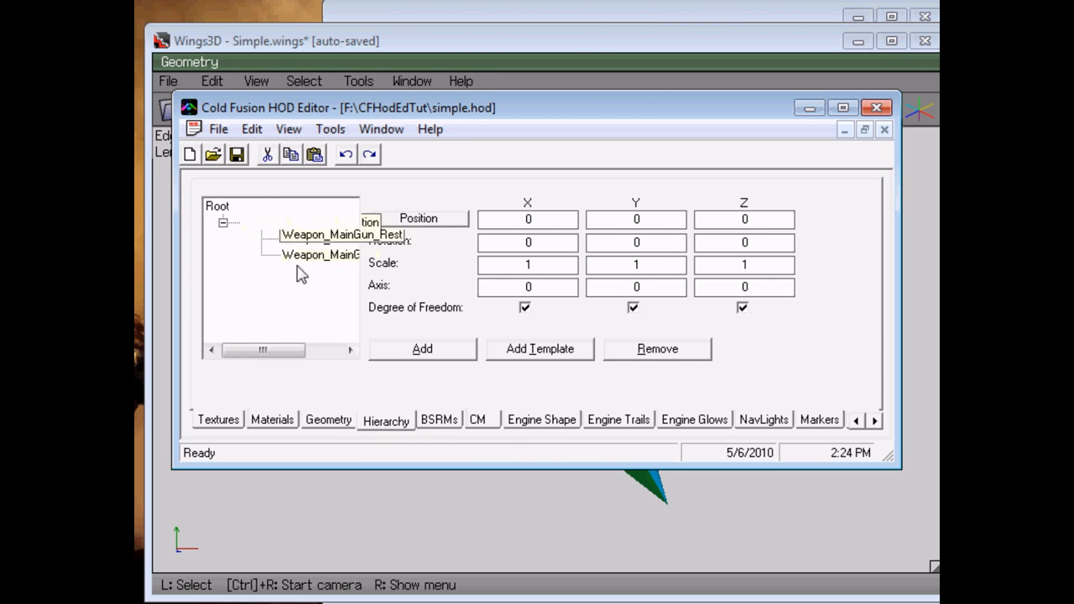
click(319, 221)
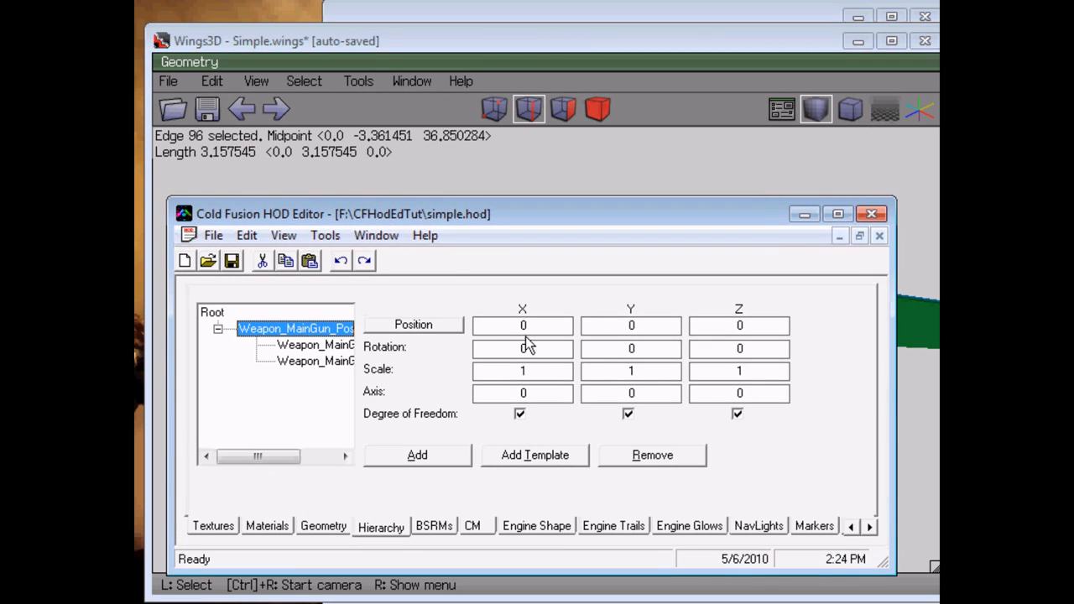
Edit the MainGun Position joint's coordinates, setting Y to -3.30
click(522, 326)
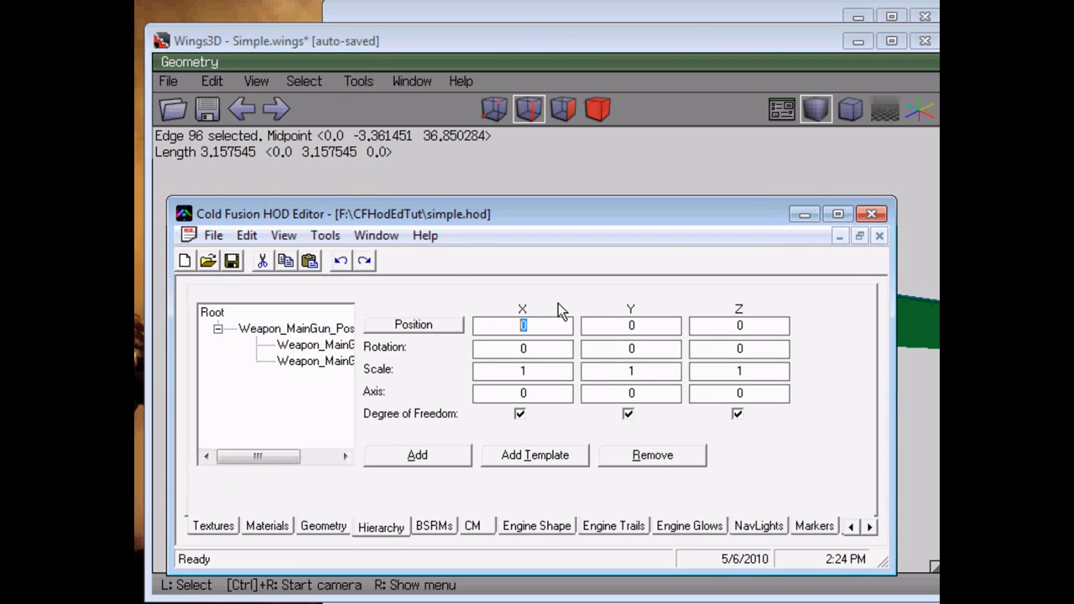
click(631, 325)
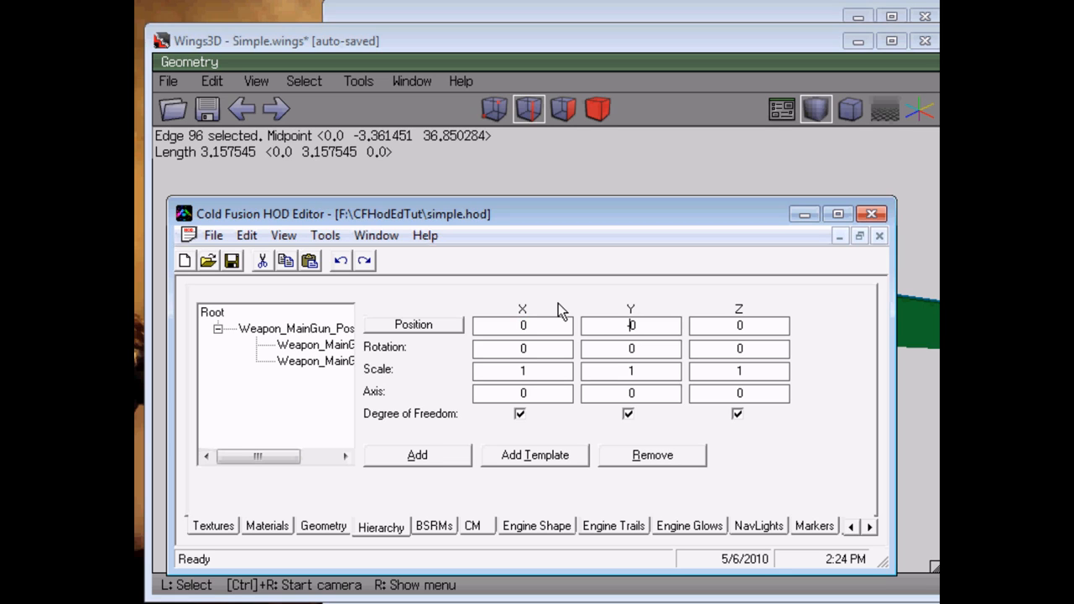
text(-3.30)
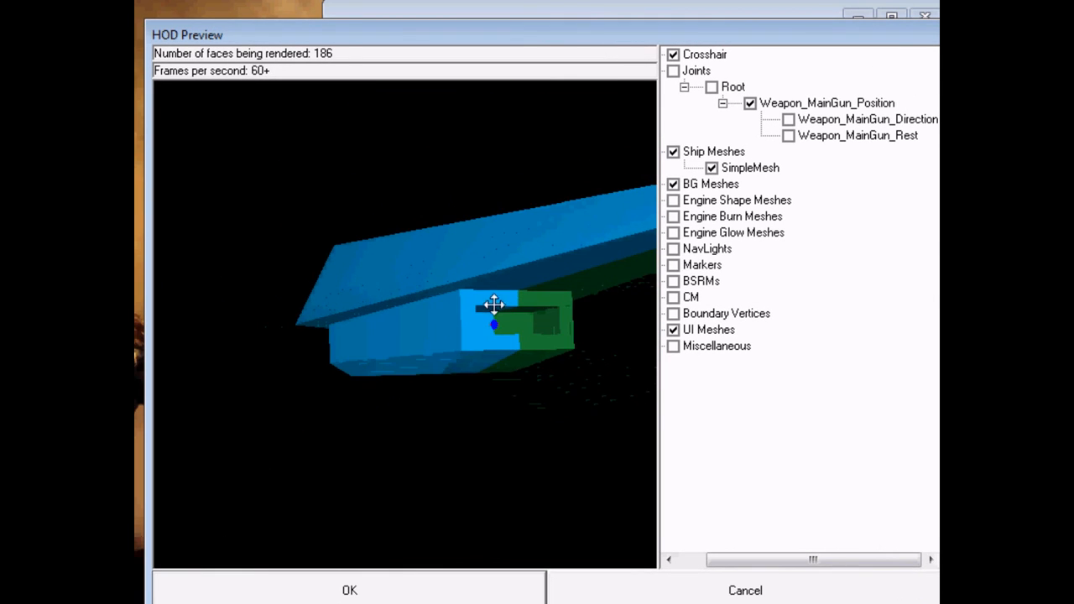
Orbit the preview and toggle the MainGun Direction and Rest joints to check placement, then close
drag(493, 305, 481, 306)
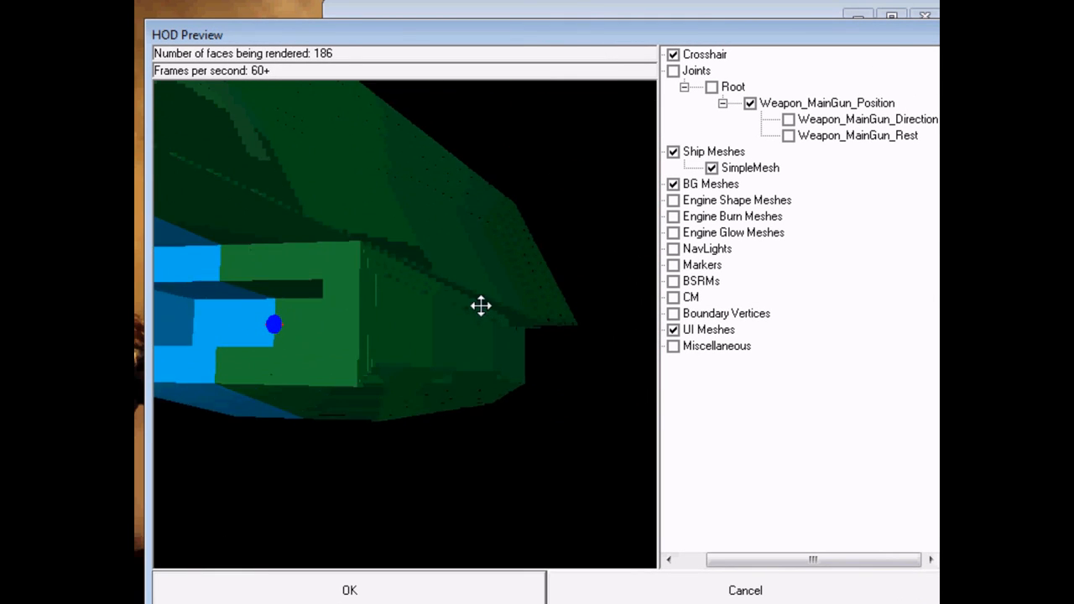
drag(273, 325, 491, 325)
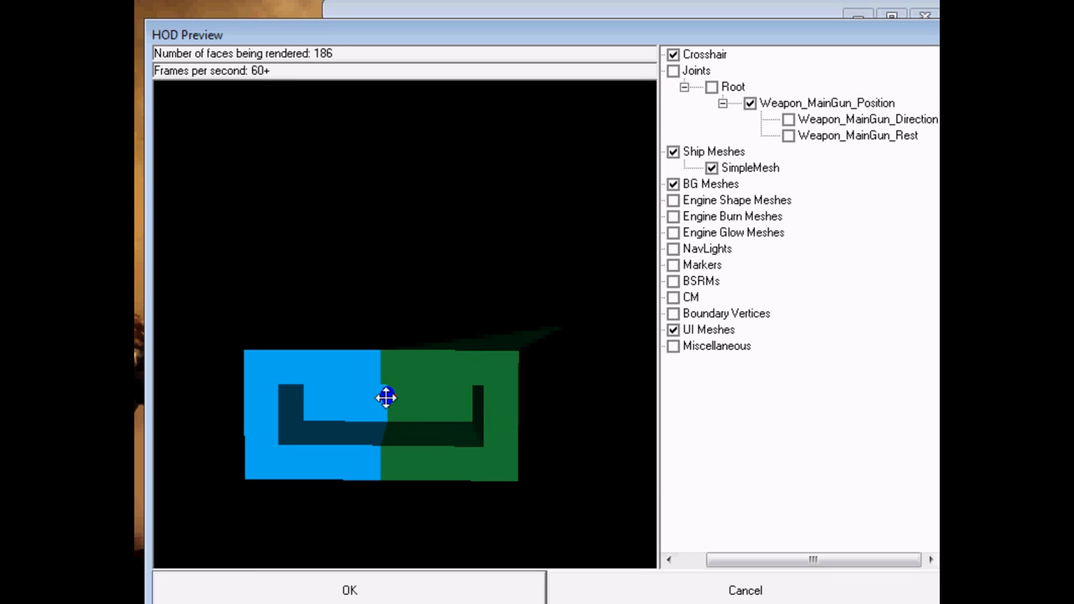
click(705, 54)
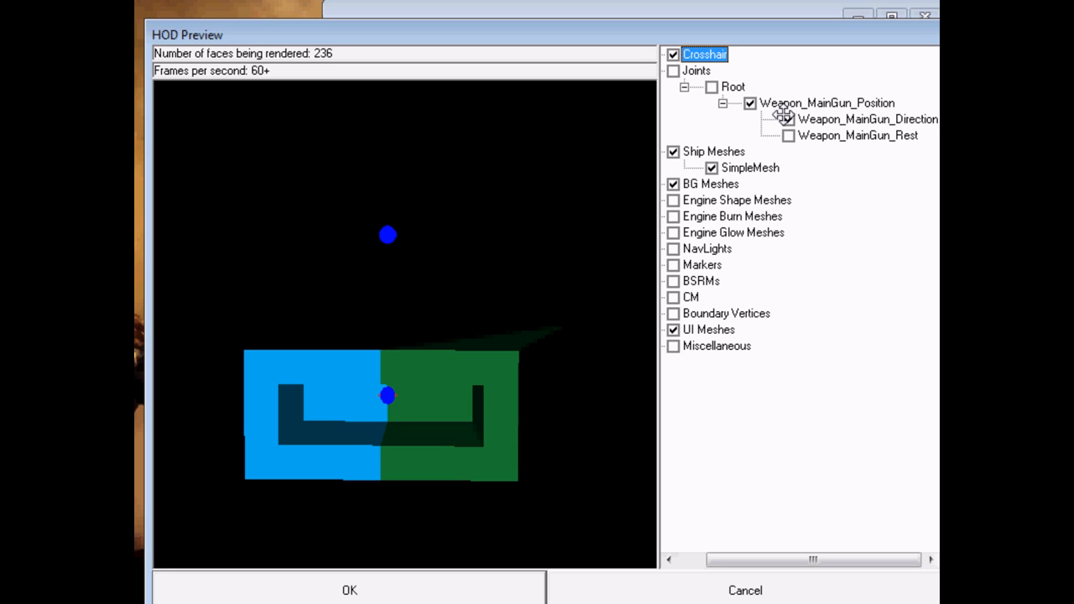
click(788, 136)
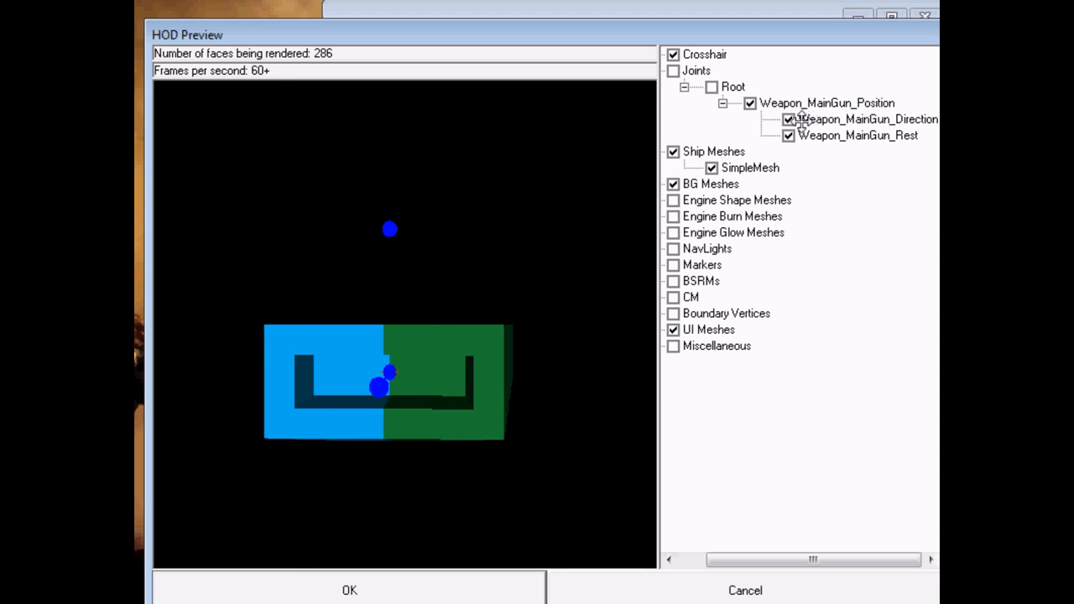
click(704, 54)
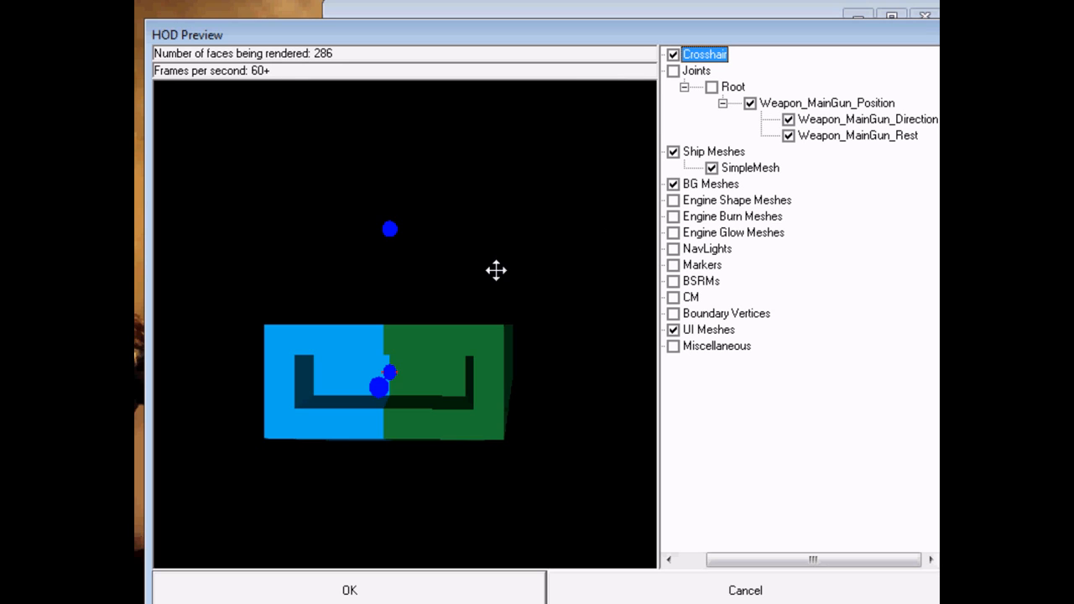
mouse_move(486, 286)
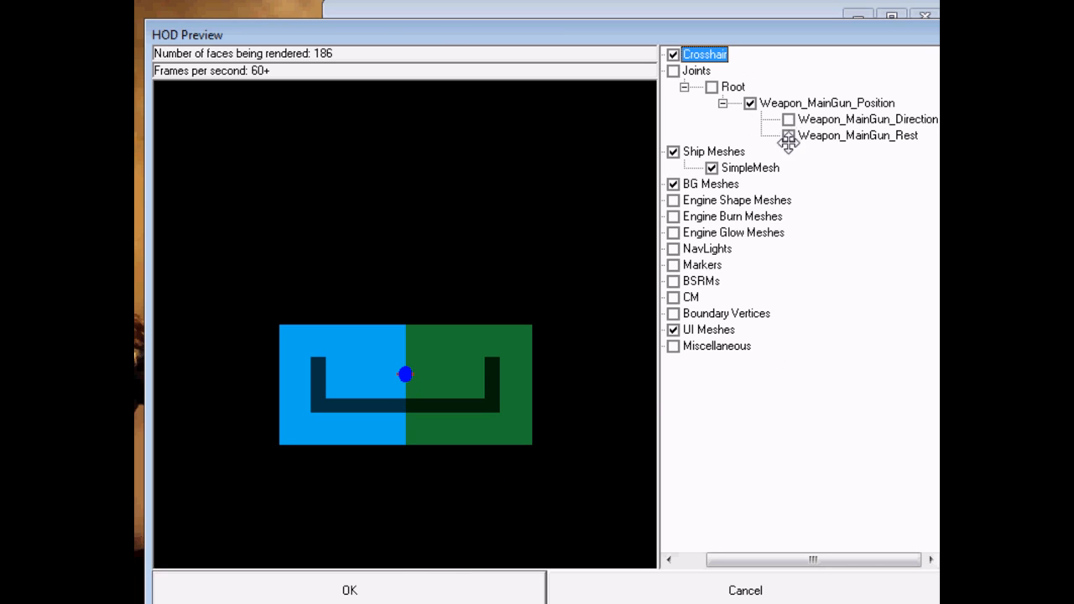
click(788, 135)
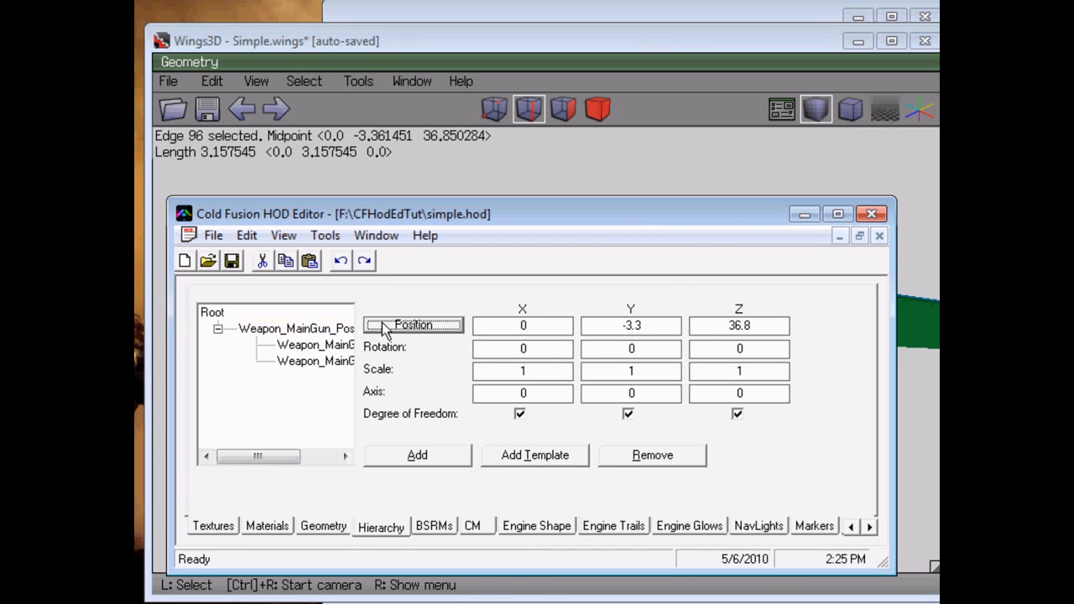
mouse_move(232, 260)
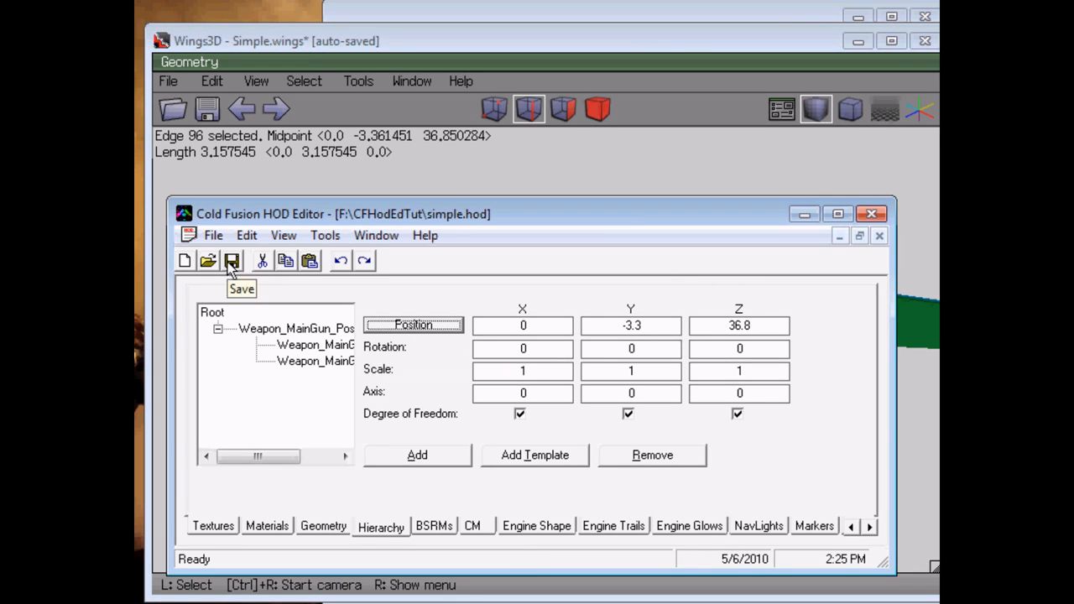
mouse_move(232, 261)
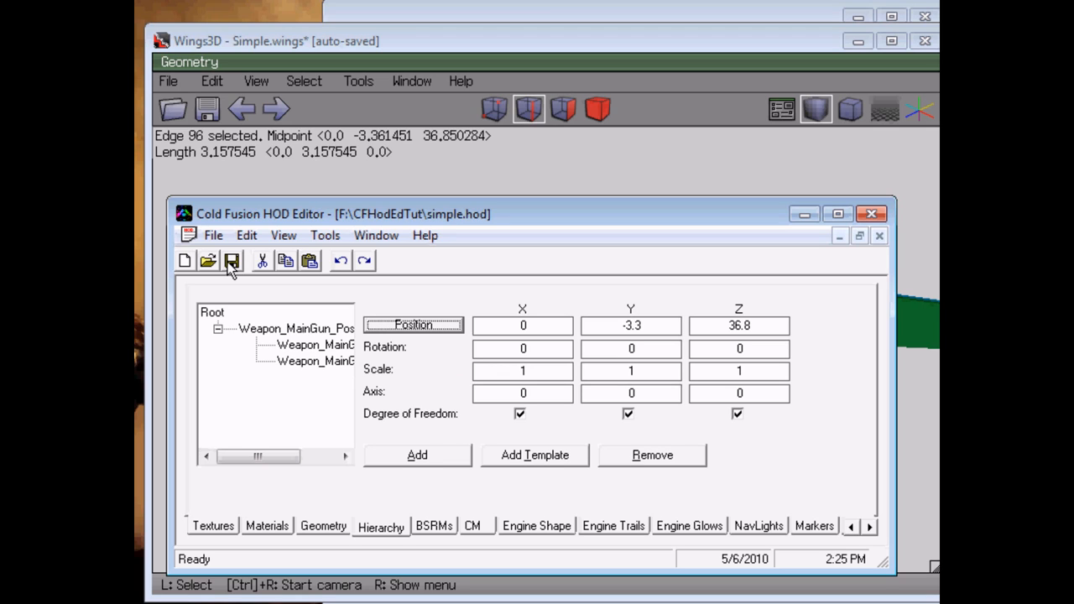